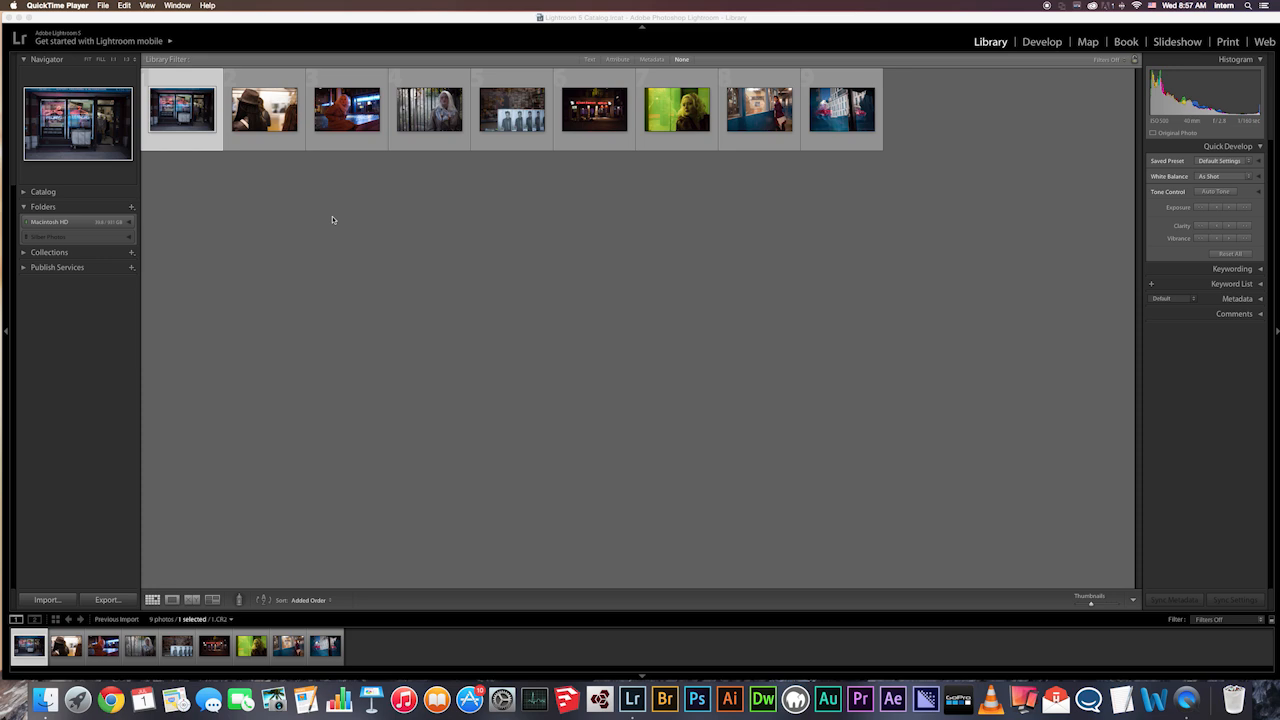
{"action": "mouse_move", "coordinate": [1068, 205]}
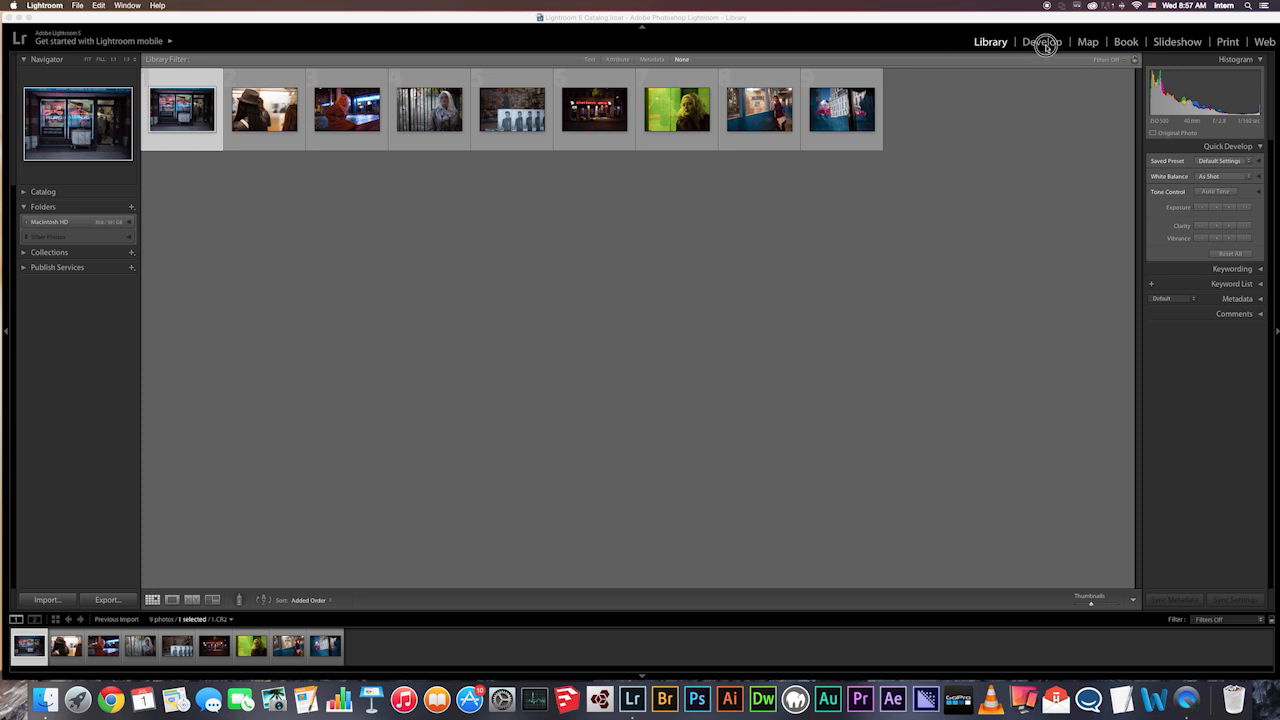
- Switch to the Develop module with the neon tailoring shop photo loaded
{"action": "left_click", "coordinate": [1042, 41]}
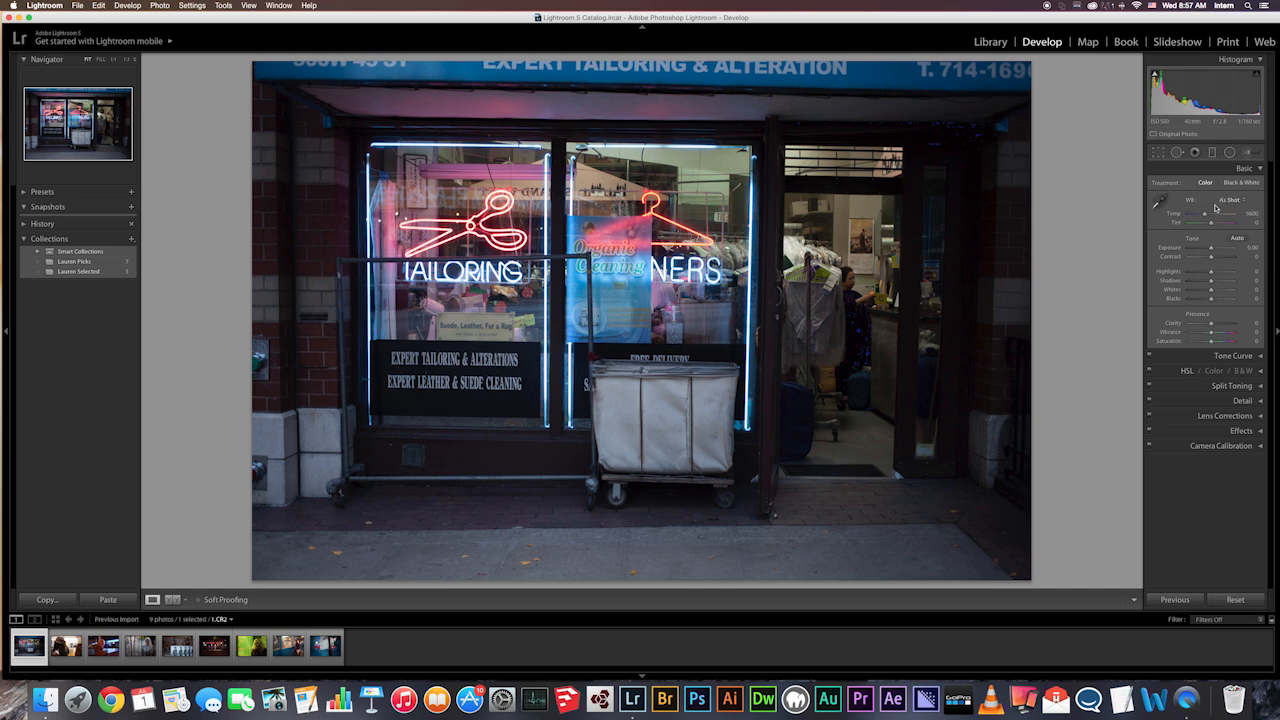
{"action": "mouse_move", "coordinate": [1193, 265]}
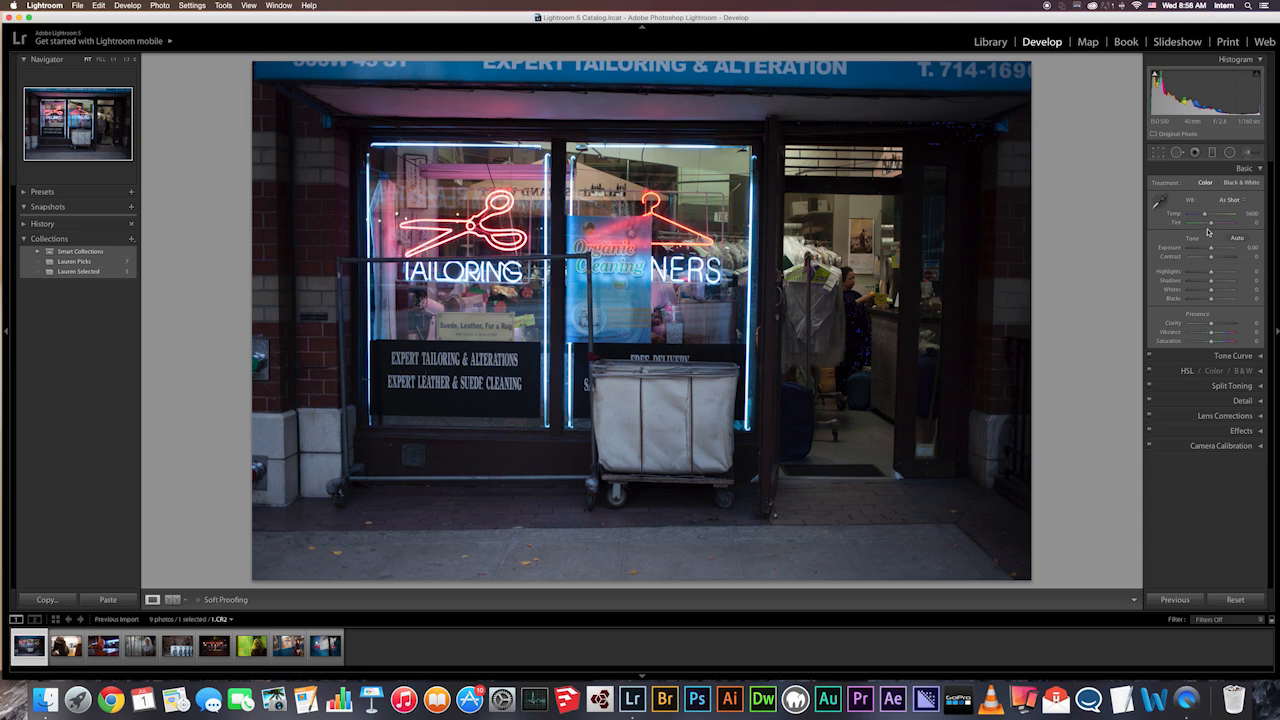
{"action": "mouse_move", "coordinate": [1180, 248]}
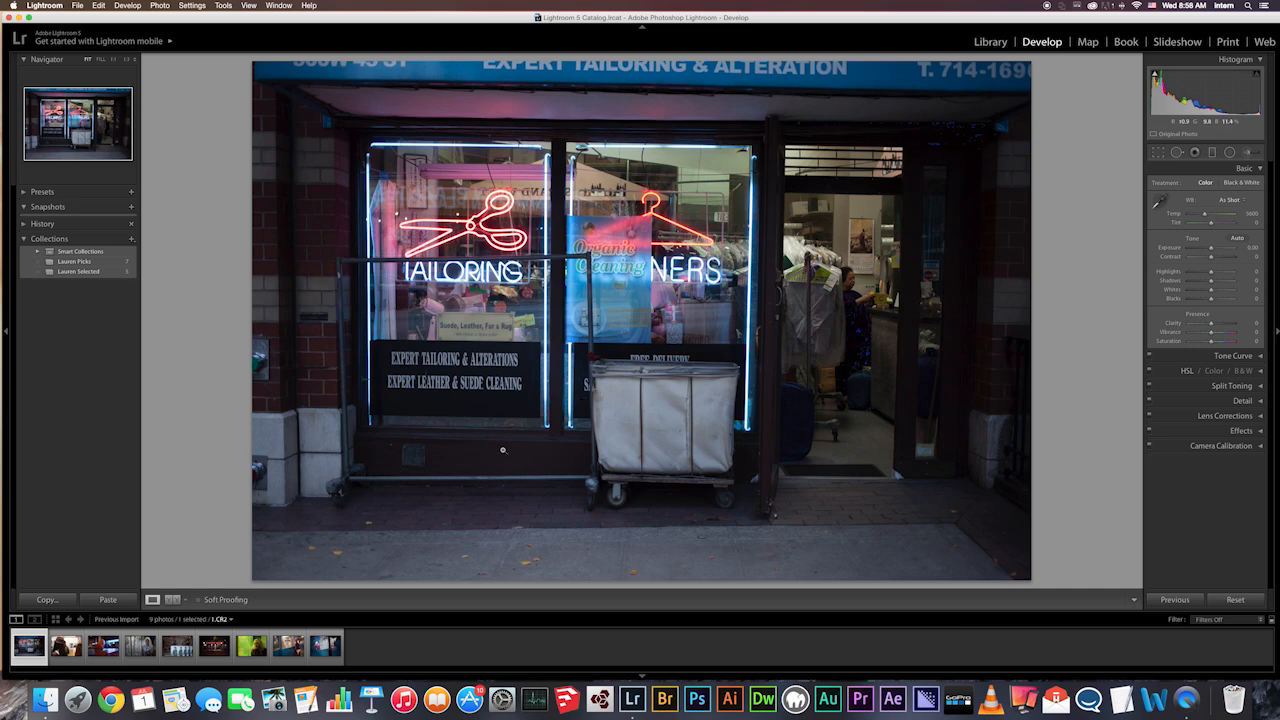
{"action": "mouse_move", "coordinate": [788, 391]}
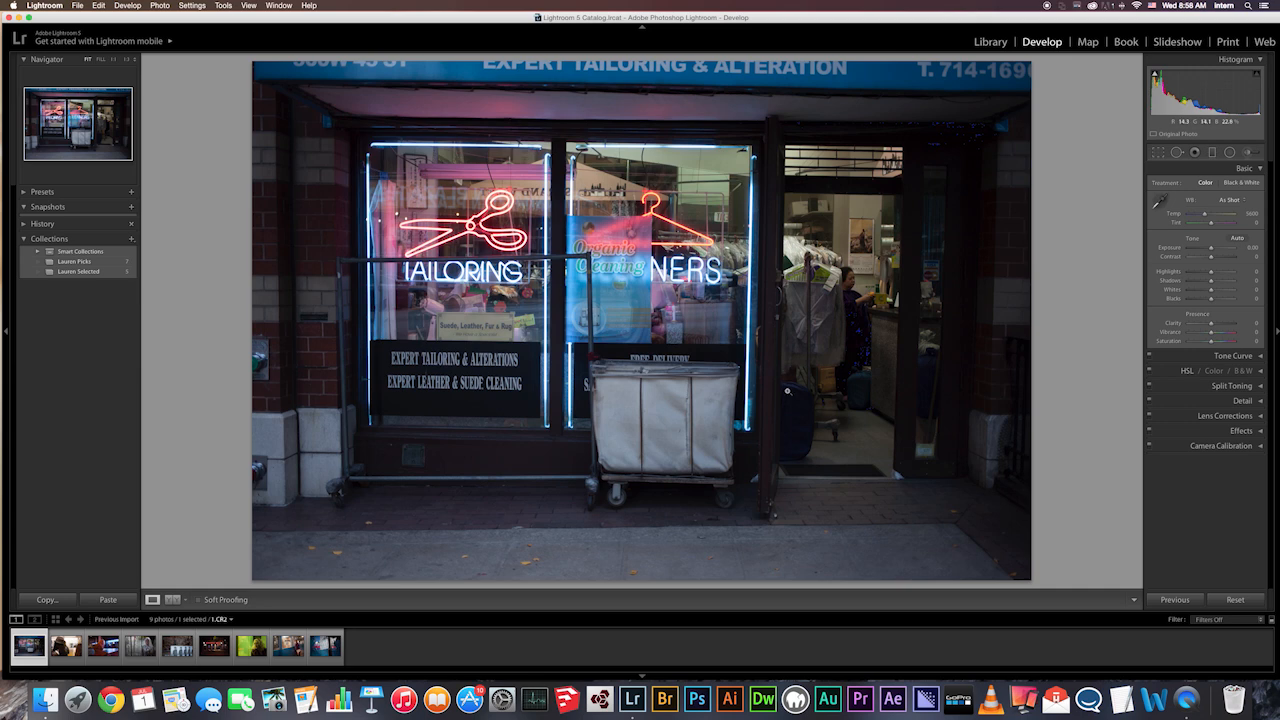
{"action": "mouse_move", "coordinate": [695, 410]}
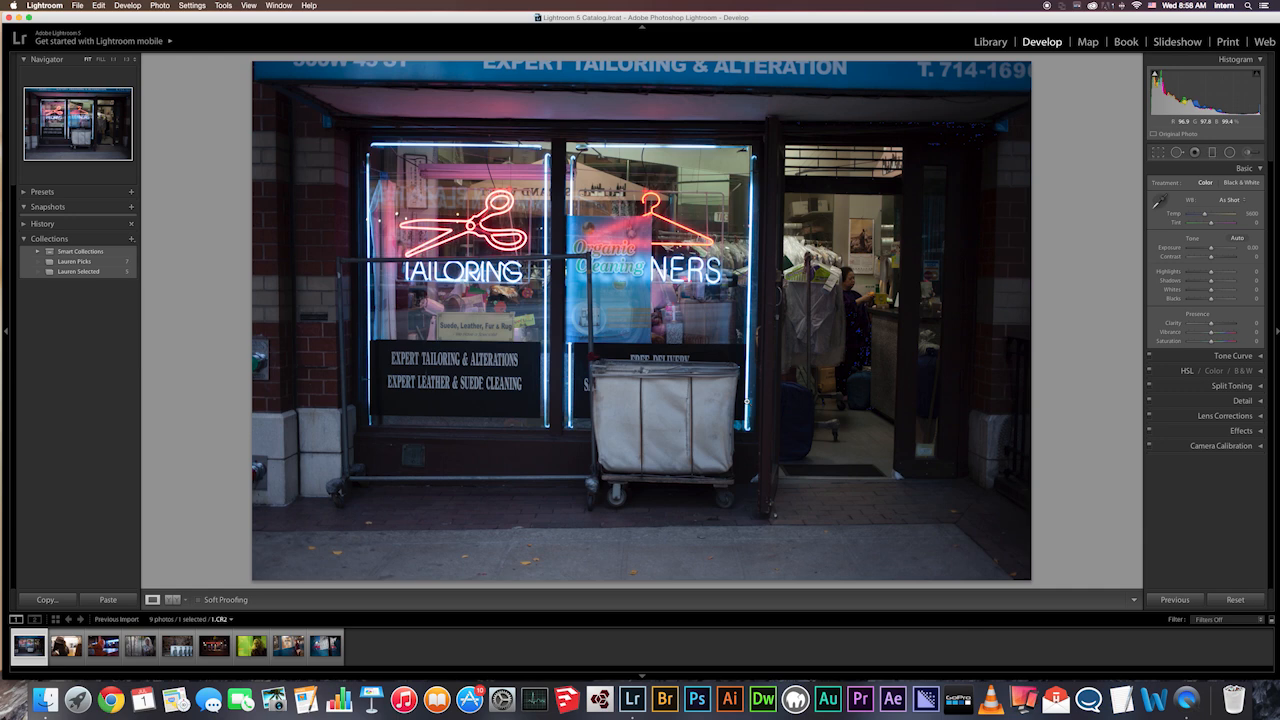
{"action": "mouse_move", "coordinate": [746, 400]}
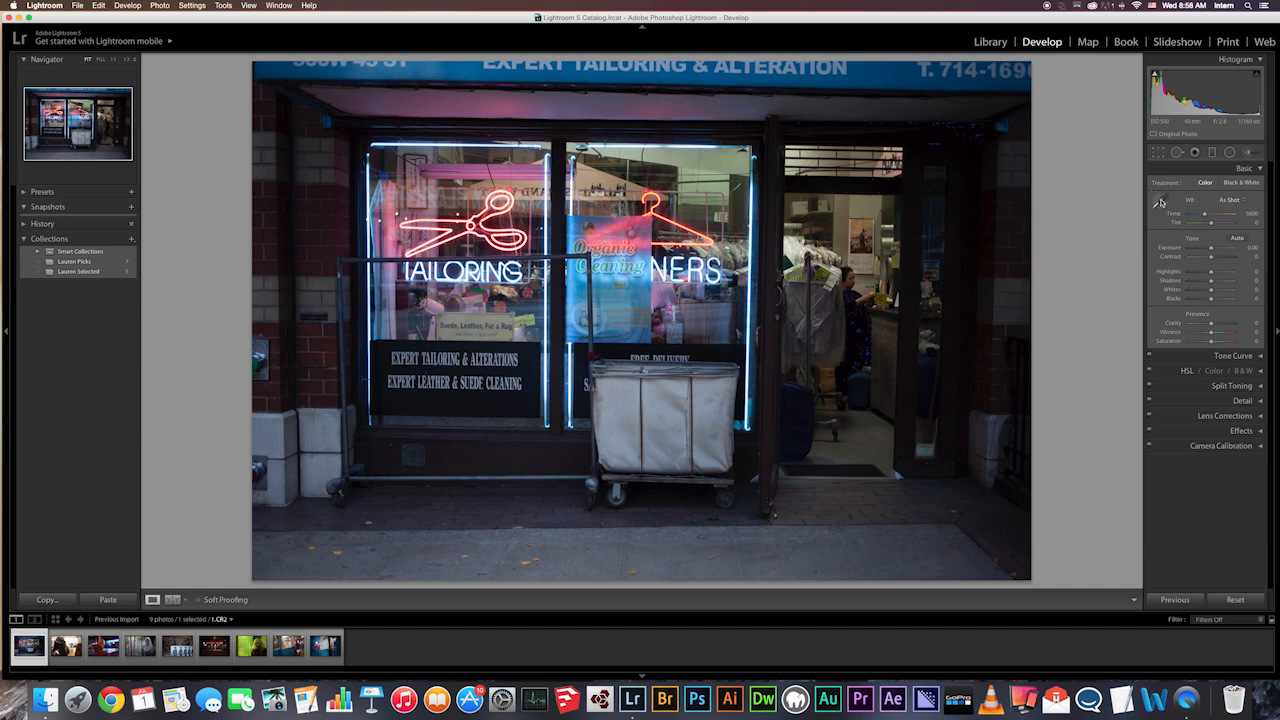
{"action": "mouse_move", "coordinate": [1158, 203]}
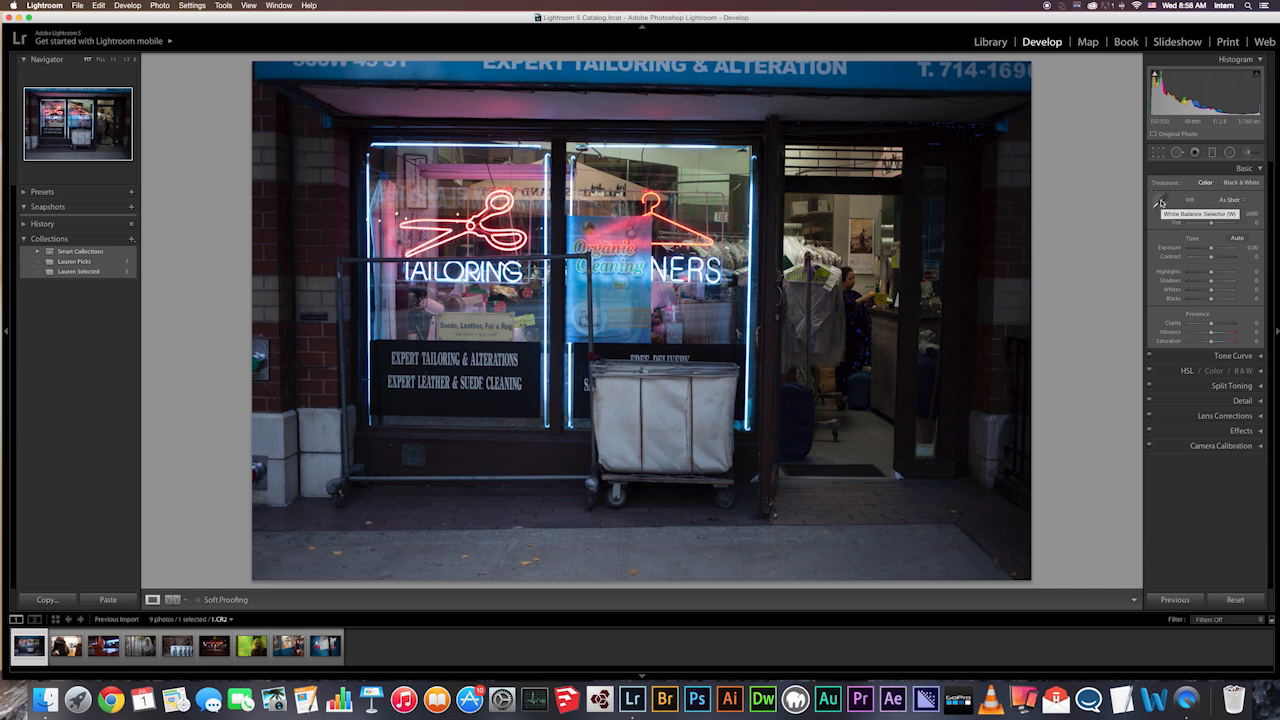
- Sample a neutral spot on the storefront with the White Balance Selector for a warmer custom balance
{"action": "left_click", "coordinate": [1158, 201]}
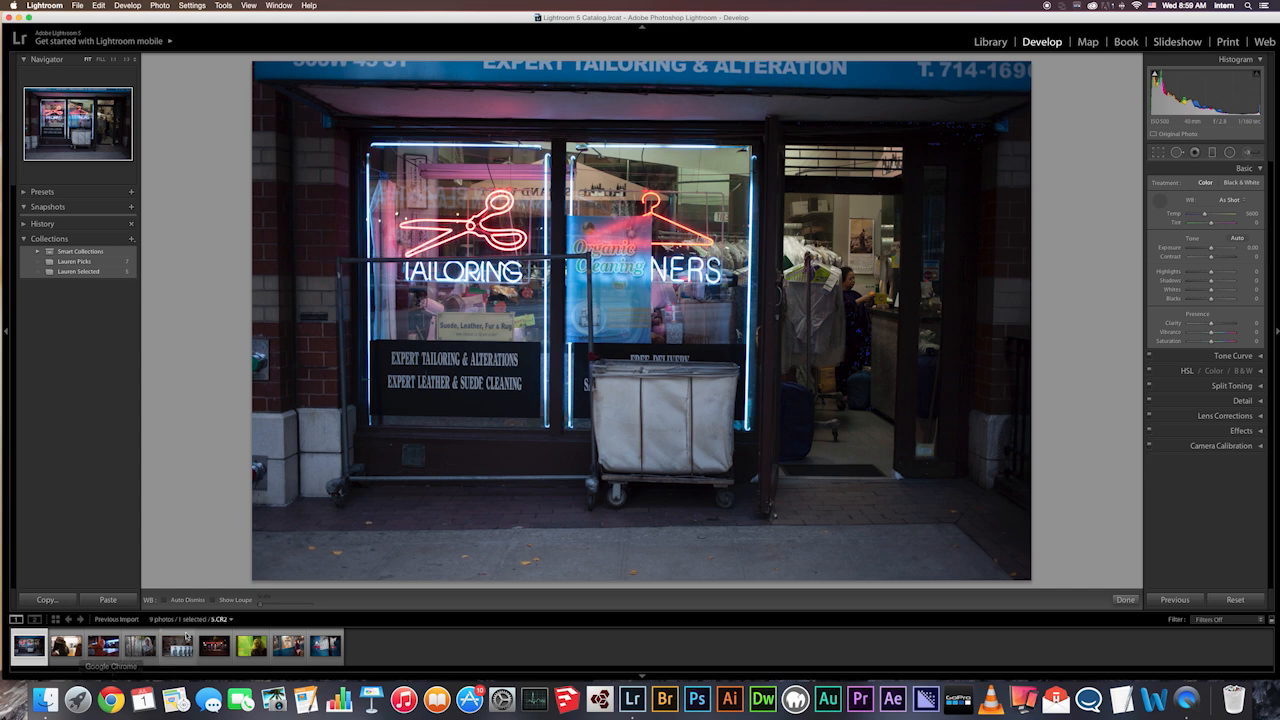
{"action": "left_click", "coordinate": [653, 402]}
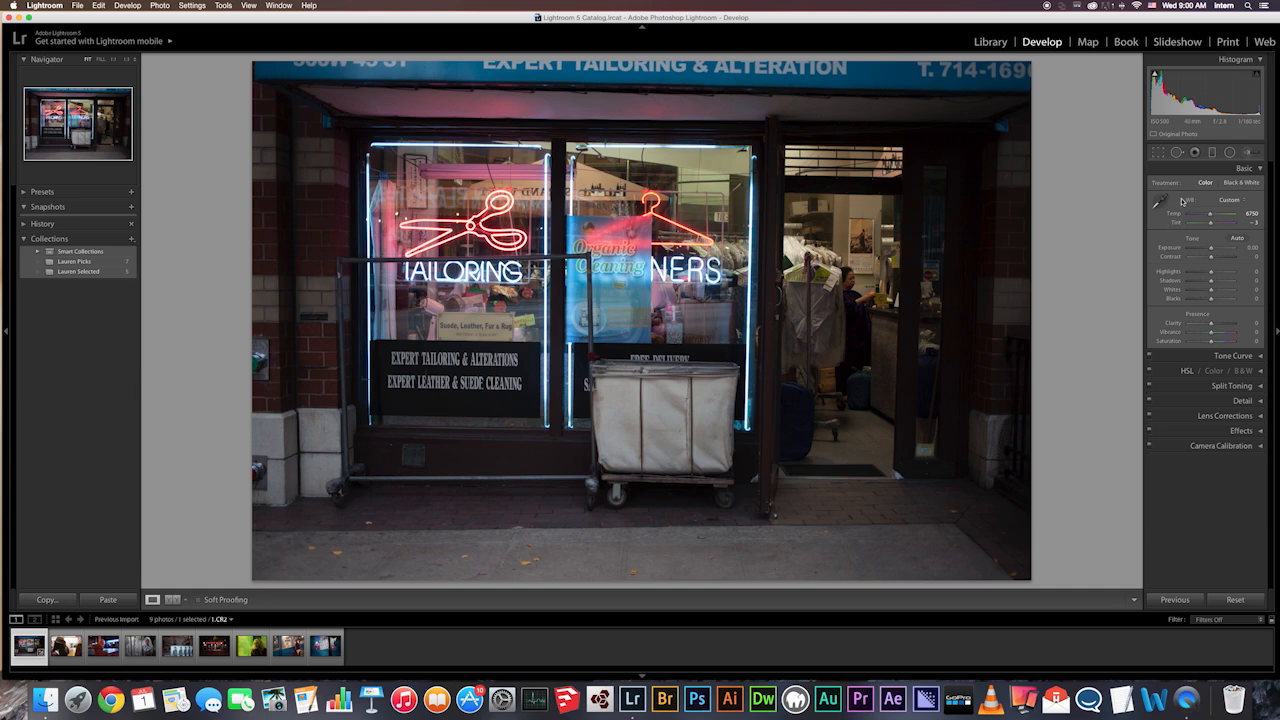
{"action": "left_click", "coordinate": [1159, 201]}
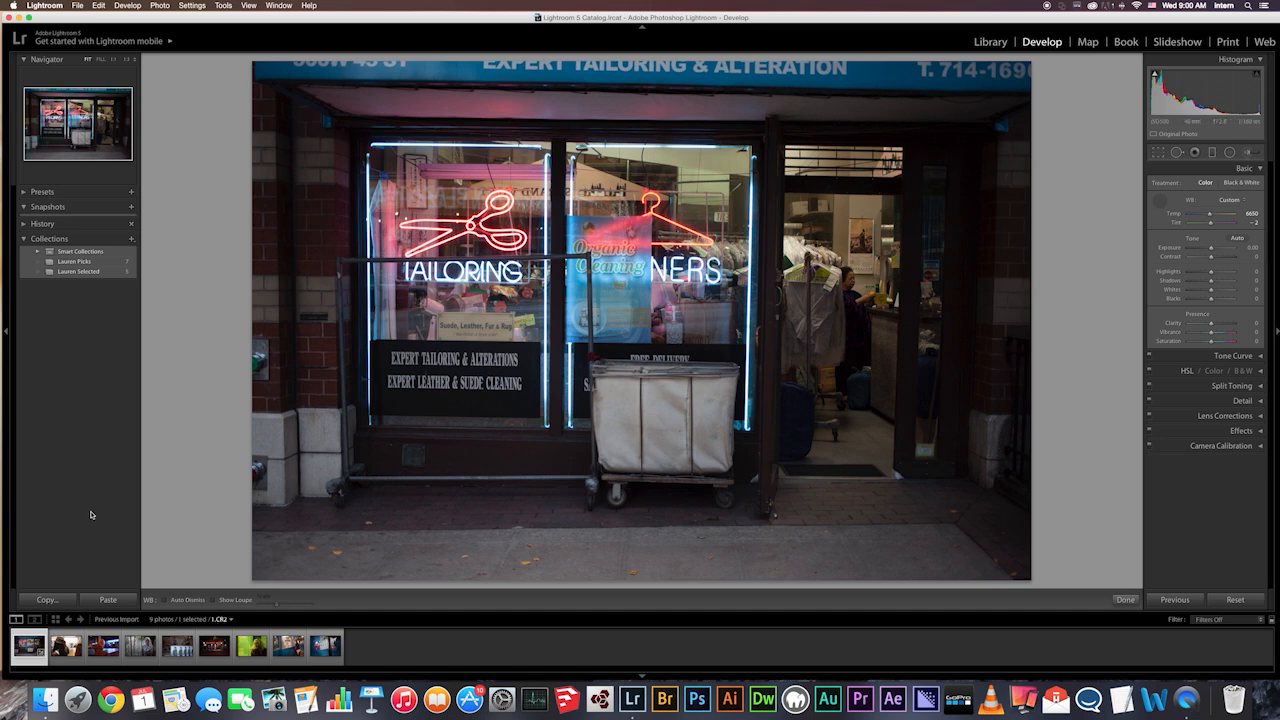
- Select the woman-in-hat subway photo and nudge Temp left for a cooler custom balance, checking before/after
{"action": "left_click", "coordinate": [65, 645]}
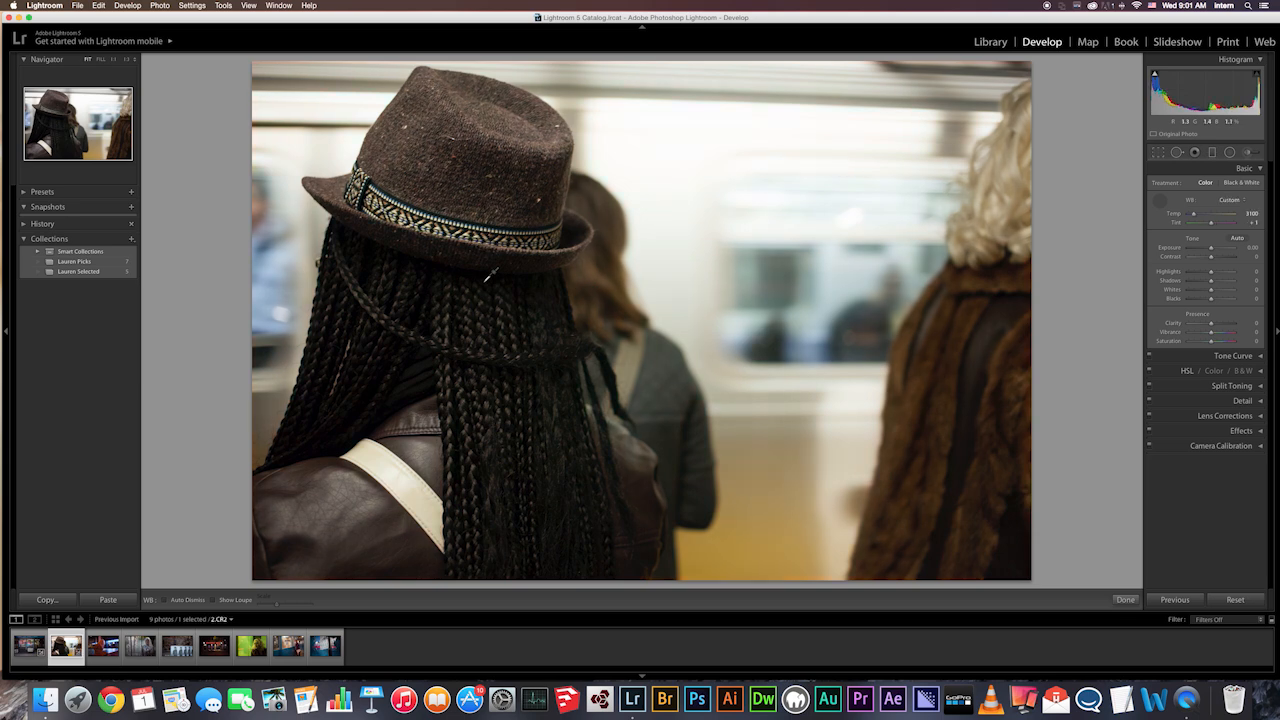
{"action": "left_click_drag", "start_coordinate": [1225, 213], "coordinate": [1200, 213]}
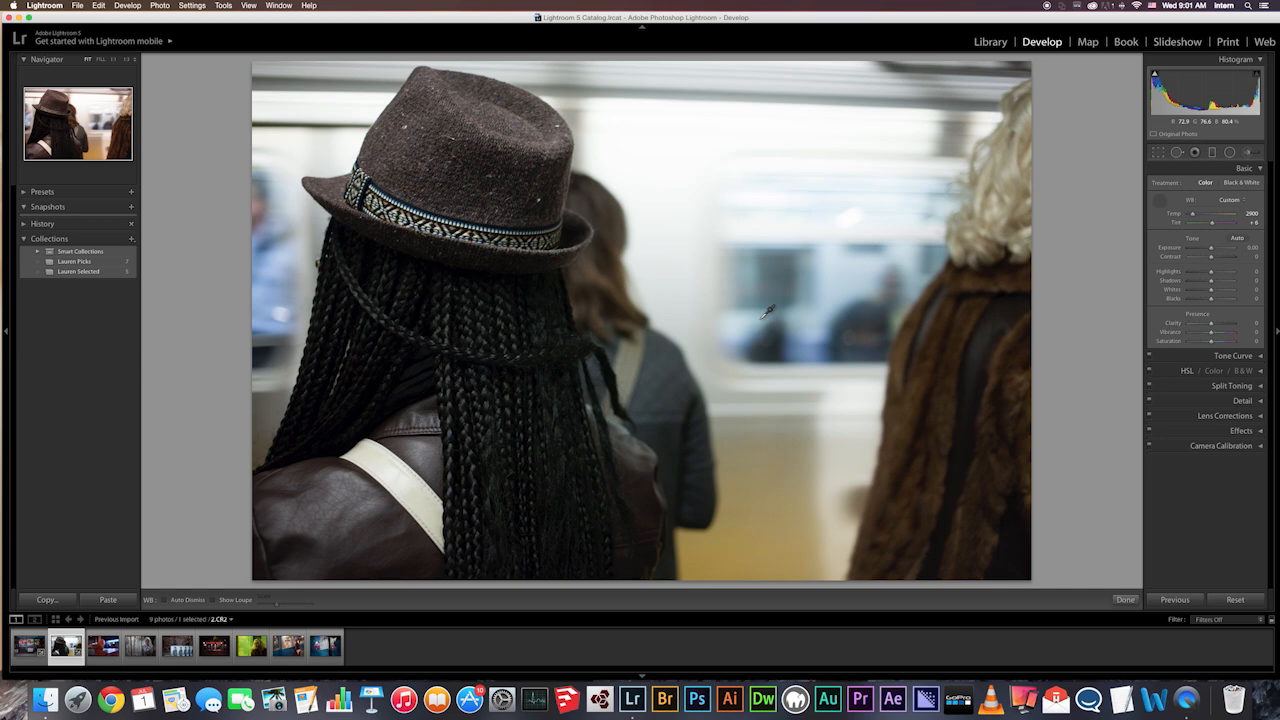
{"action": "key", "text": "\\"}
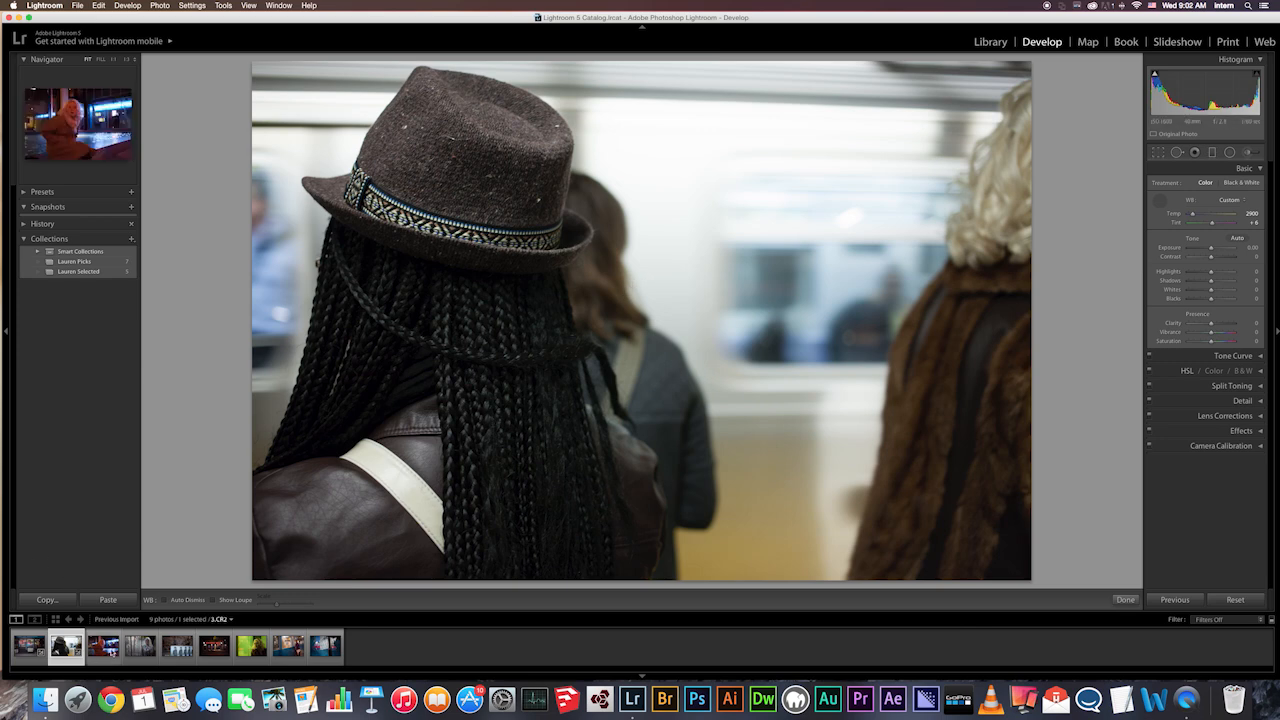
- Select the night portrait by the blue water and set a cool, magenta-leaning Temp and Tint
{"action": "left_click", "coordinate": [103, 646]}
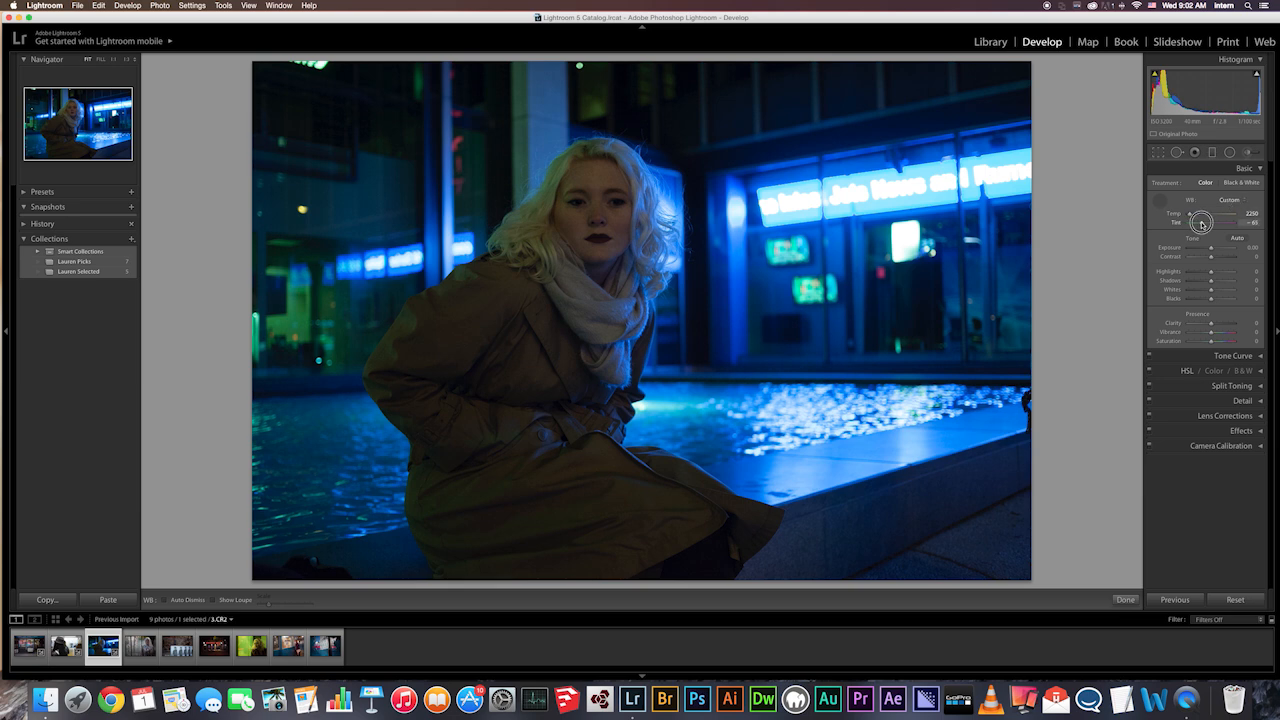
{"action": "left_click_drag", "start_coordinate": [1201, 221], "coordinate": [1206, 221]}
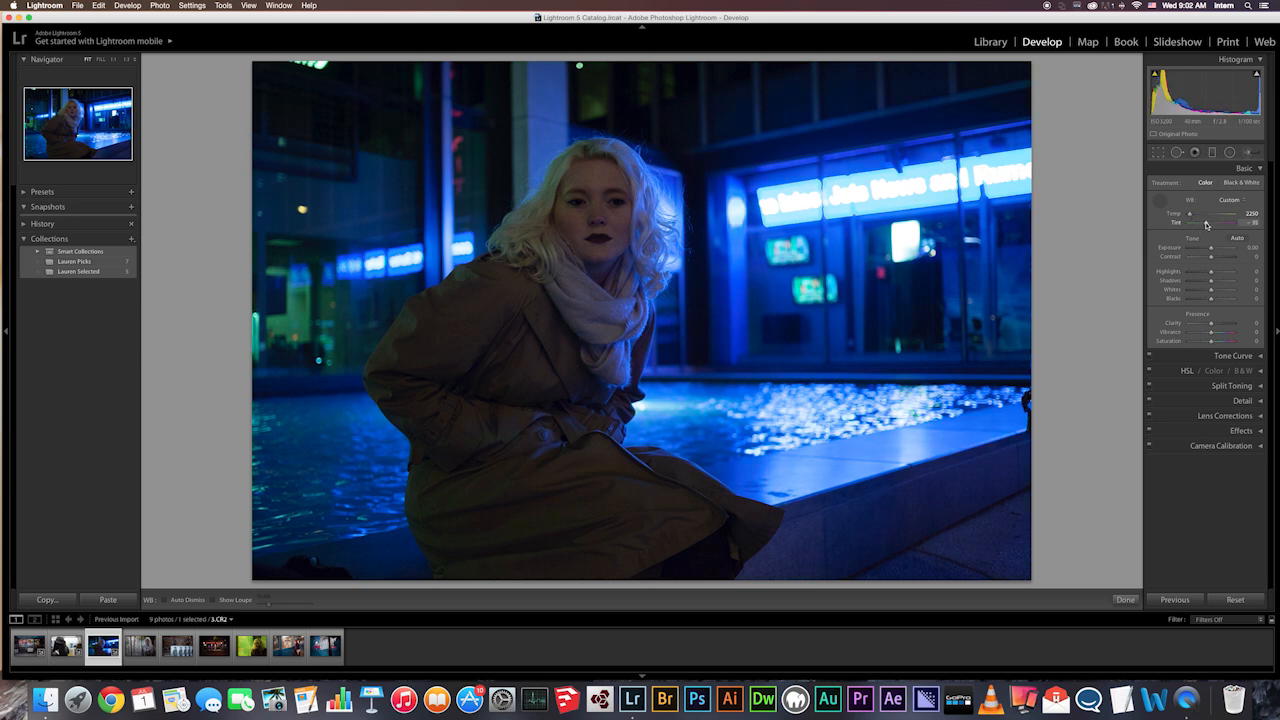
{"action": "left_click_drag", "start_coordinate": [1188, 213], "coordinate": [1192, 213]}
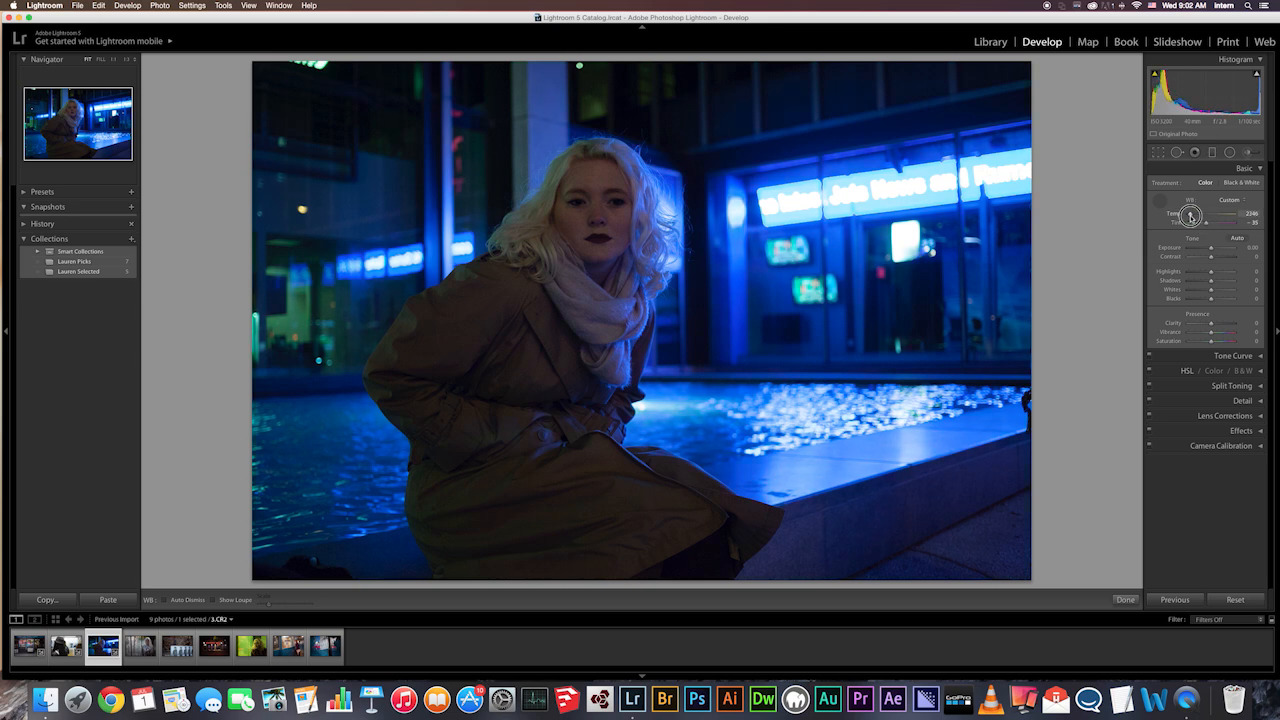
{"action": "left_click_drag", "start_coordinate": [1191, 216], "coordinate": [1215, 216]}
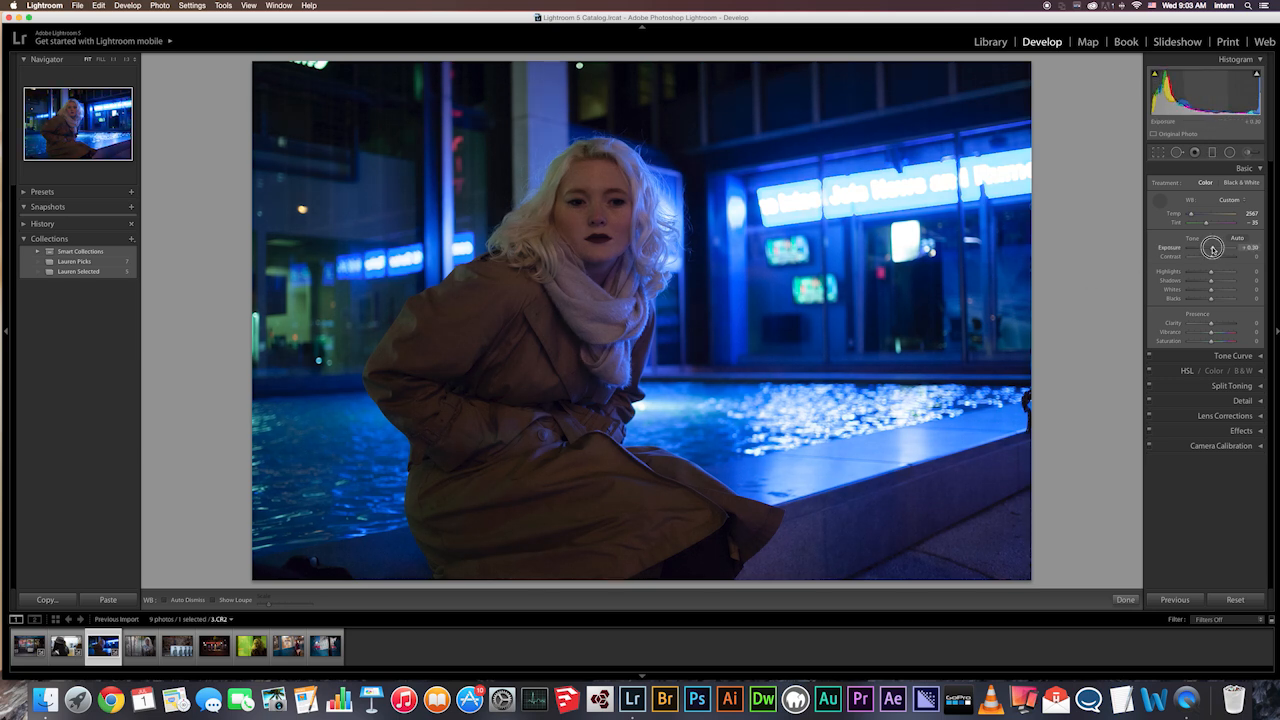
- Raise the night portrait's Exposure, trying brighter values and settling around +0.30
{"action": "left_click_drag", "start_coordinate": [1212, 247], "coordinate": [1218, 247]}
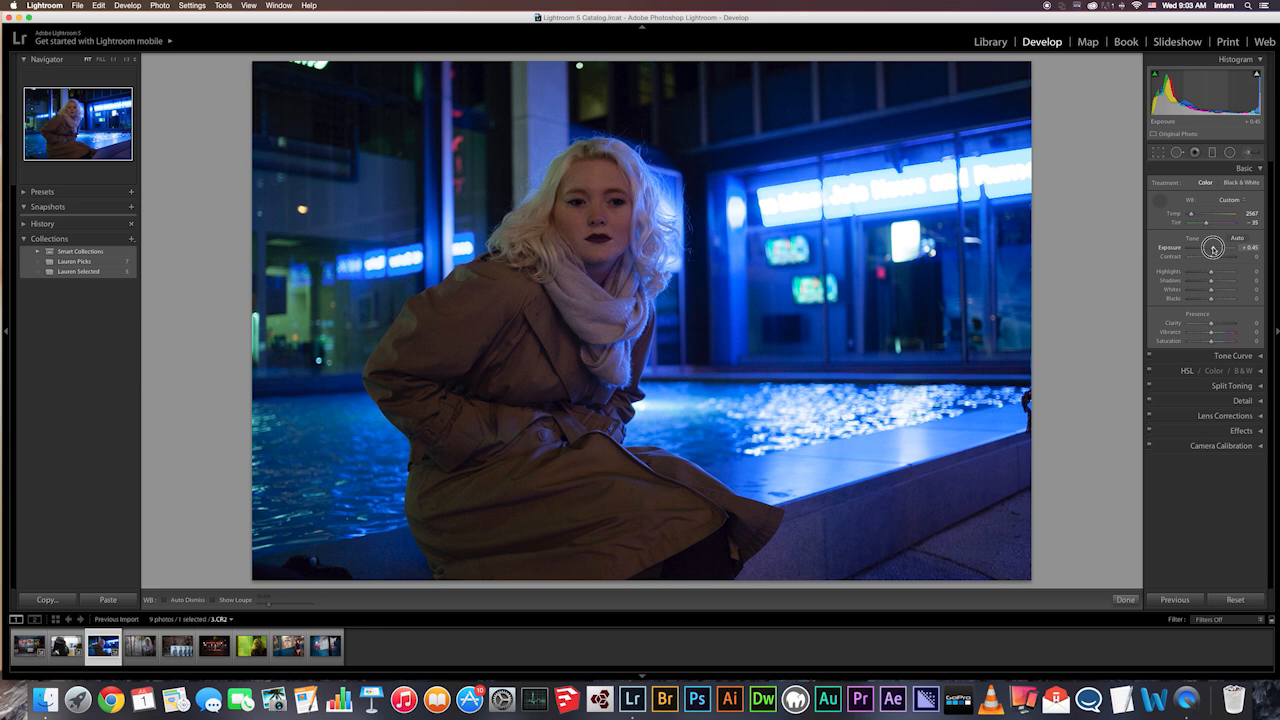
{"action": "left_click_drag", "start_coordinate": [1213, 248], "coordinate": [1218, 248]}
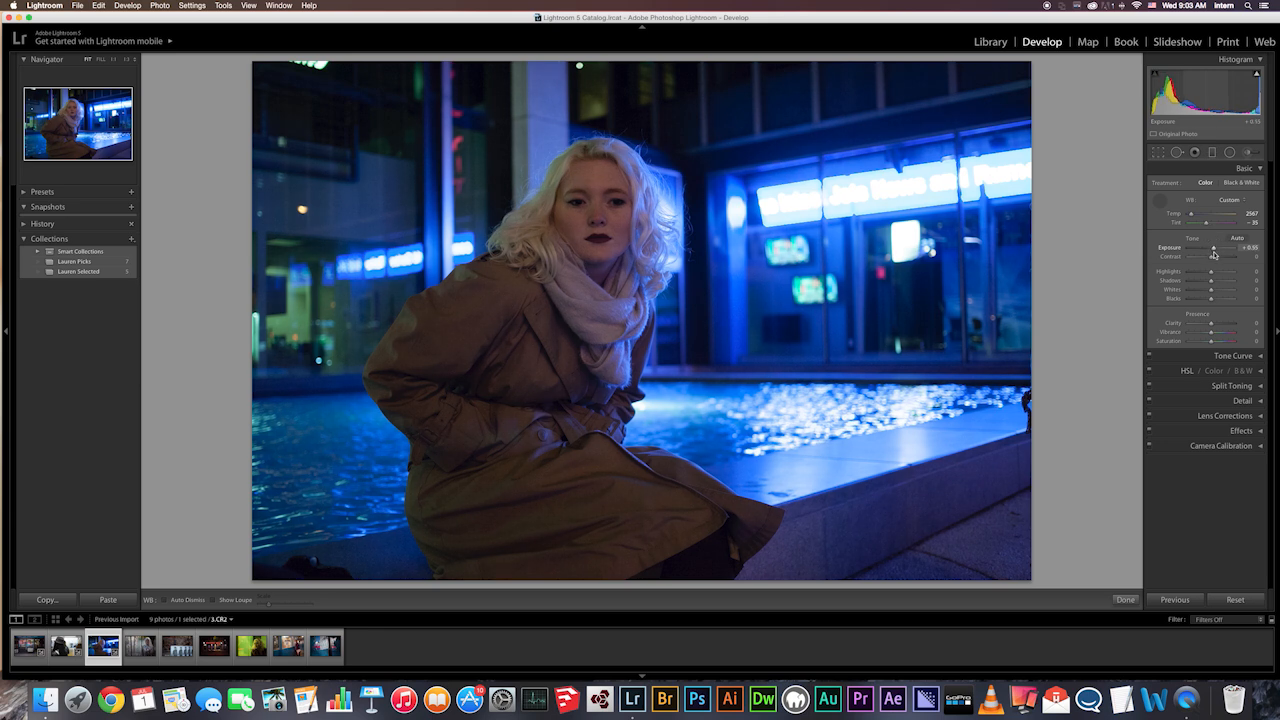
{"action": "left_click_drag", "start_coordinate": [1218, 242], "coordinate": [1215, 249]}
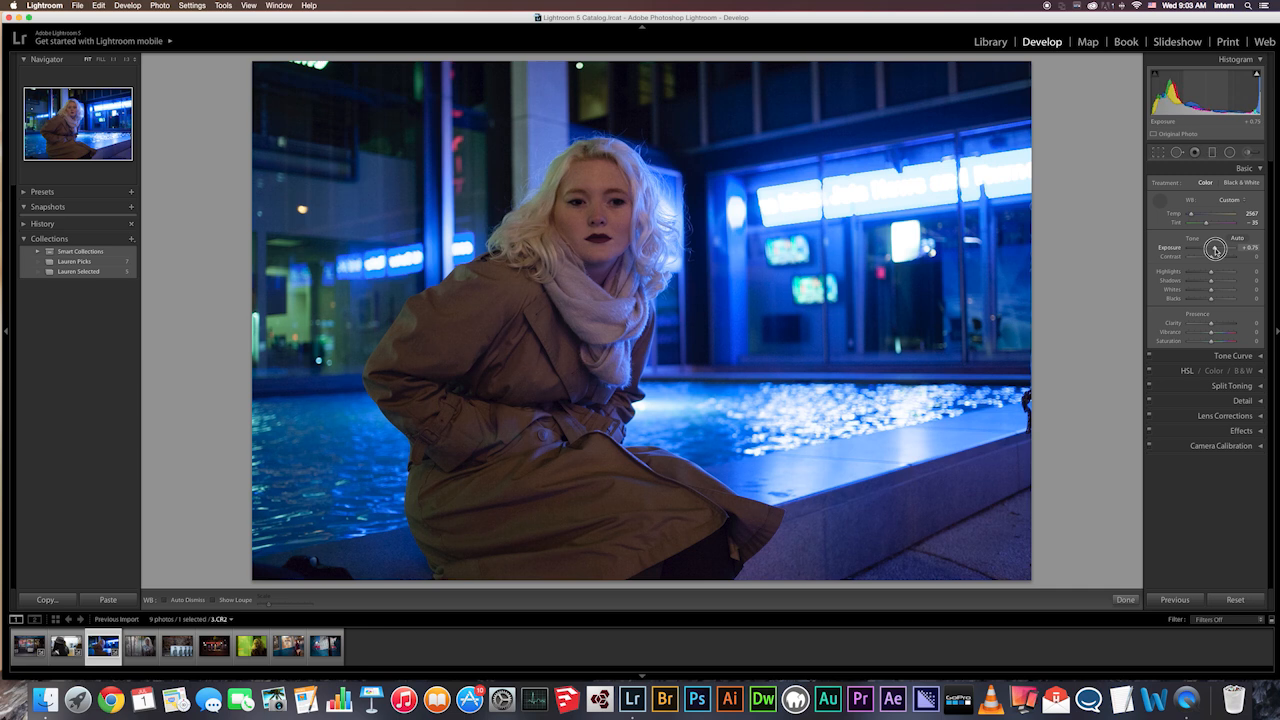
{"action": "left_click_drag", "start_coordinate": [1216, 249], "coordinate": [1218, 249]}
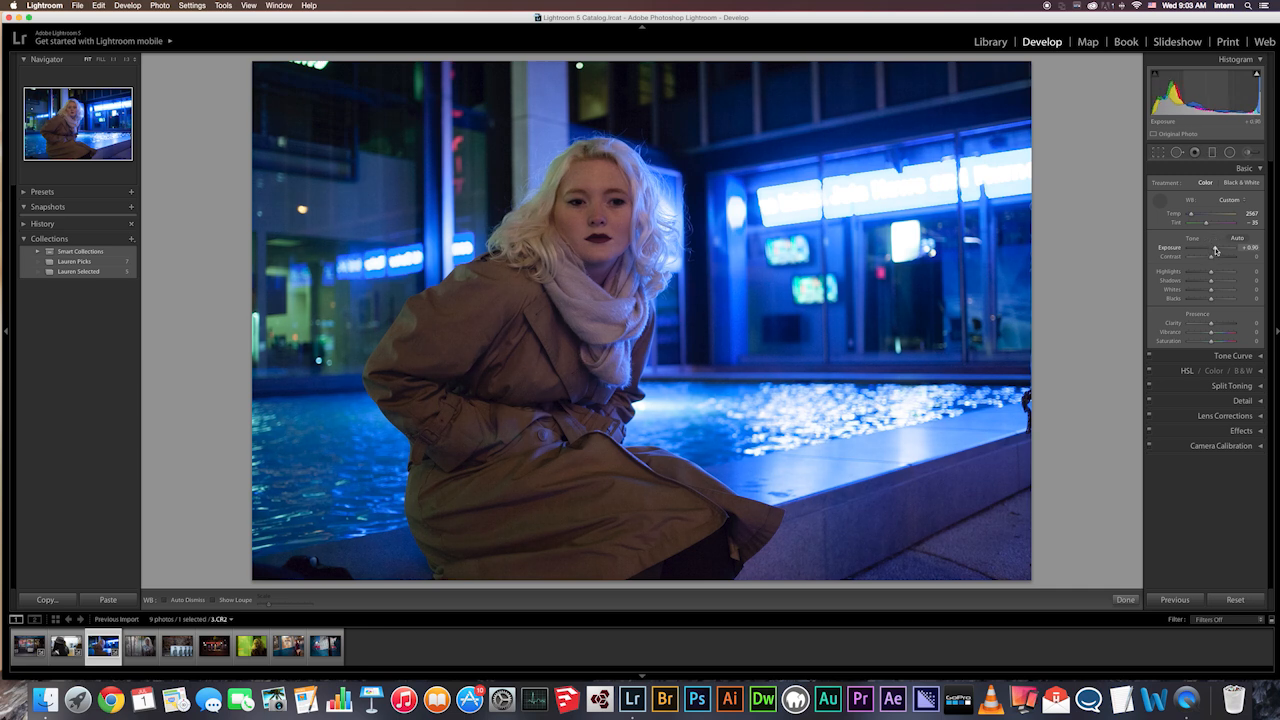
{"action": "mouse_move", "coordinate": [1213, 250]}
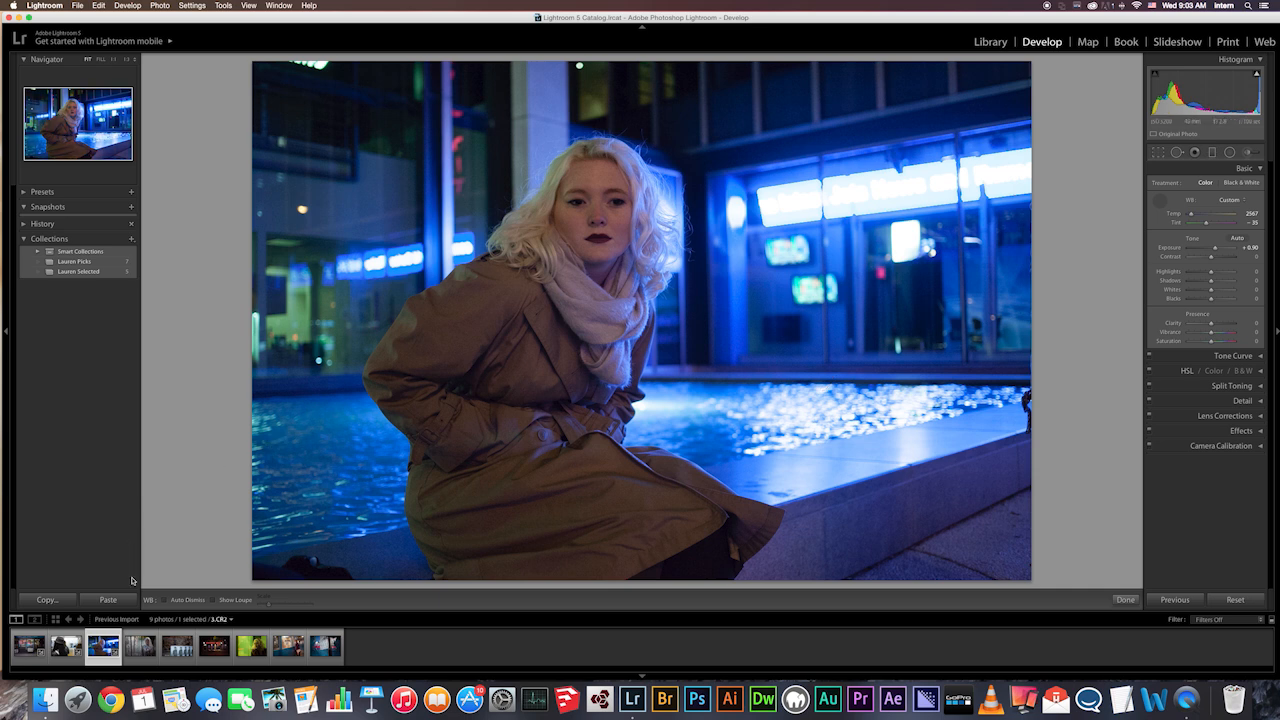
- Select the fence portrait and apply the Flash white balance preset, nudging Temp slightly
{"action": "left_click", "coordinate": [140, 646]}
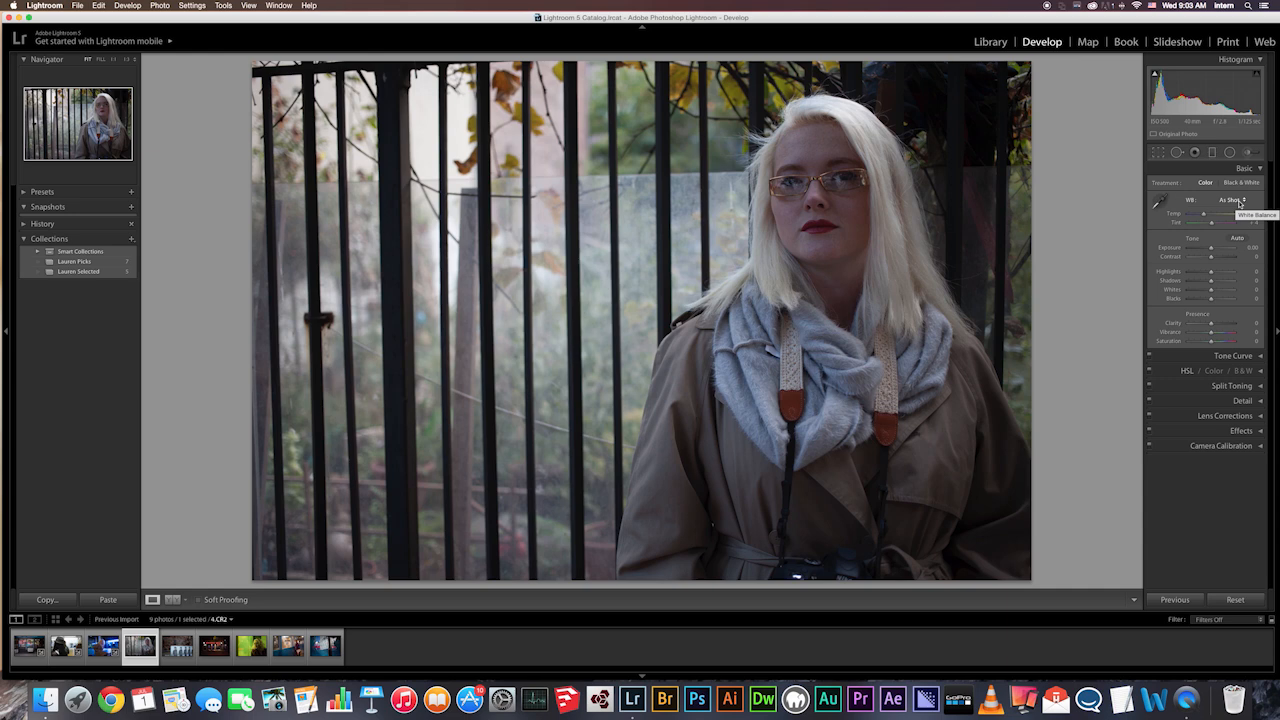
{"action": "left_click", "coordinate": [1230, 200]}
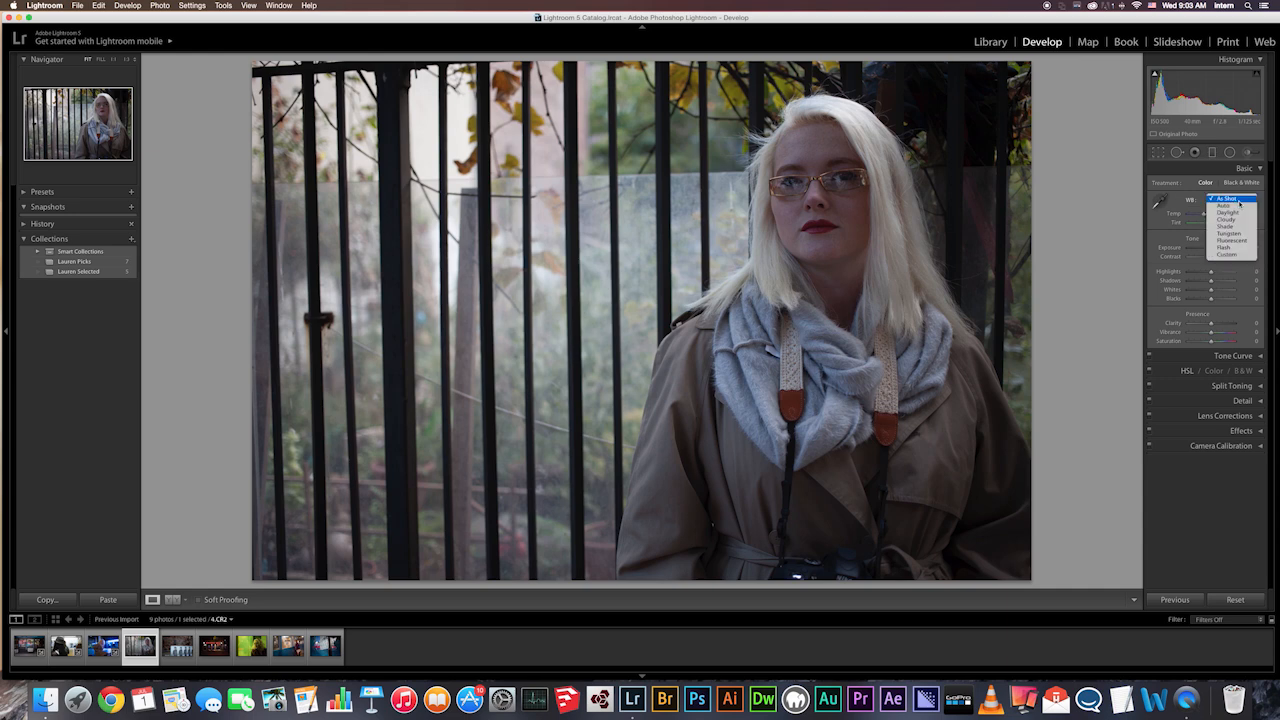
{"action": "mouse_move", "coordinate": [1228, 220]}
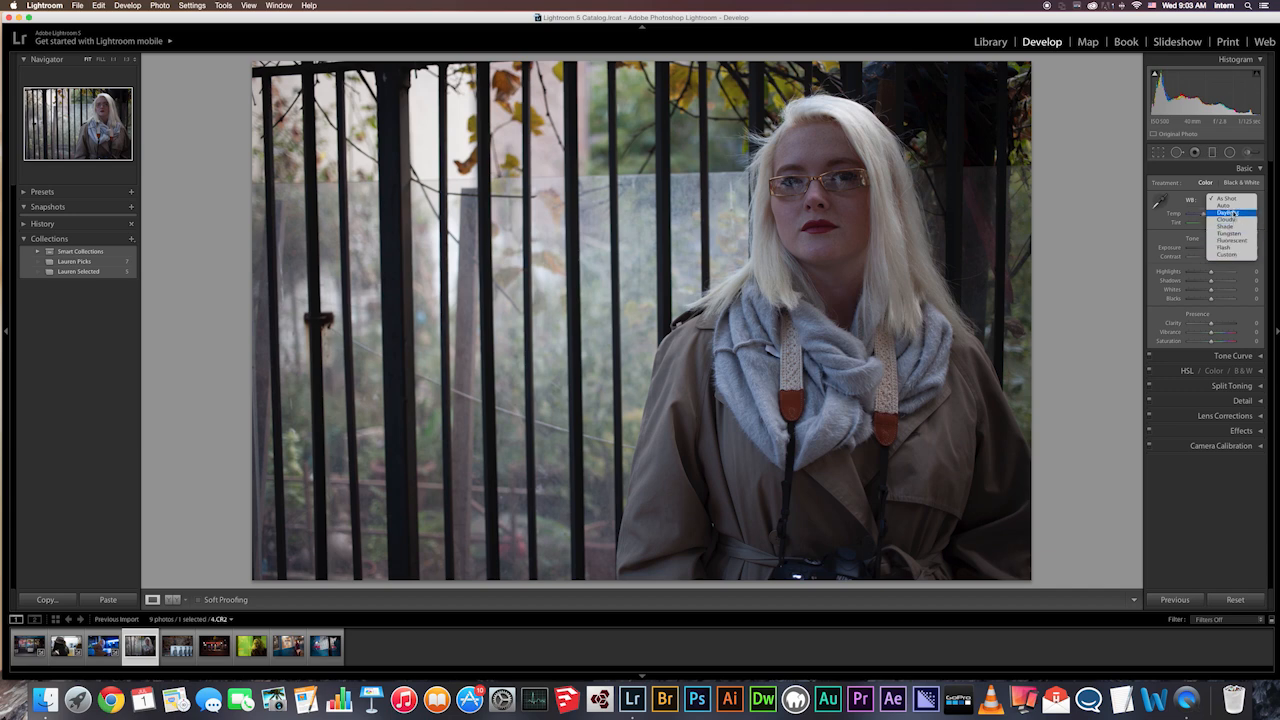
{"action": "mouse_move", "coordinate": [1227, 247]}
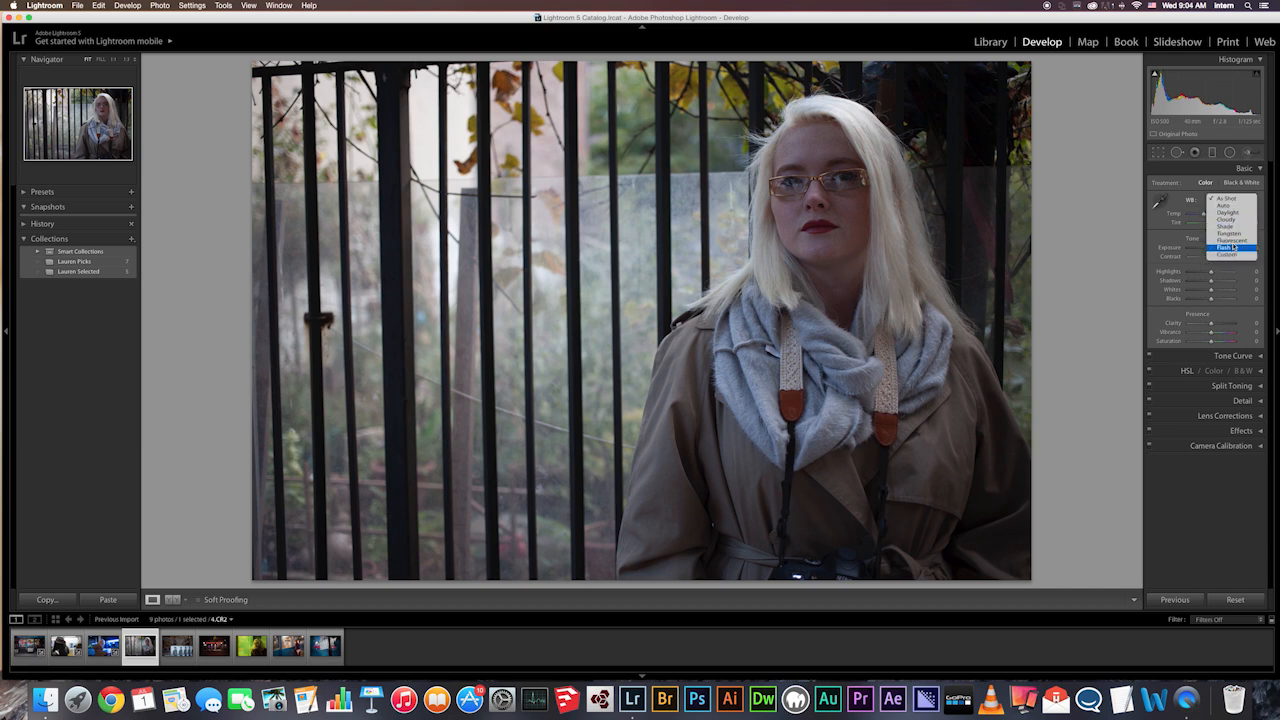
{"action": "left_click", "coordinate": [1226, 248]}
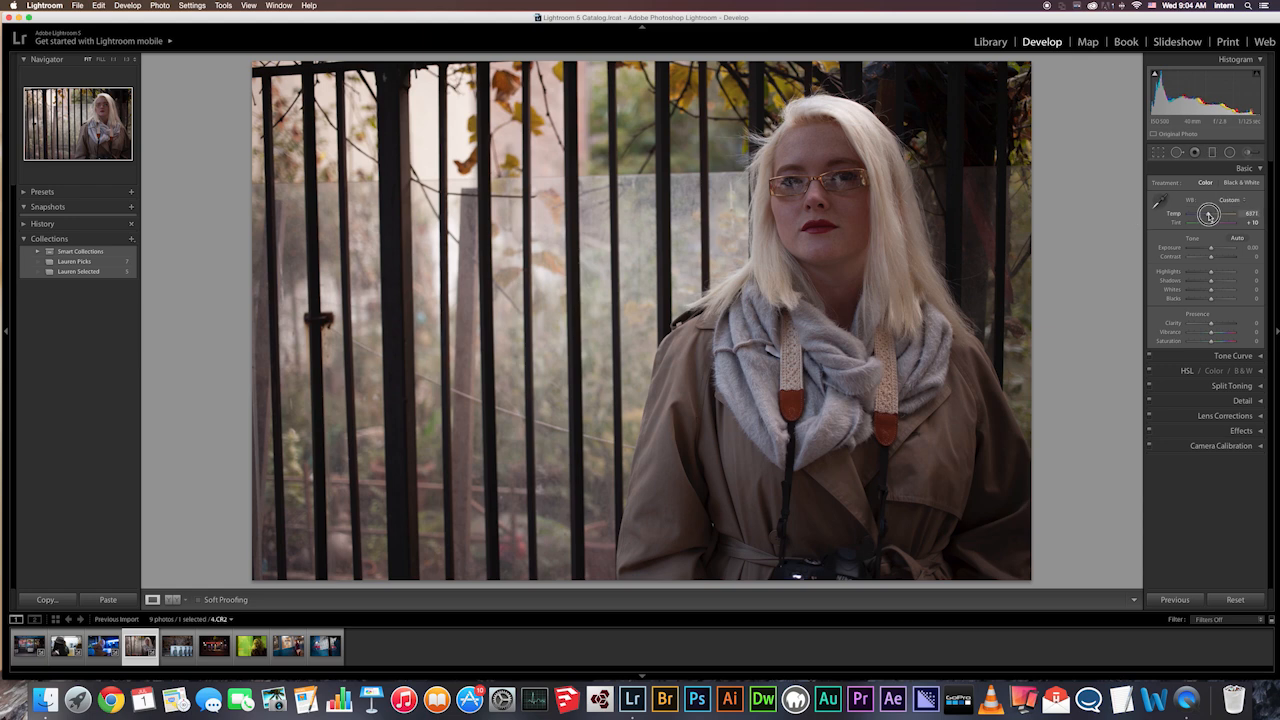
{"action": "left_click_drag", "start_coordinate": [1215, 214], "coordinate": [1208, 218]}
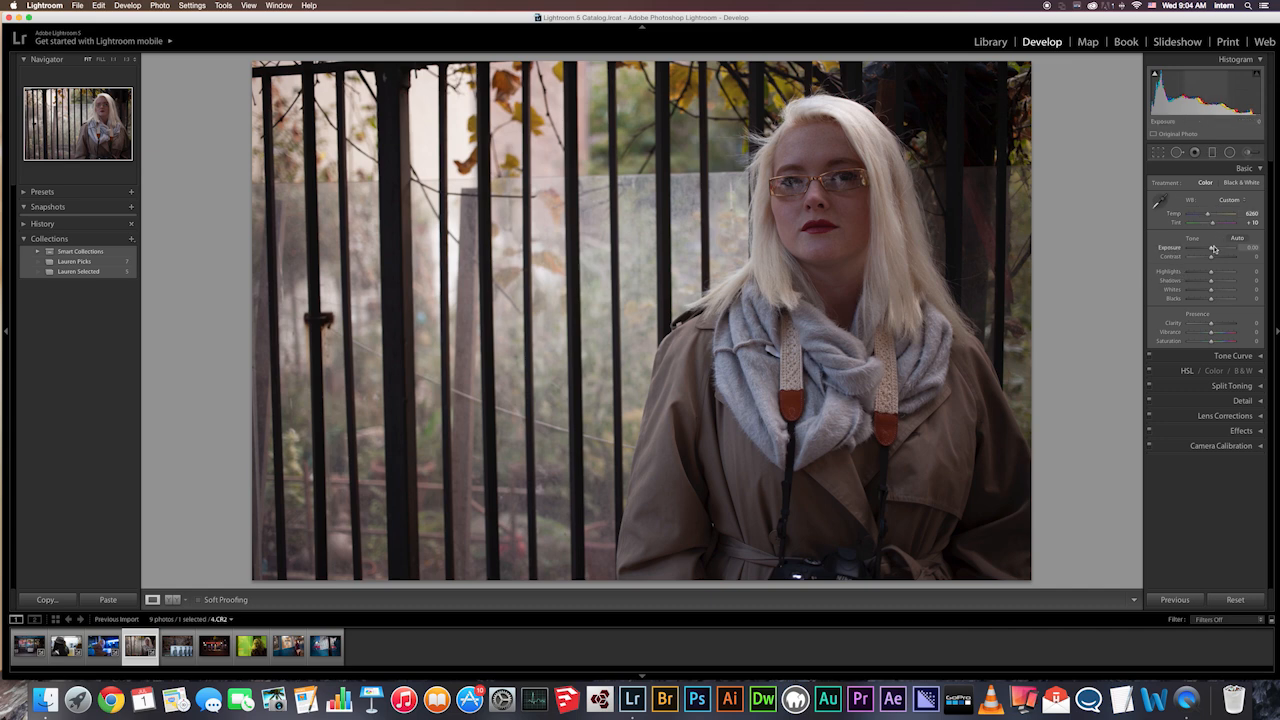
- Raise the fence portrait's Exposure to +0.13, then move on to the newsstand photo
{"action": "left_click_drag", "start_coordinate": [1210, 247], "coordinate": [1213, 247]}
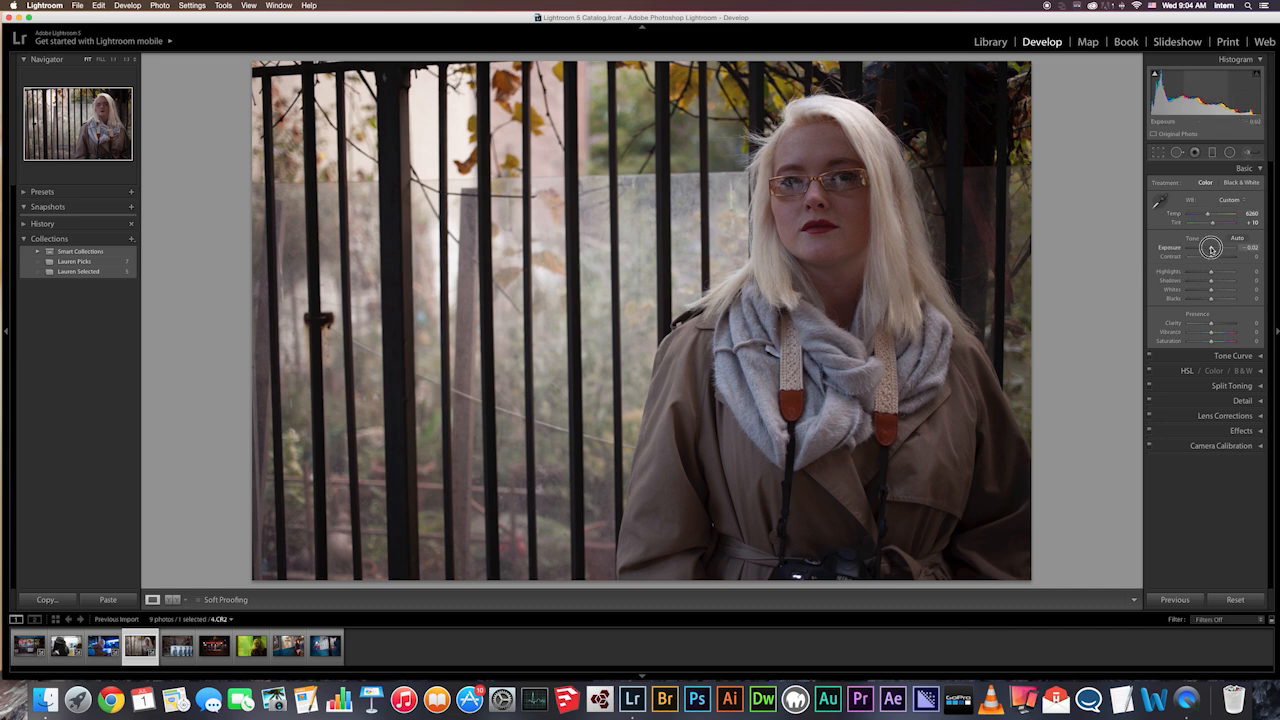
{"action": "left_click_drag", "start_coordinate": [1210, 248], "coordinate": [1213, 248]}
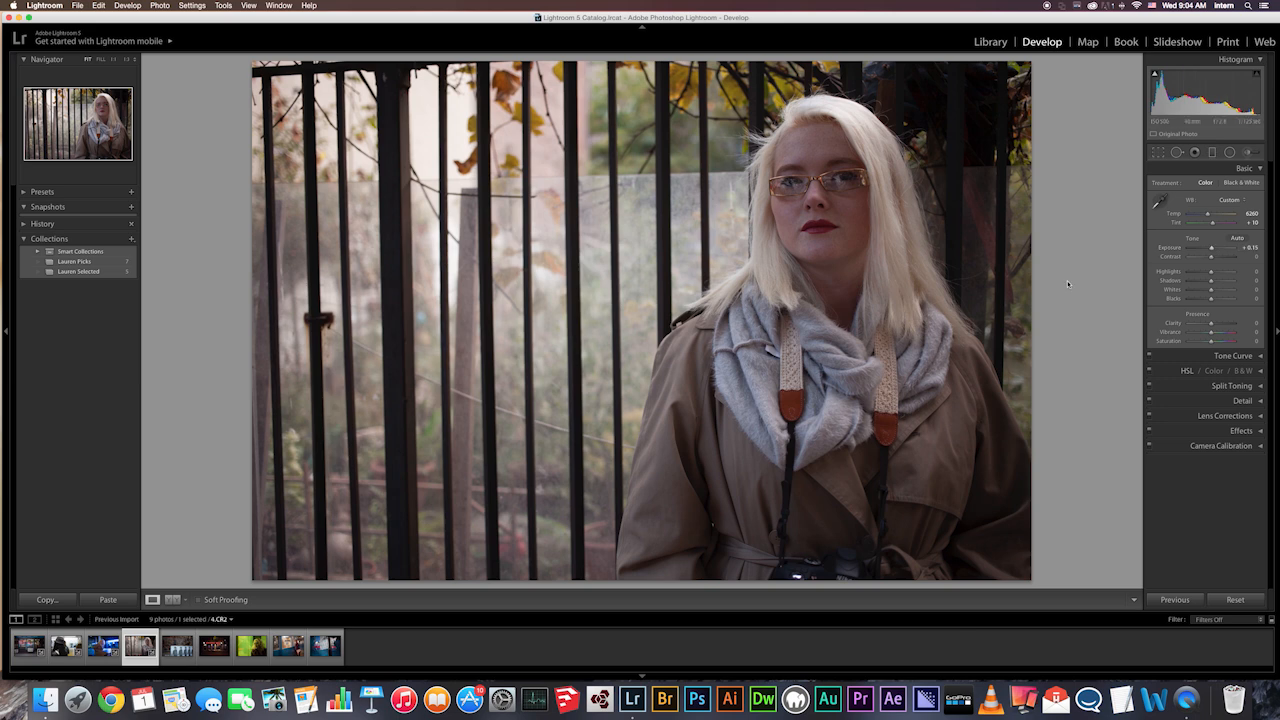
{"action": "left_click", "coordinate": [177, 645]}
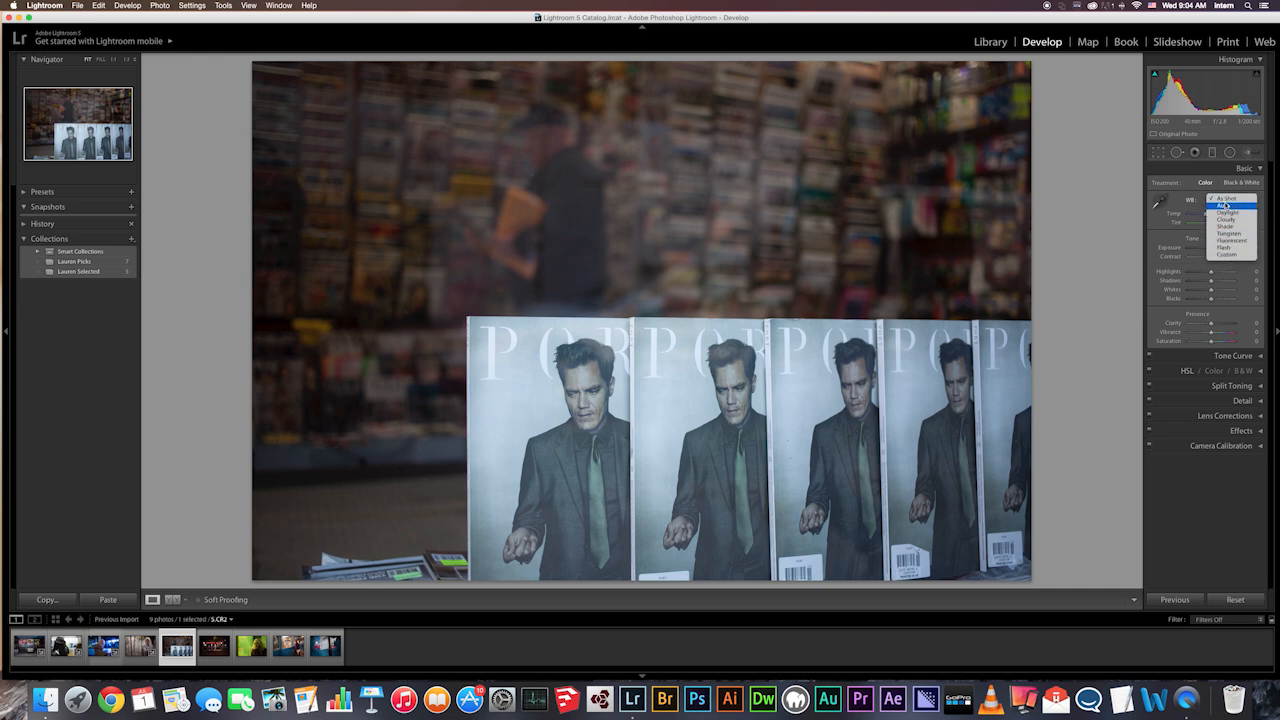
- Compare As Shot, Shade and Tungsten white balance presets on the newsstand magazine photo
{"action": "left_click", "coordinate": [1224, 197]}
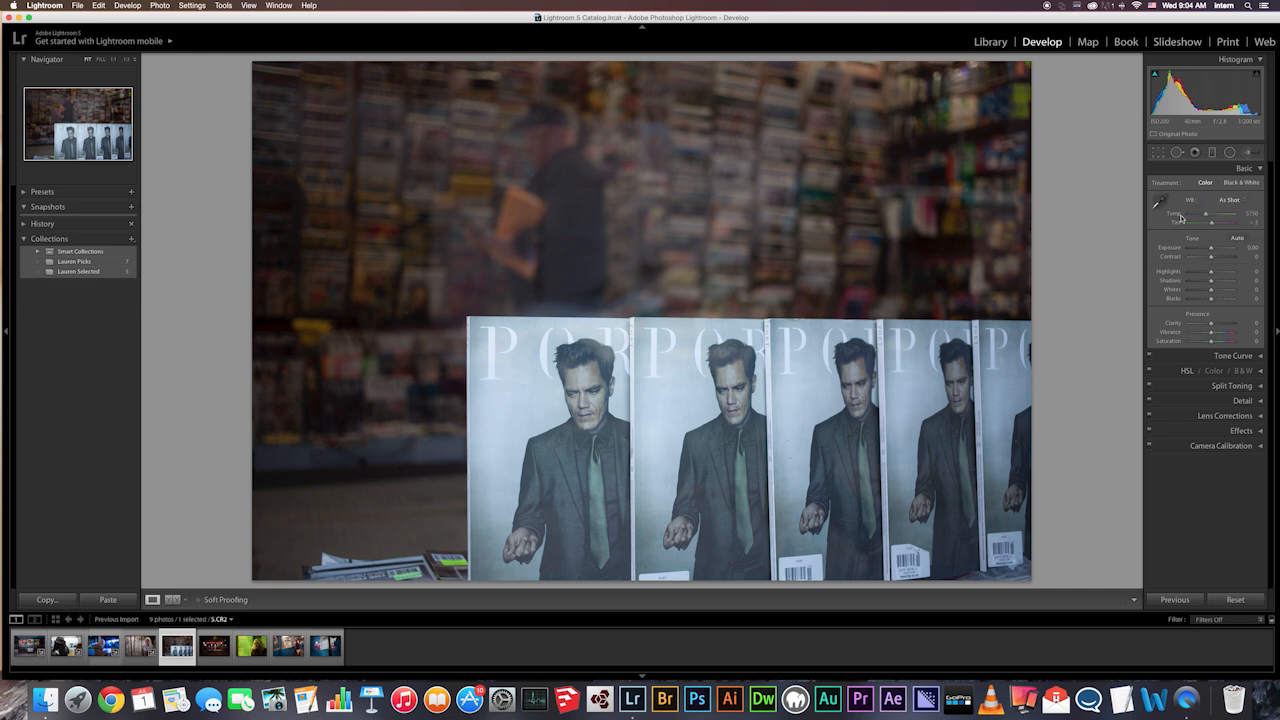
{"action": "left_click", "coordinate": [1228, 200]}
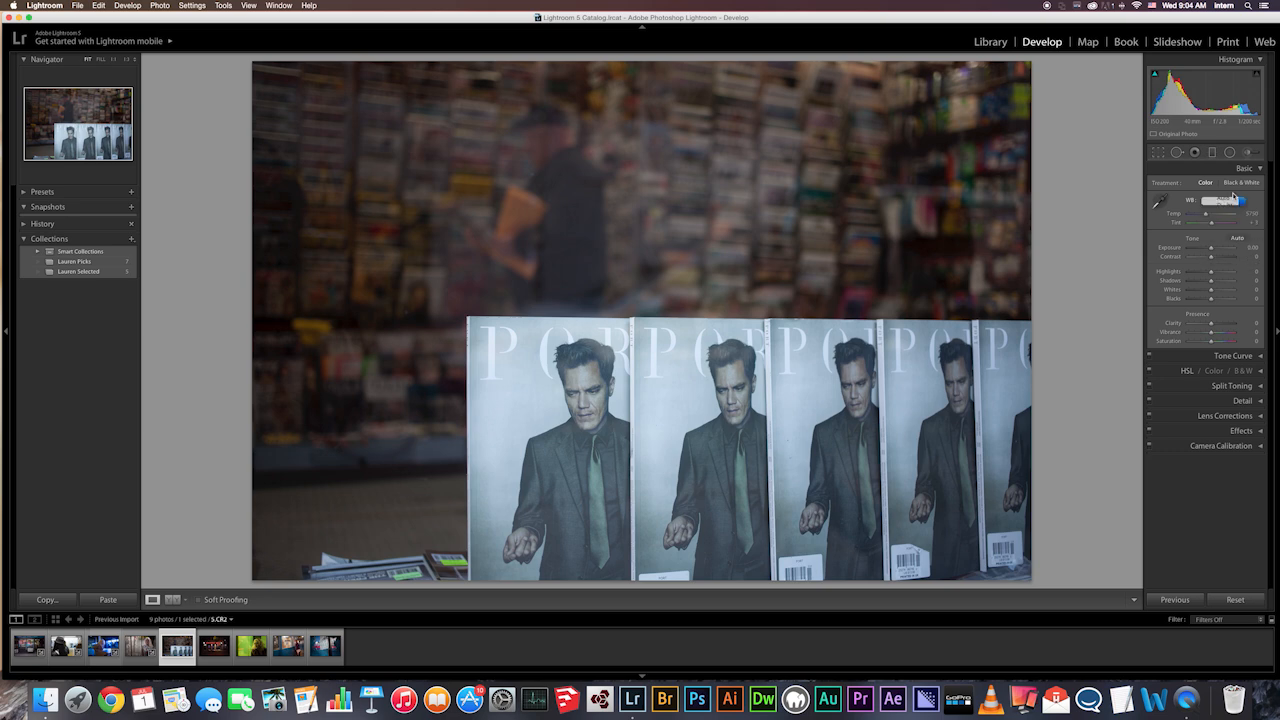
{"action": "left_click", "coordinate": [1245, 199]}
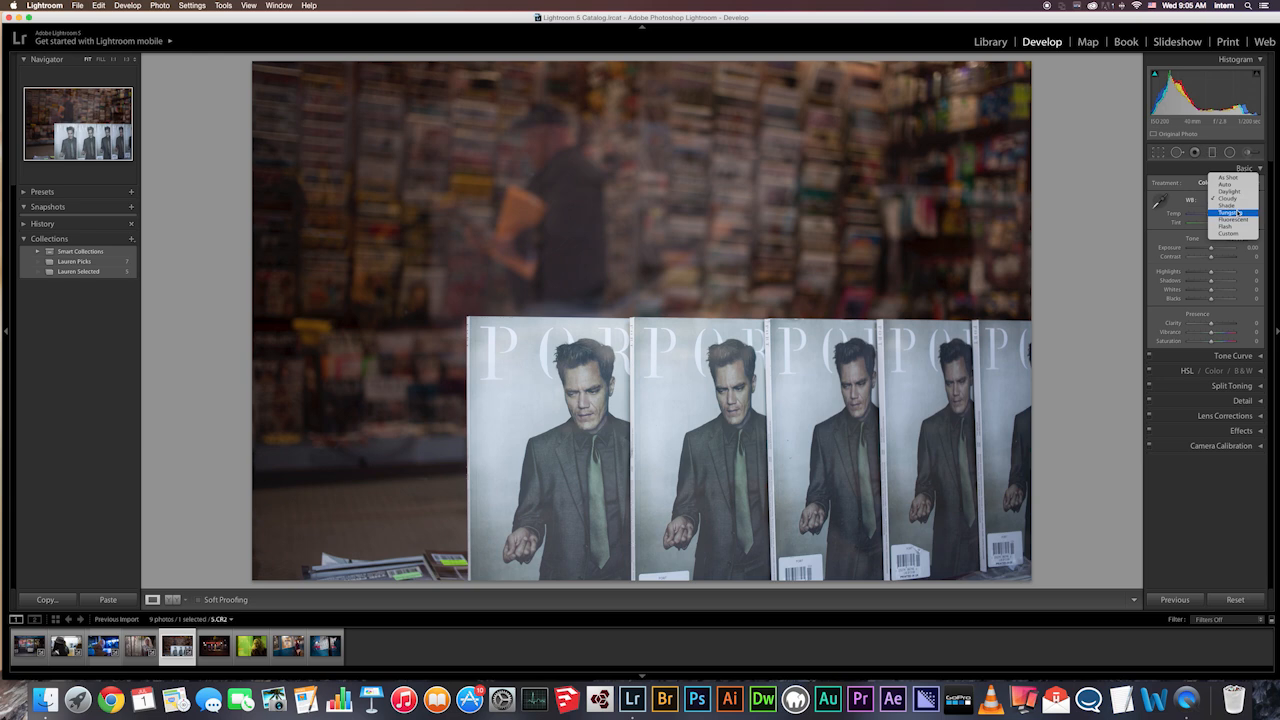
{"action": "left_click", "coordinate": [1226, 192]}
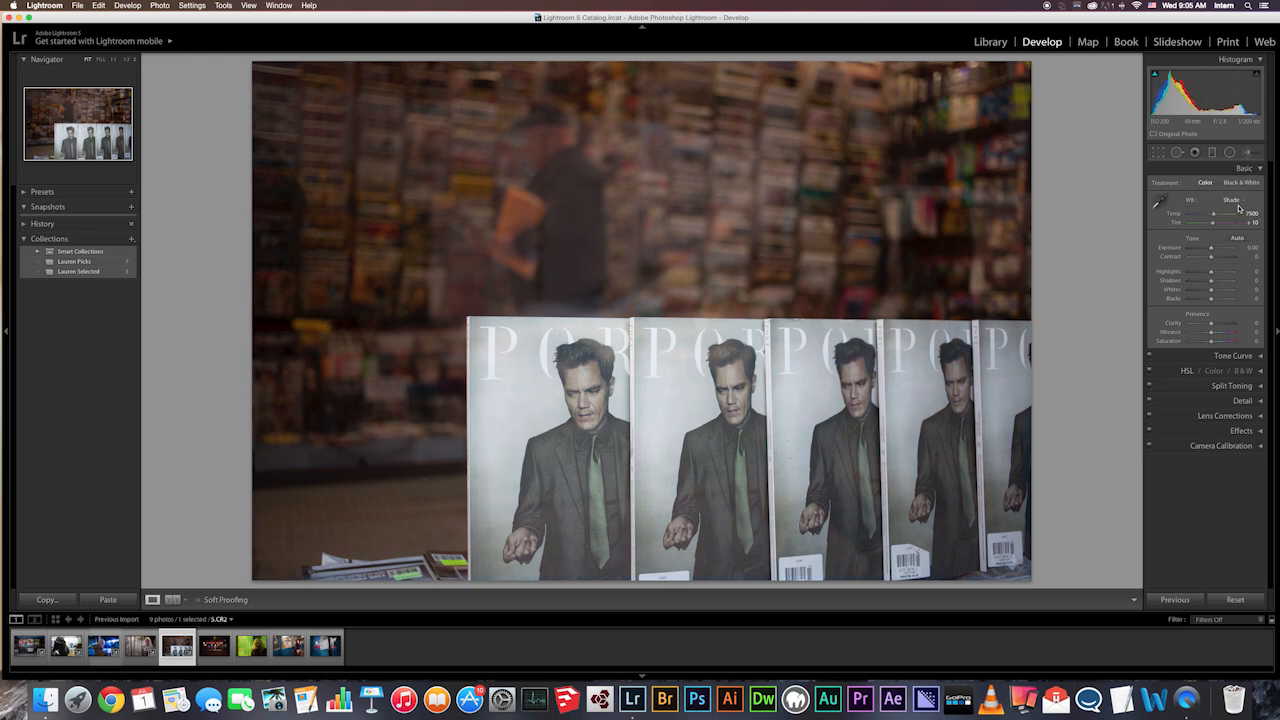
{"action": "left_click", "coordinate": [1230, 199]}
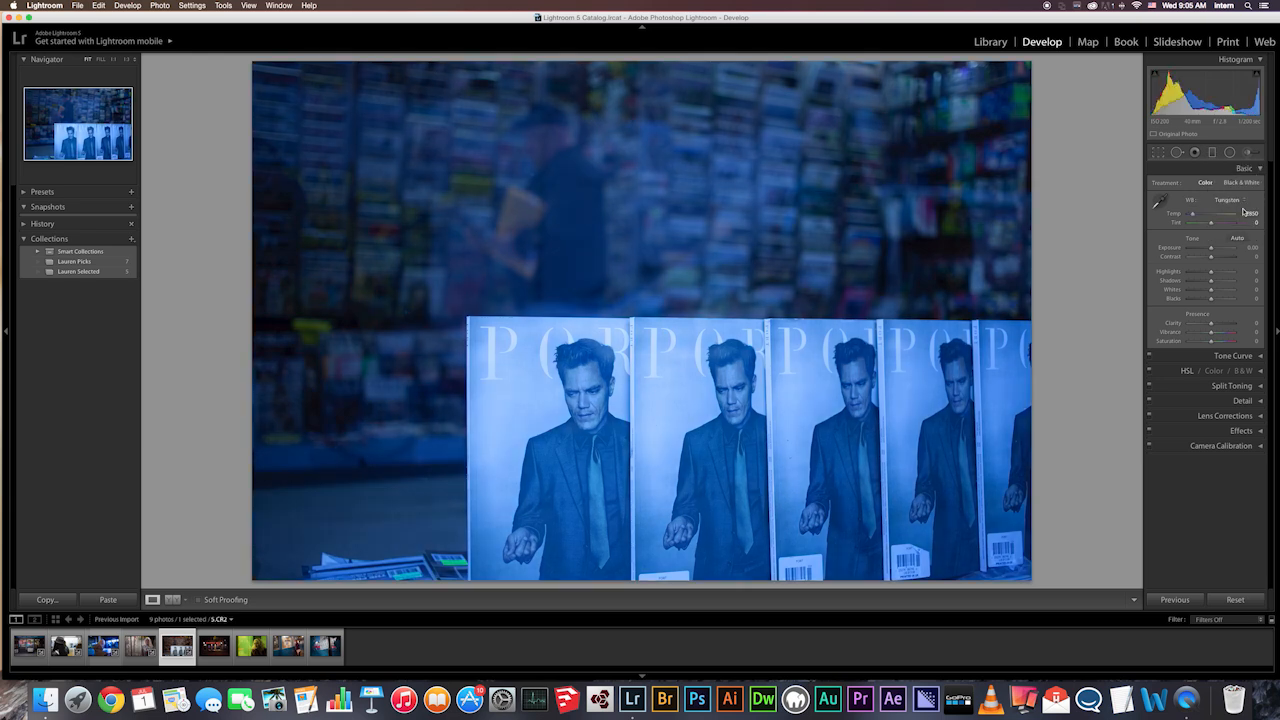
- Try Daylight and Auto, then settle on the Cloudy preset's warmer look
{"action": "left_click", "coordinate": [1240, 199]}
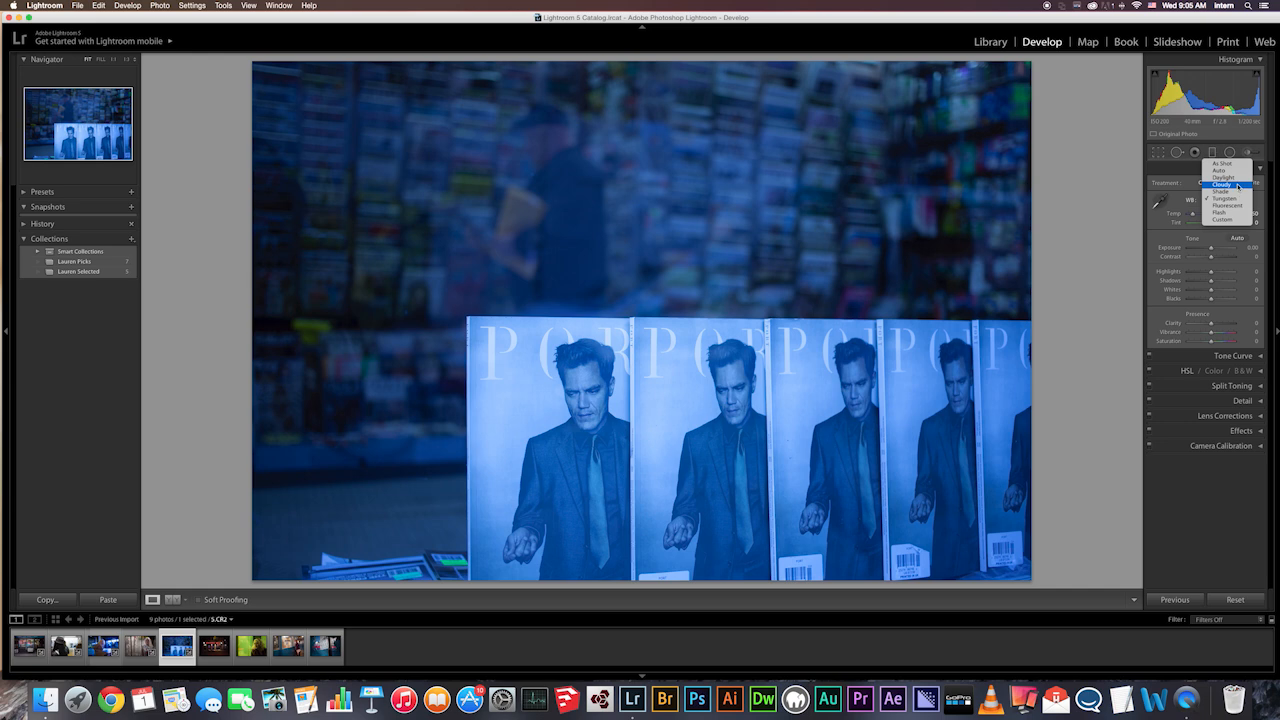
{"action": "left_click", "coordinate": [1222, 184]}
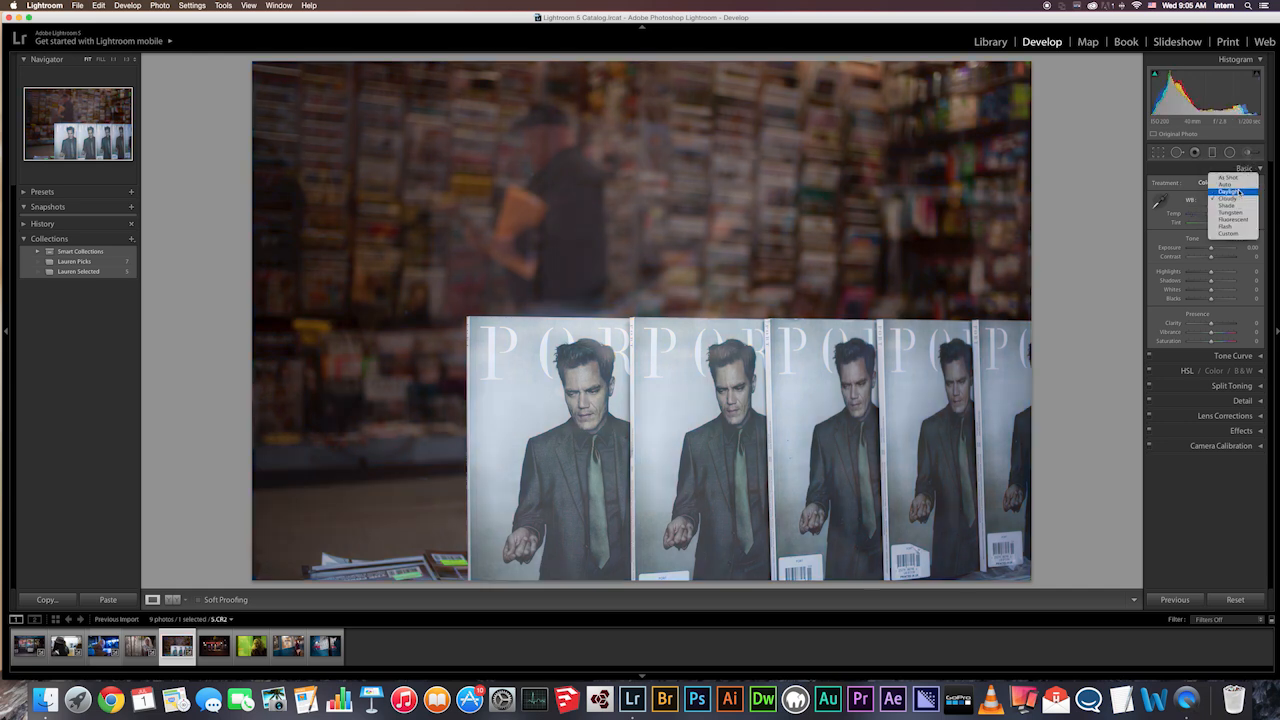
{"action": "left_click", "coordinate": [1228, 191]}
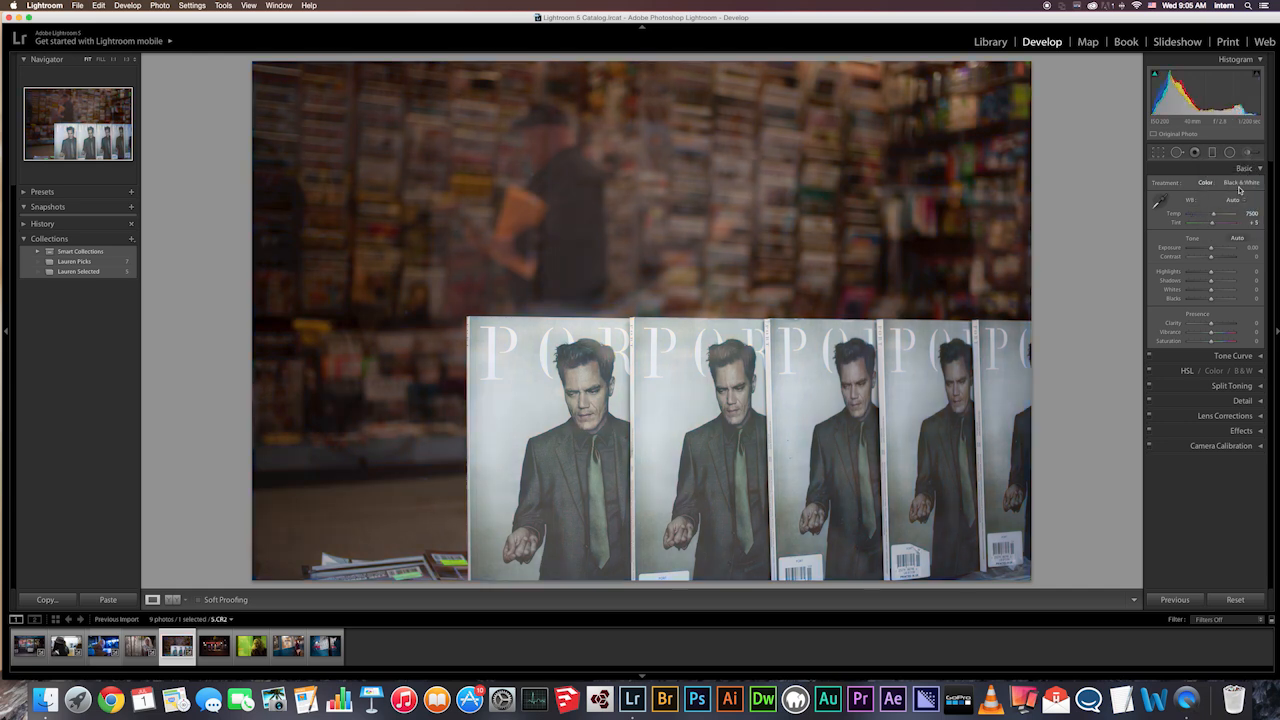
{"action": "left_click", "coordinate": [1231, 200]}
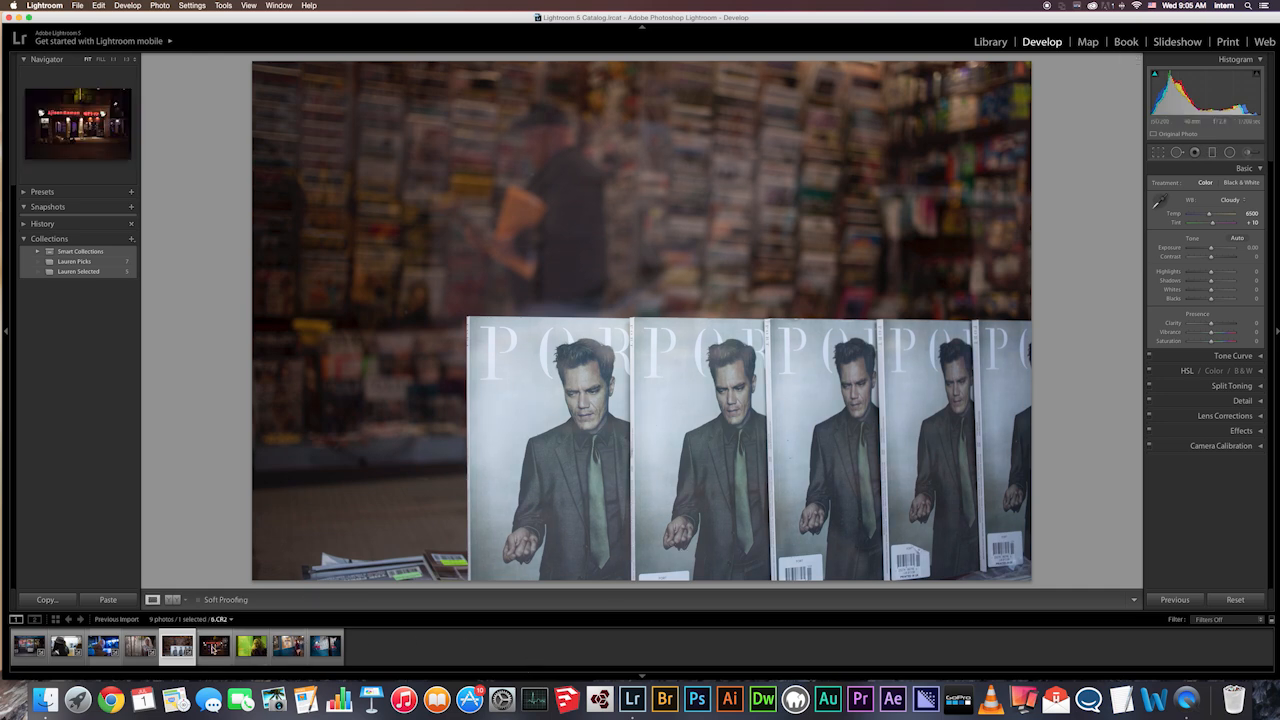
- Select the Ajisen Ramen night shot and compare the Daylight and Shade presets
{"action": "left_click", "coordinate": [214, 646]}
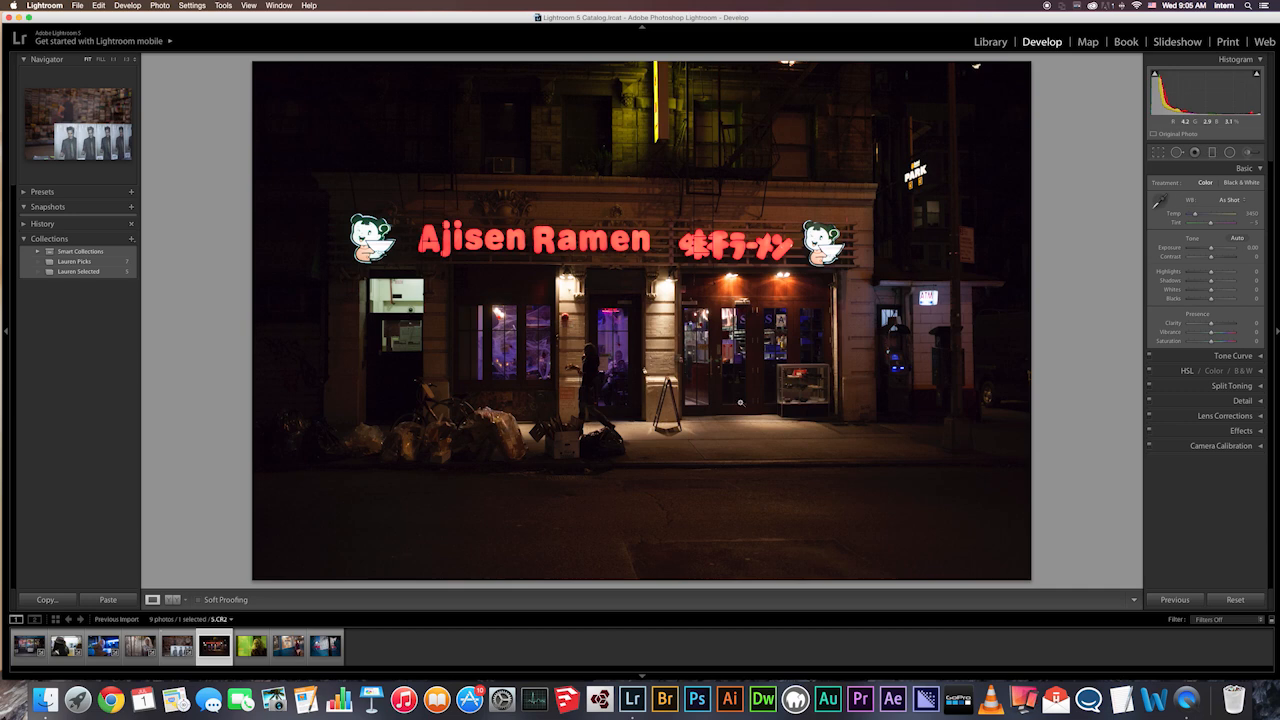
{"action": "mouse_move", "coordinate": [761, 377]}
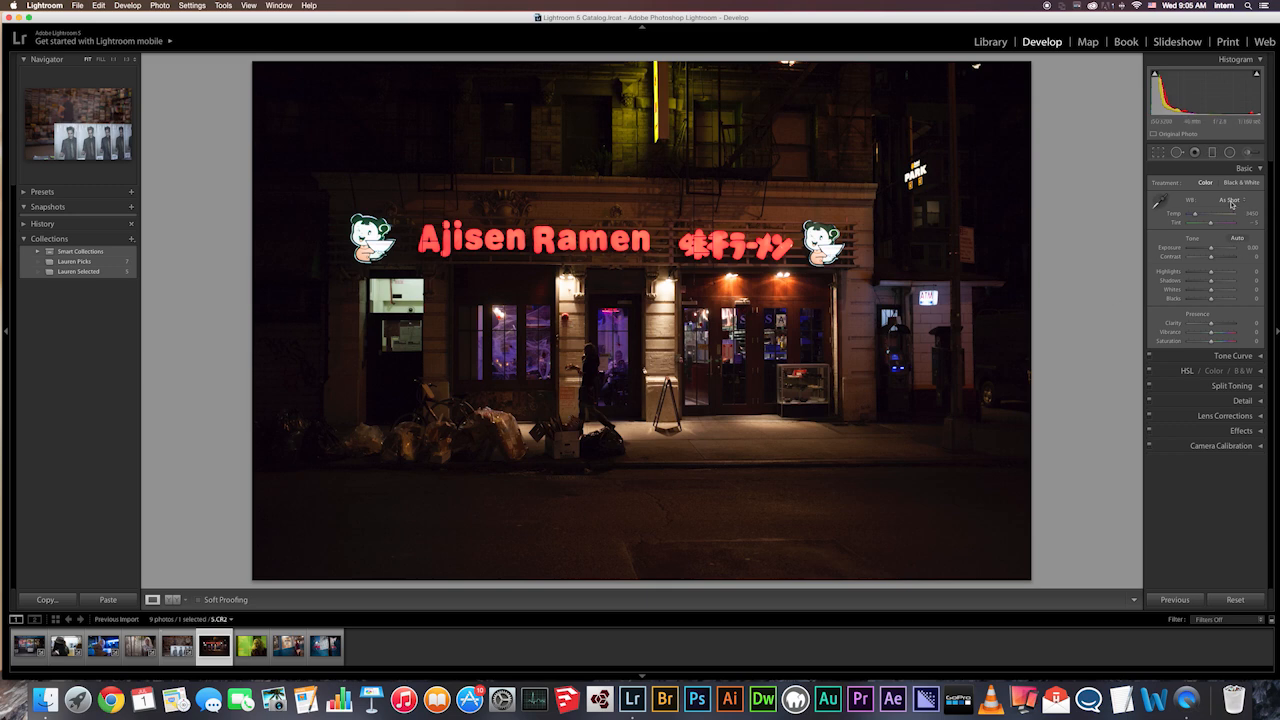
{"action": "left_click", "coordinate": [1228, 199]}
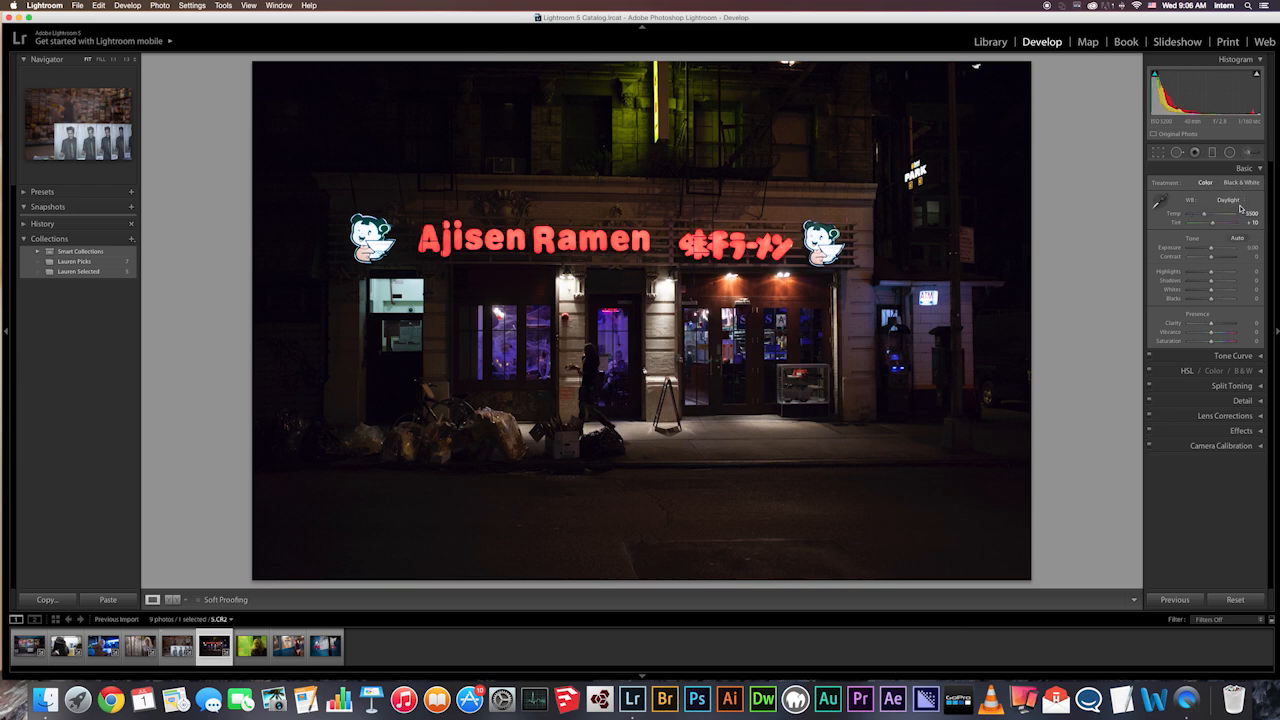
{"action": "left_click", "coordinate": [1228, 199]}
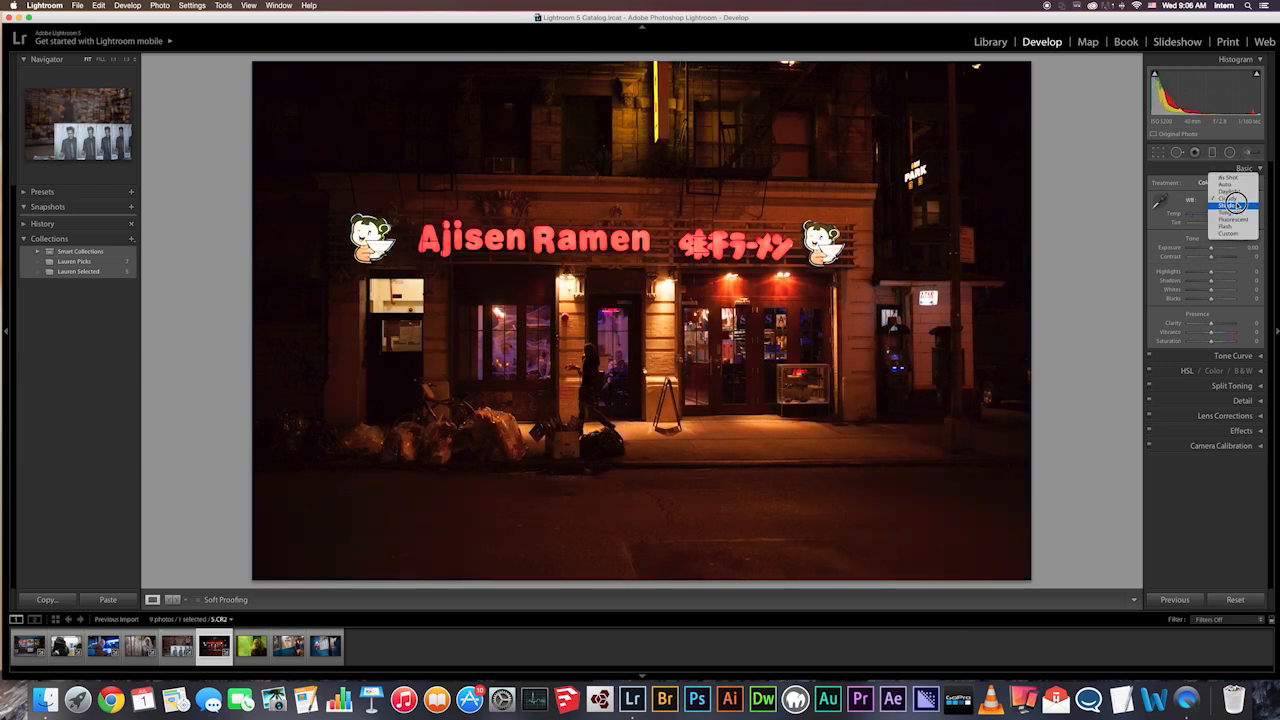
{"action": "left_click", "coordinate": [1228, 228]}
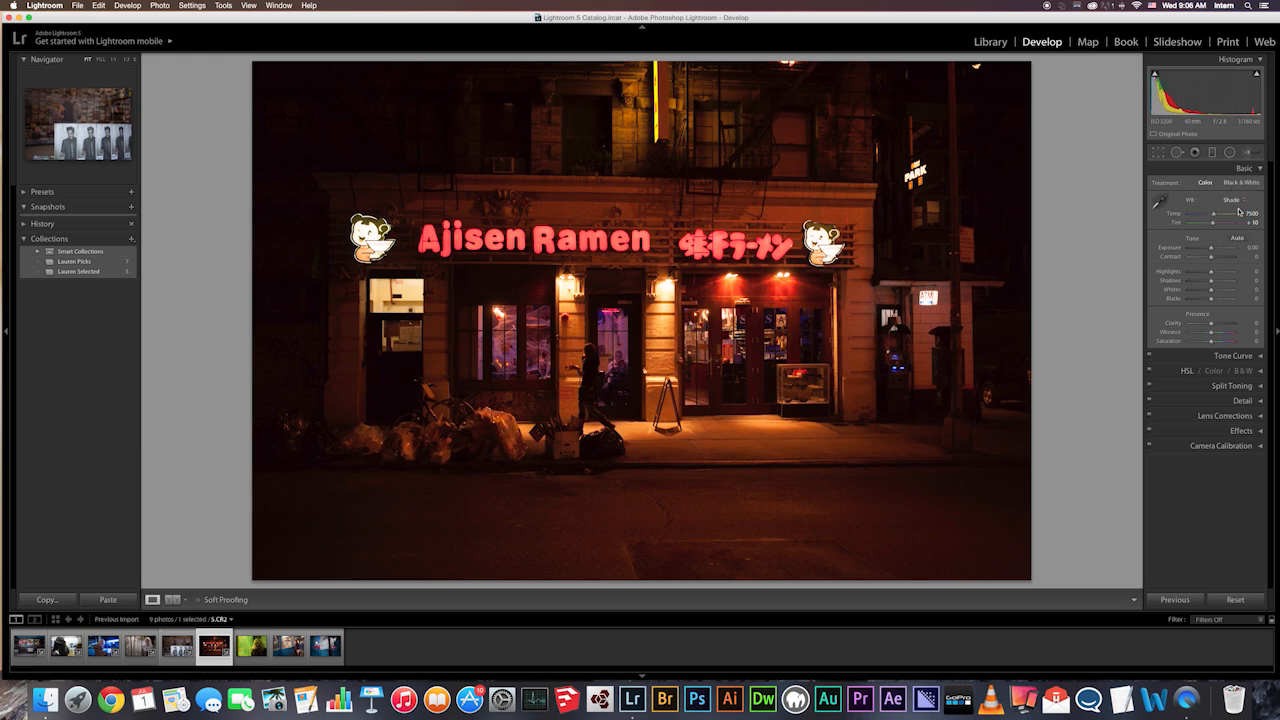
- Try Fluorescent, Flash and Tungsten, then Auto, leaving a cool 2850 temperature
{"action": "left_click", "coordinate": [1230, 199]}
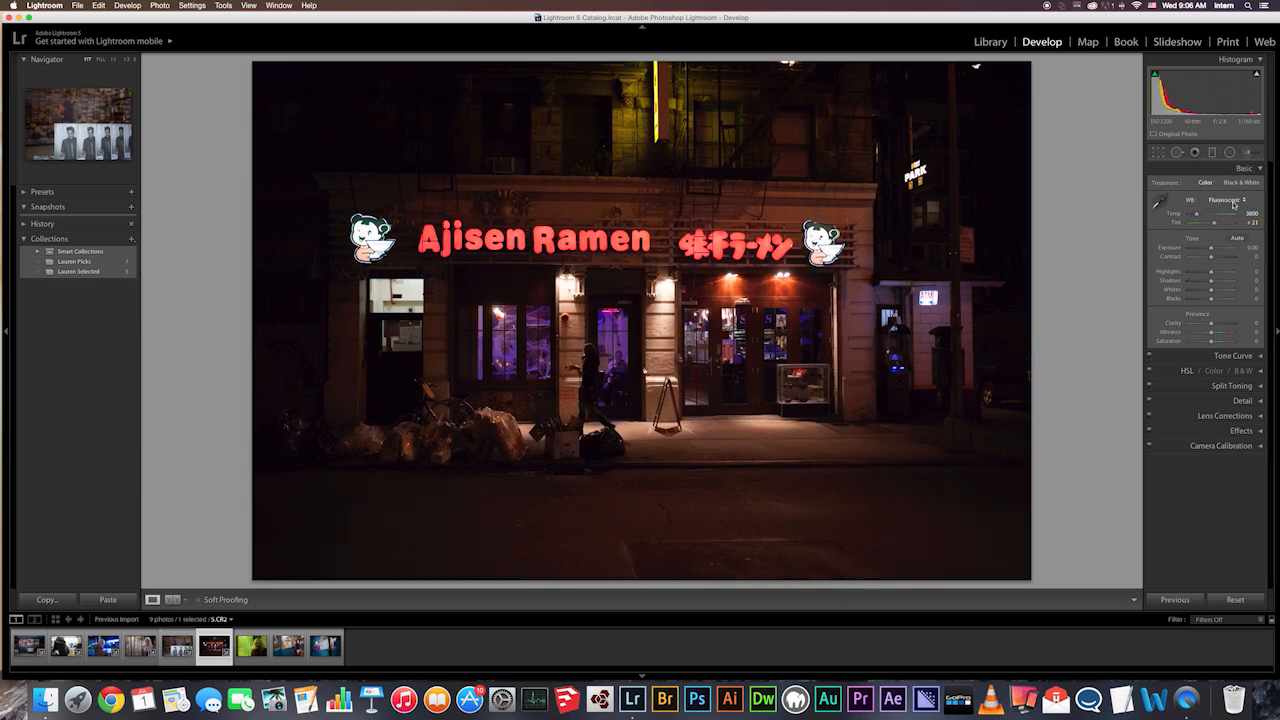
{"action": "left_click", "coordinate": [1230, 199]}
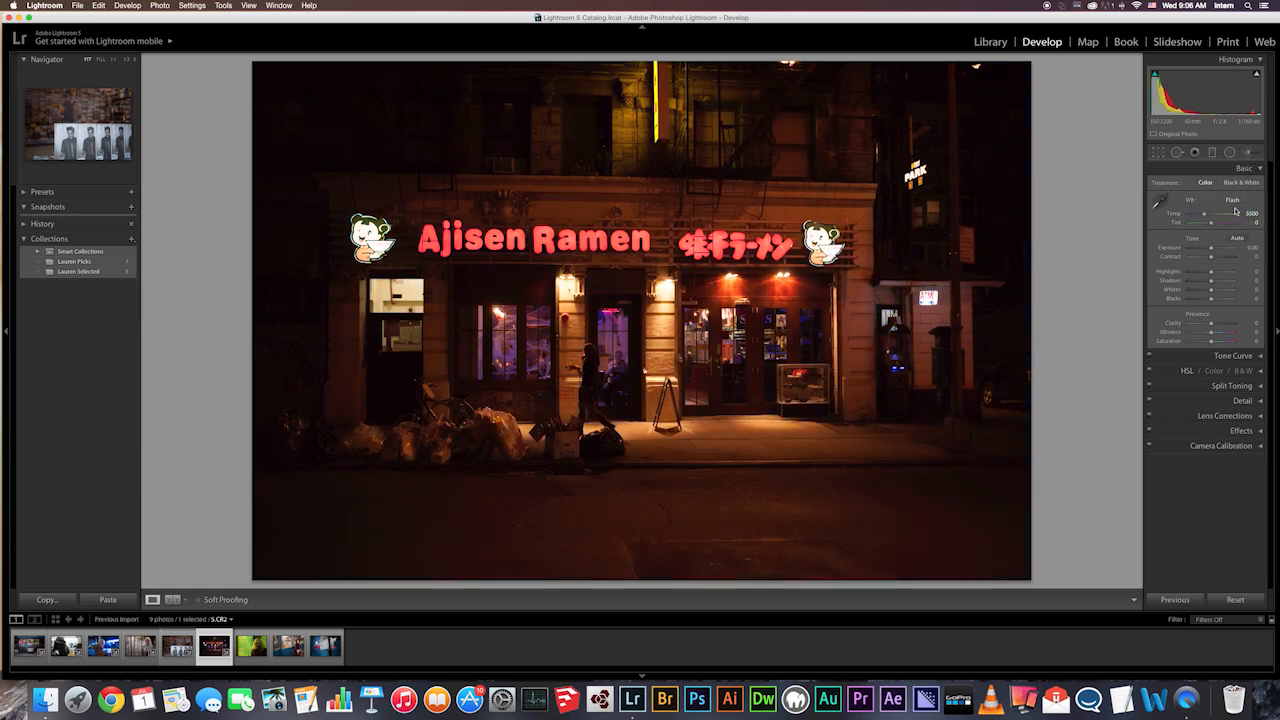
{"action": "left_click", "coordinate": [1230, 199]}
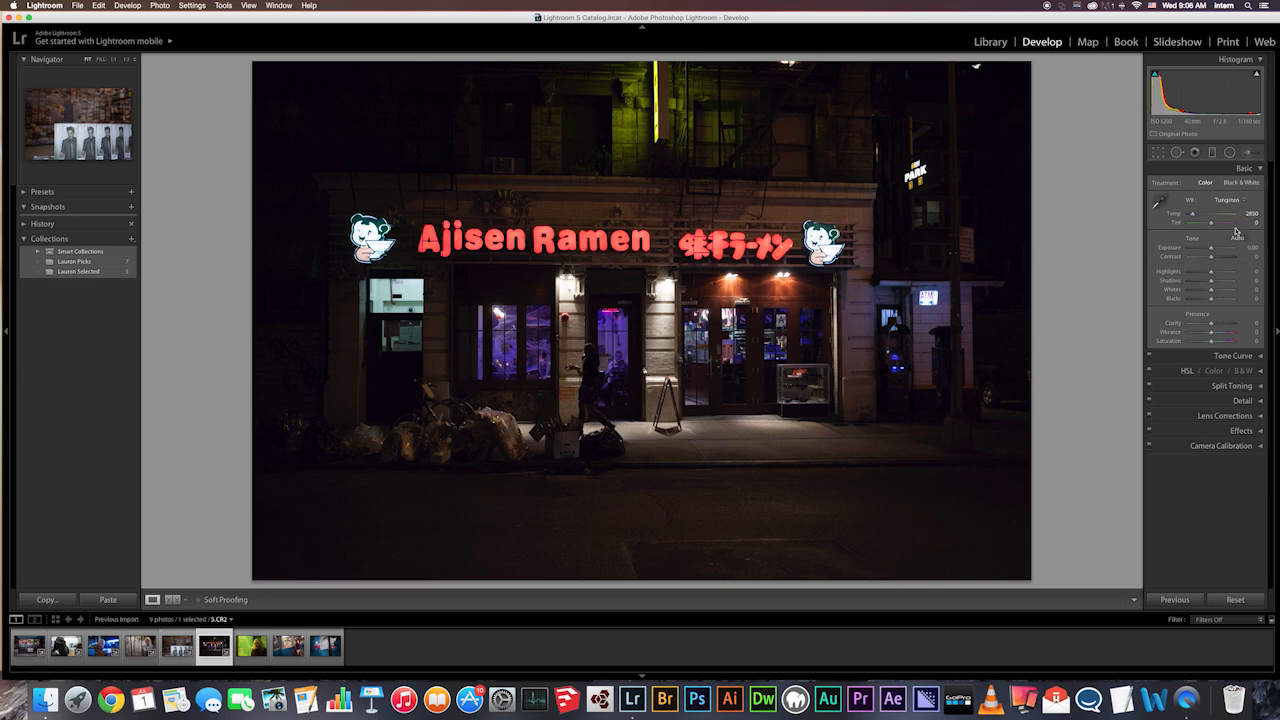
{"action": "left_click", "coordinate": [1227, 199]}
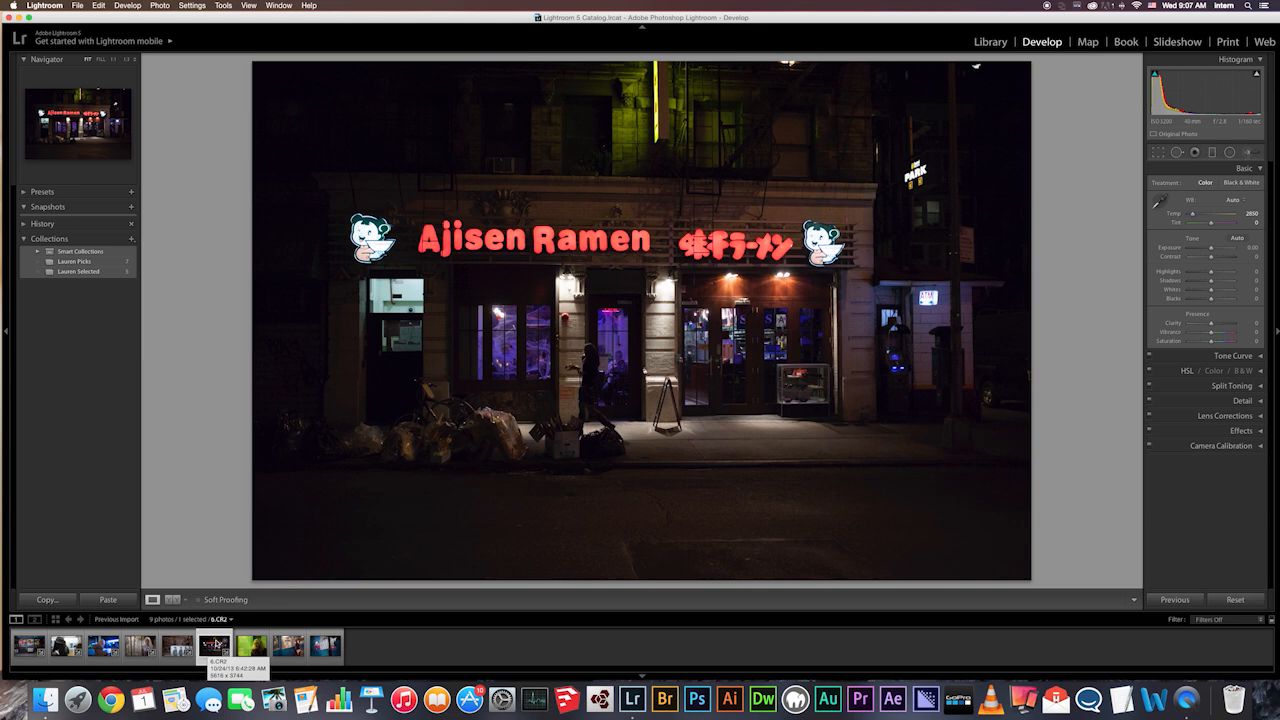
- Select the green-lit portrait and cool Temp to about 3360 for a teal tone, starting to counter the green
{"action": "left_click", "coordinate": [251, 645]}
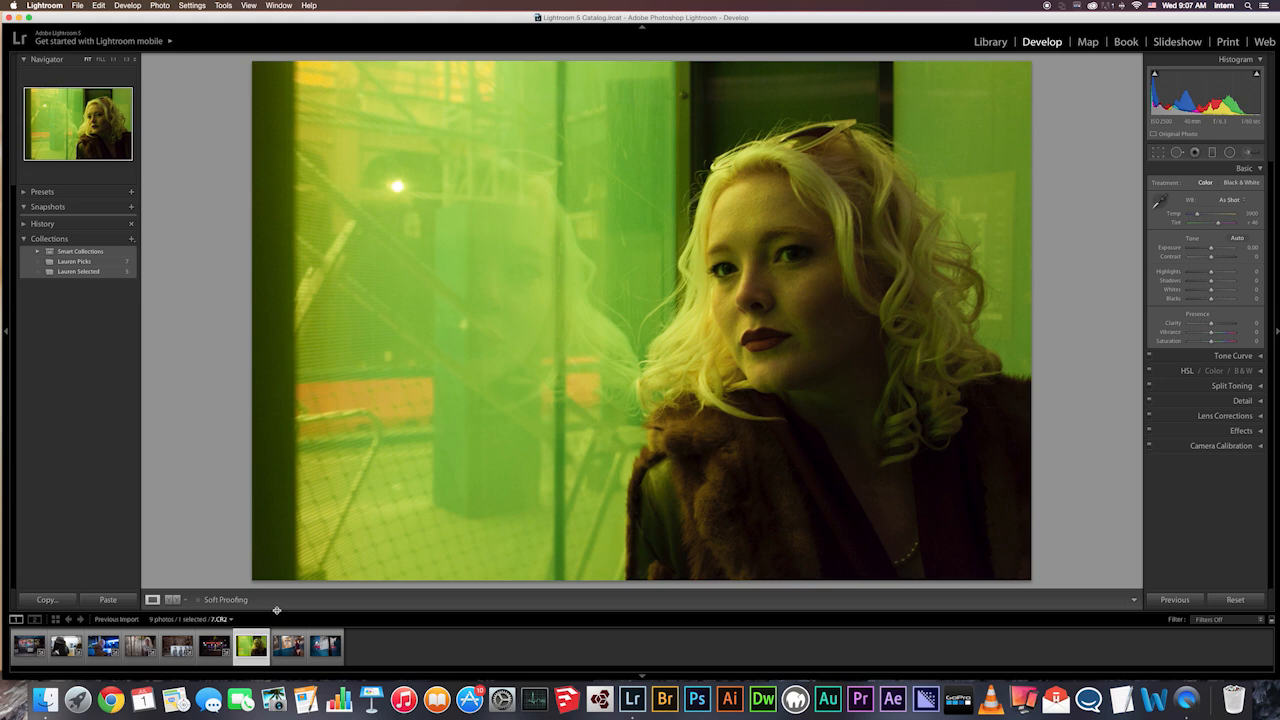
{"action": "mouse_move", "coordinate": [619, 434]}
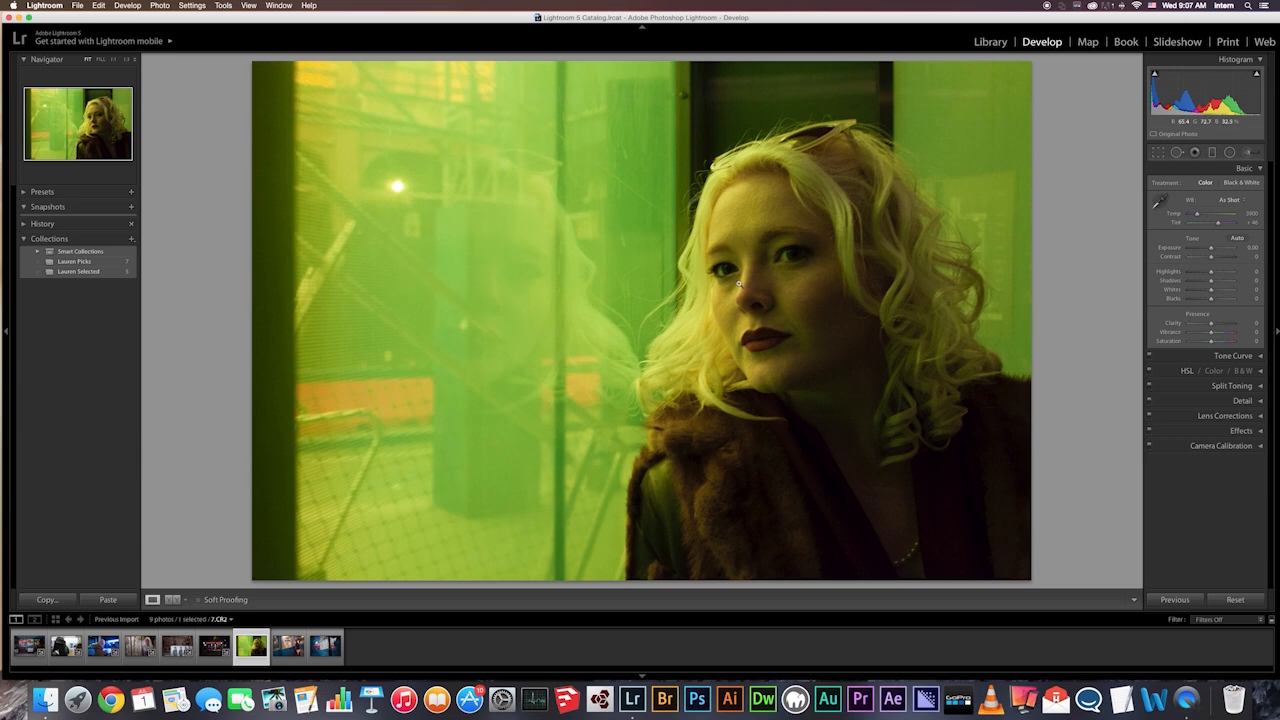
{"action": "mouse_move", "coordinate": [877, 418]}
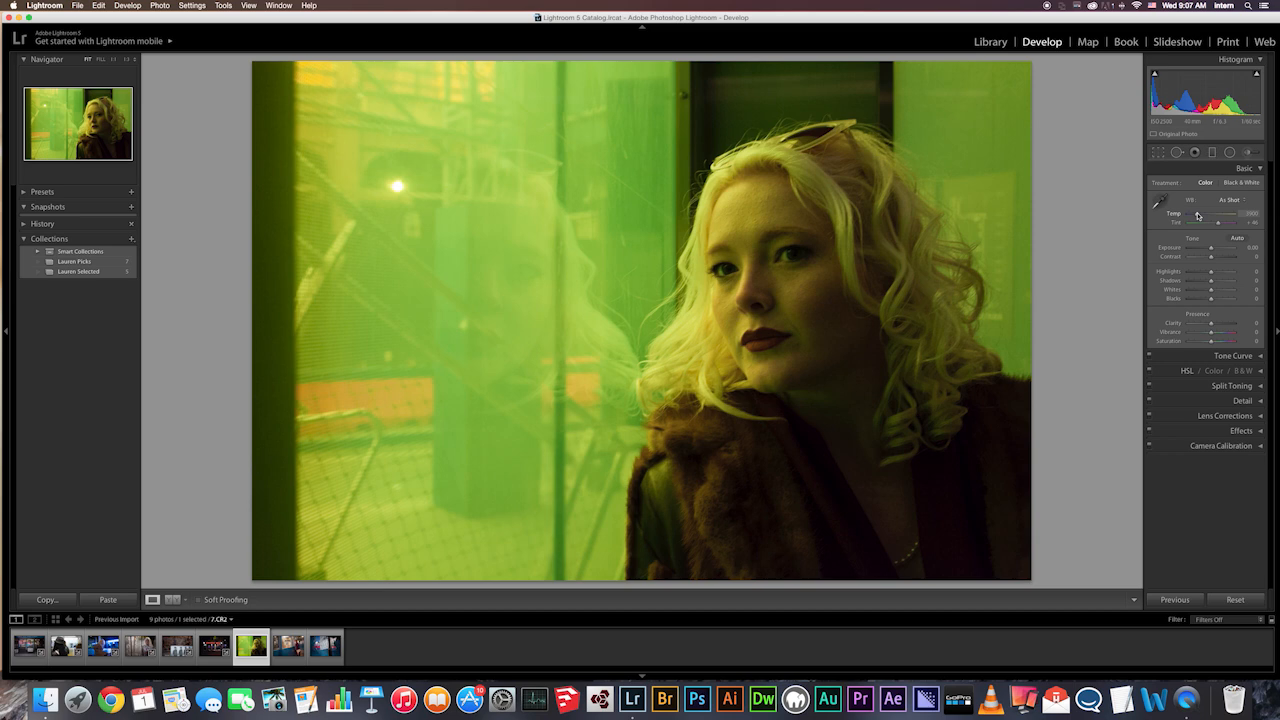
{"action": "mouse_move", "coordinate": [1200, 215]}
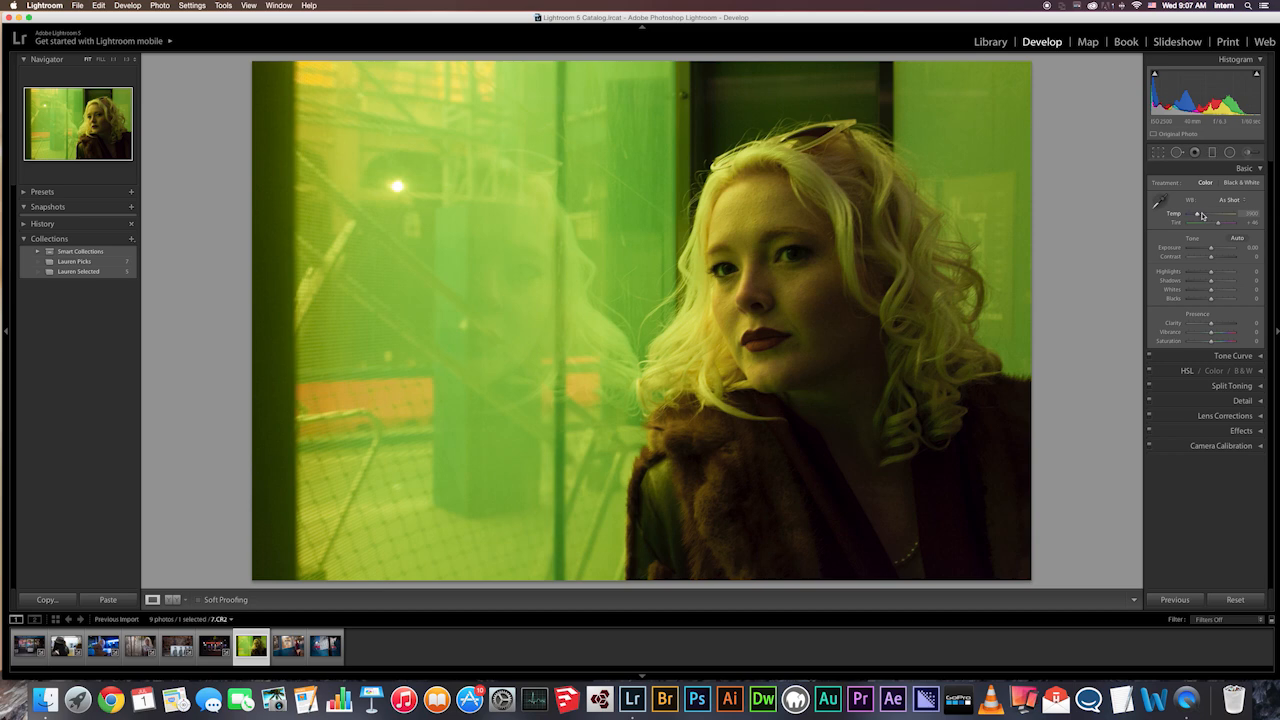
{"action": "mouse_move", "coordinate": [1207, 221]}
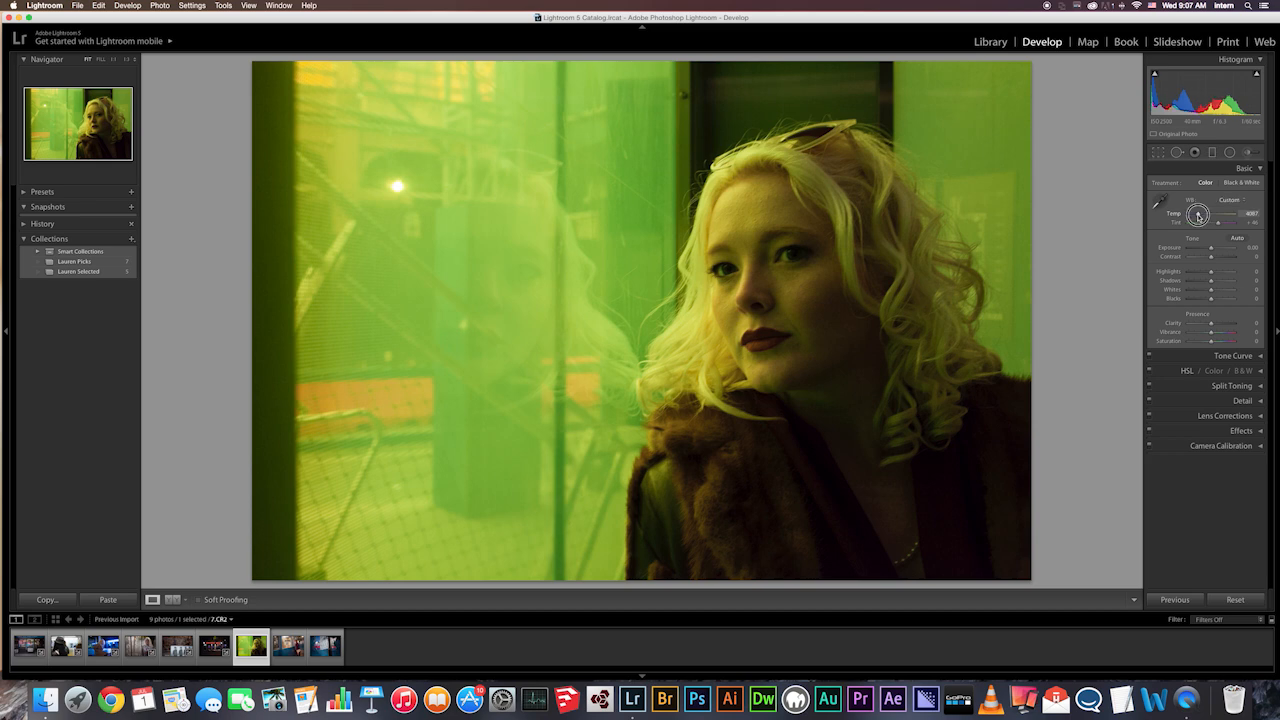
{"action": "left_click_drag", "start_coordinate": [1200, 214], "coordinate": [1240, 214]}
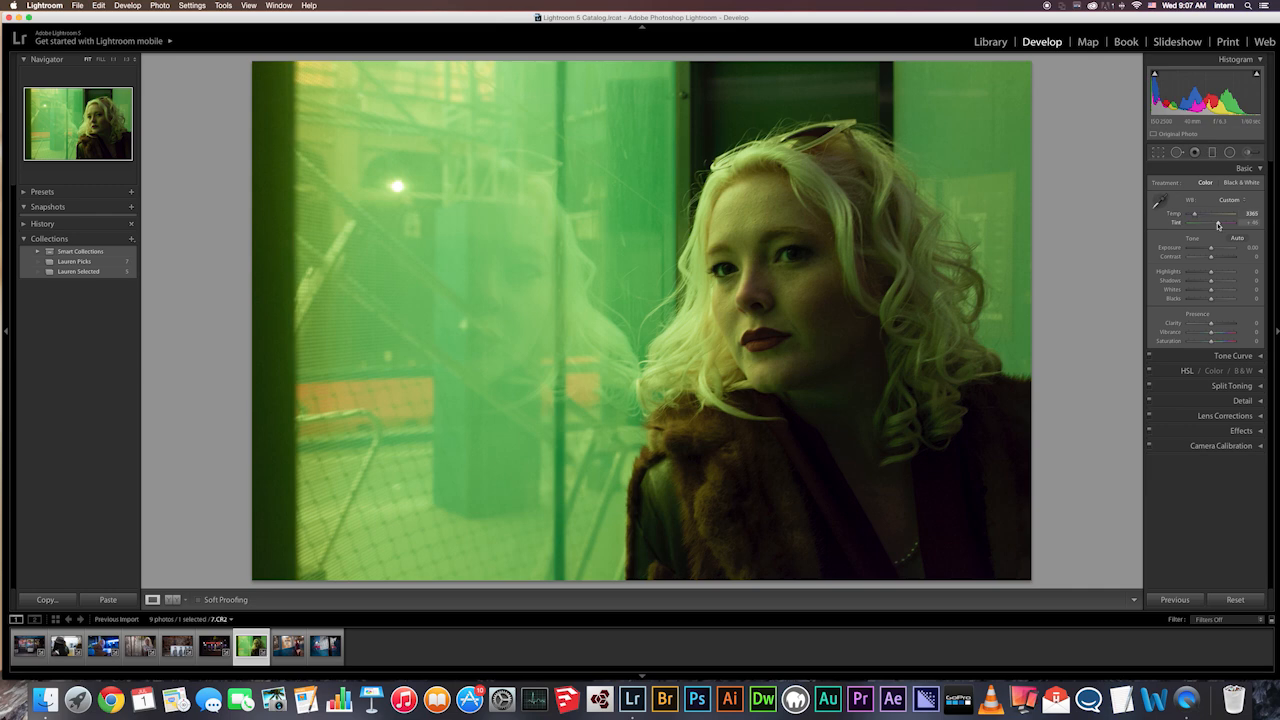
{"action": "left_click_drag", "start_coordinate": [1218, 222], "coordinate": [1224, 222]}
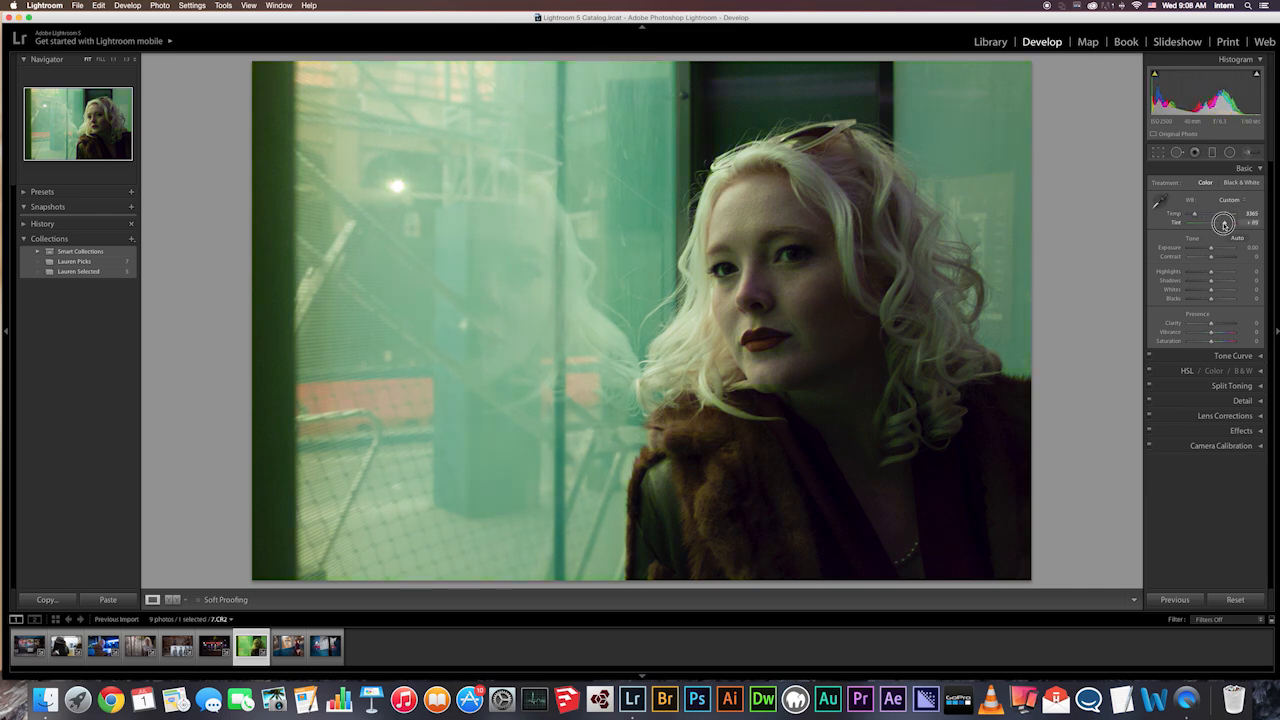
{"action": "left_click_drag", "start_coordinate": [1225, 223], "coordinate": [1226, 223]}
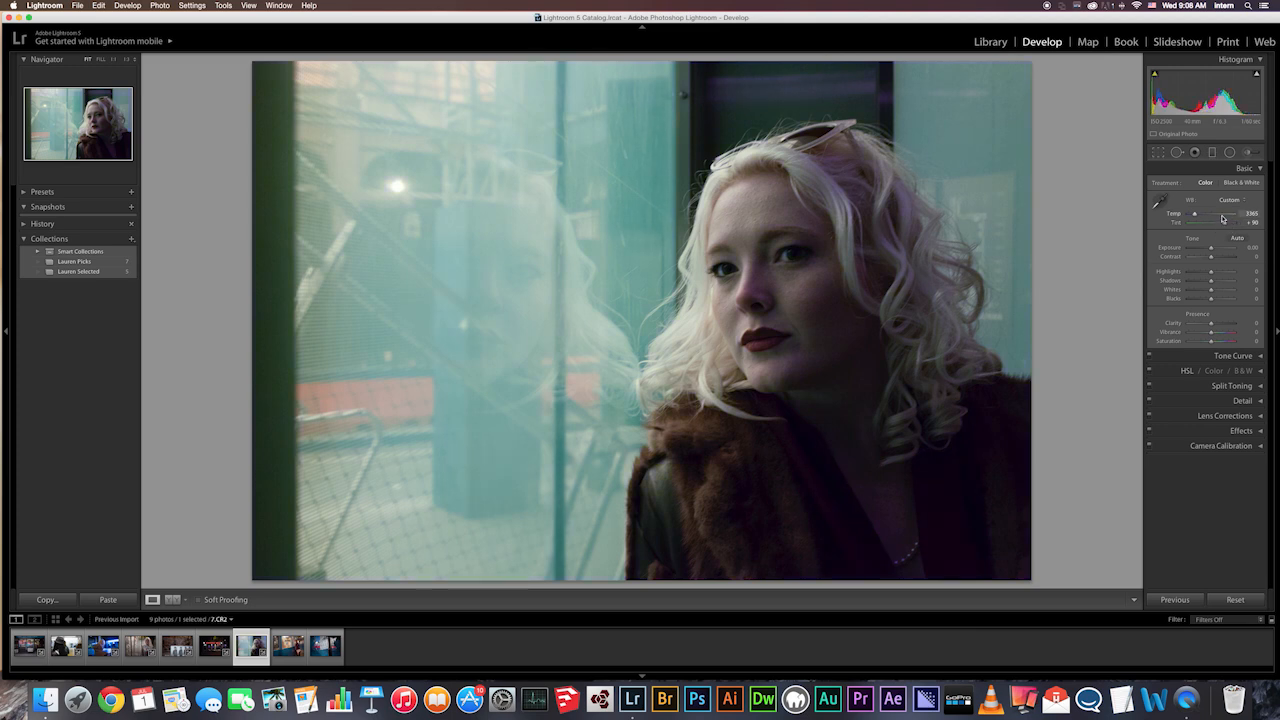
{"action": "left_click_drag", "start_coordinate": [1220, 214], "coordinate": [1193, 214]}
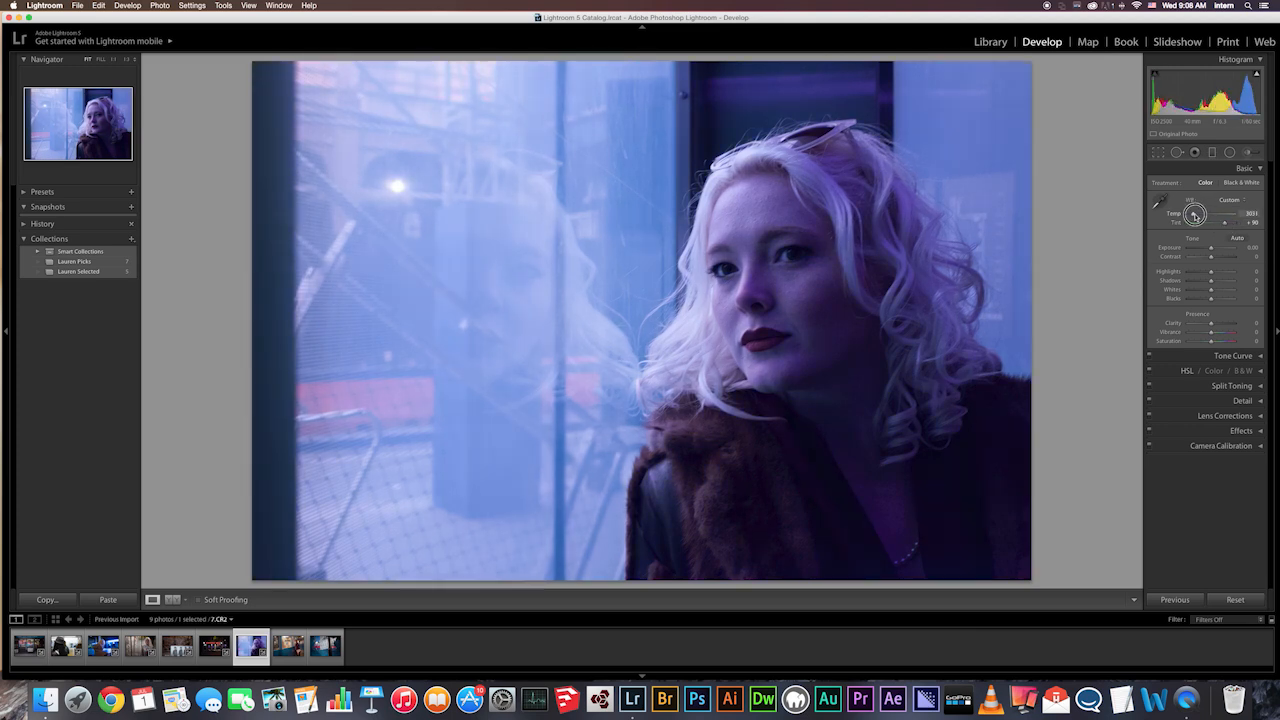
{"action": "left_click_drag", "start_coordinate": [1185, 214], "coordinate": [1200, 214]}
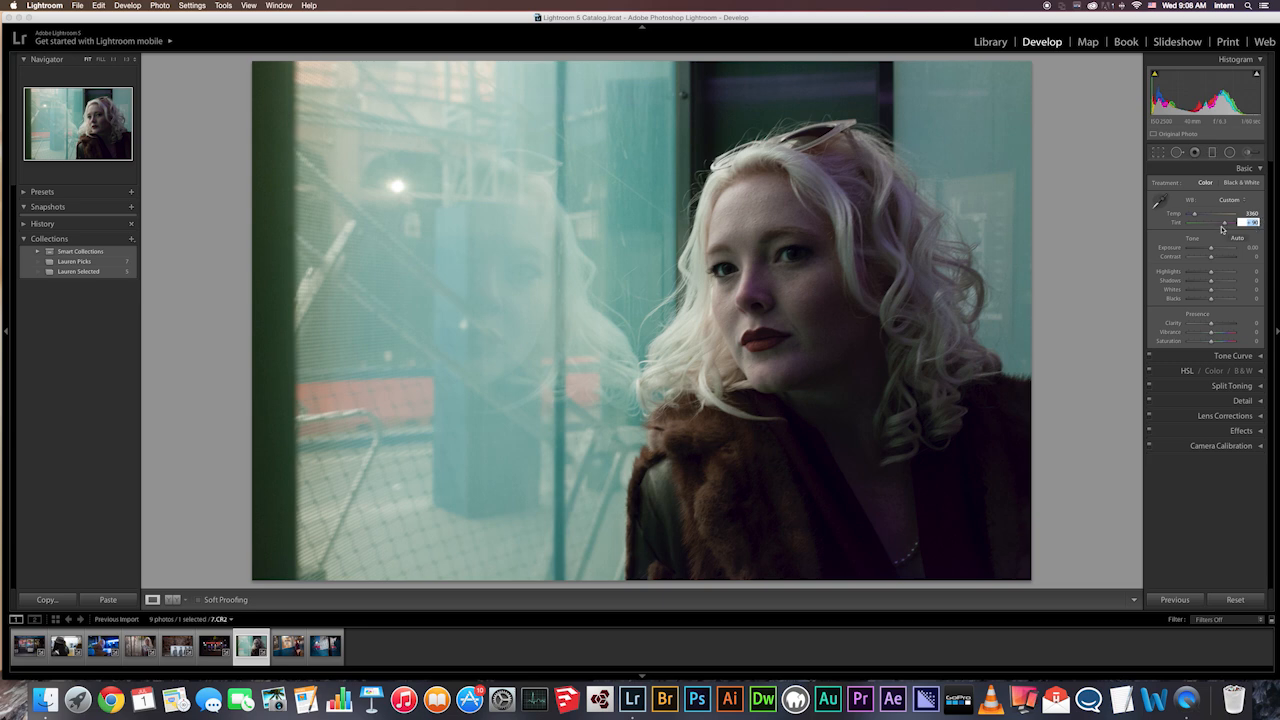
- Push Tint to a strong +90 magenta to neutralise the green cast
{"action": "left_click_drag", "start_coordinate": [1240, 223], "coordinate": [1218, 223]}
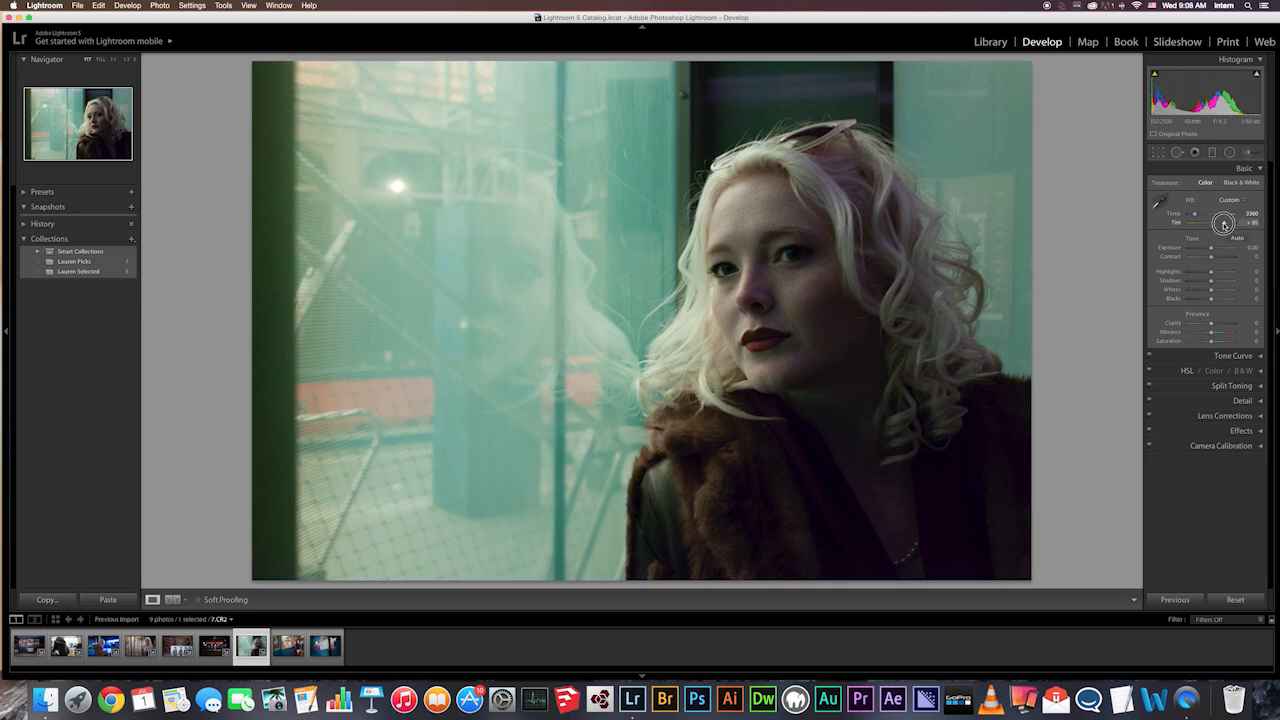
{"action": "left_click_drag", "start_coordinate": [1224, 222], "coordinate": [1227, 222]}
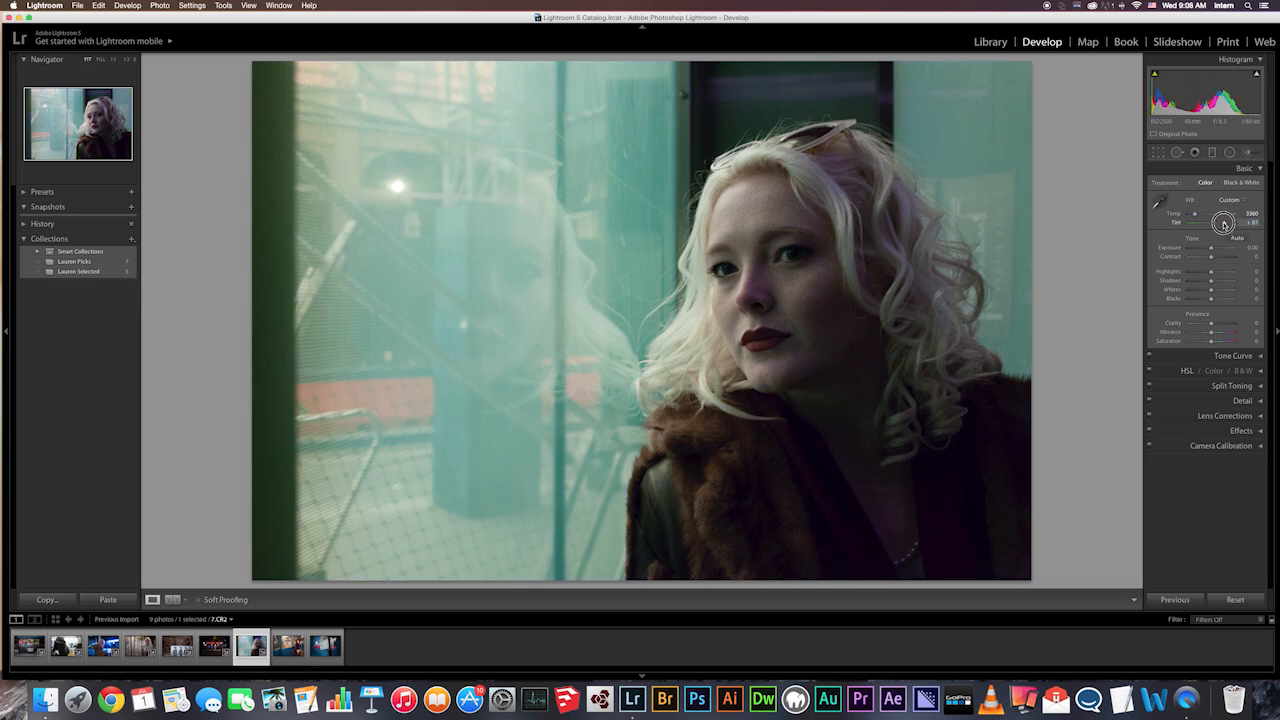
{"action": "left_click_drag", "start_coordinate": [1223, 222], "coordinate": [1223, 219]}
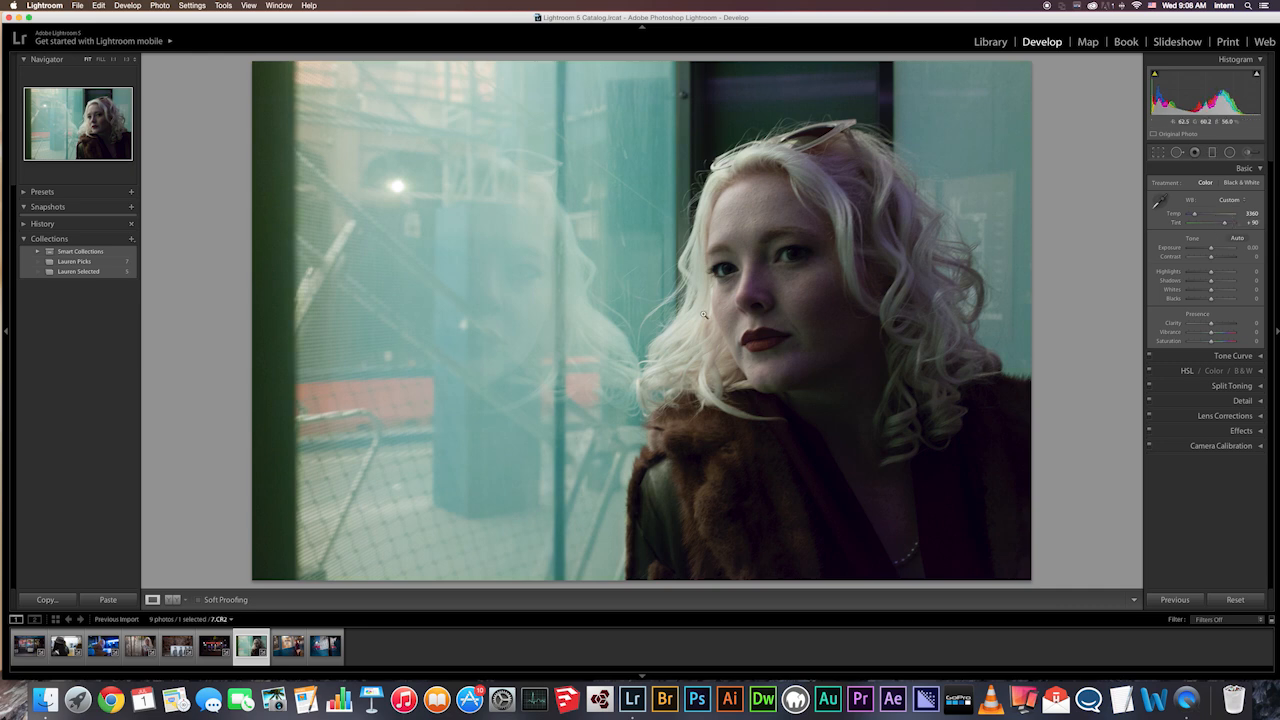
{"action": "mouse_move", "coordinate": [570, 214]}
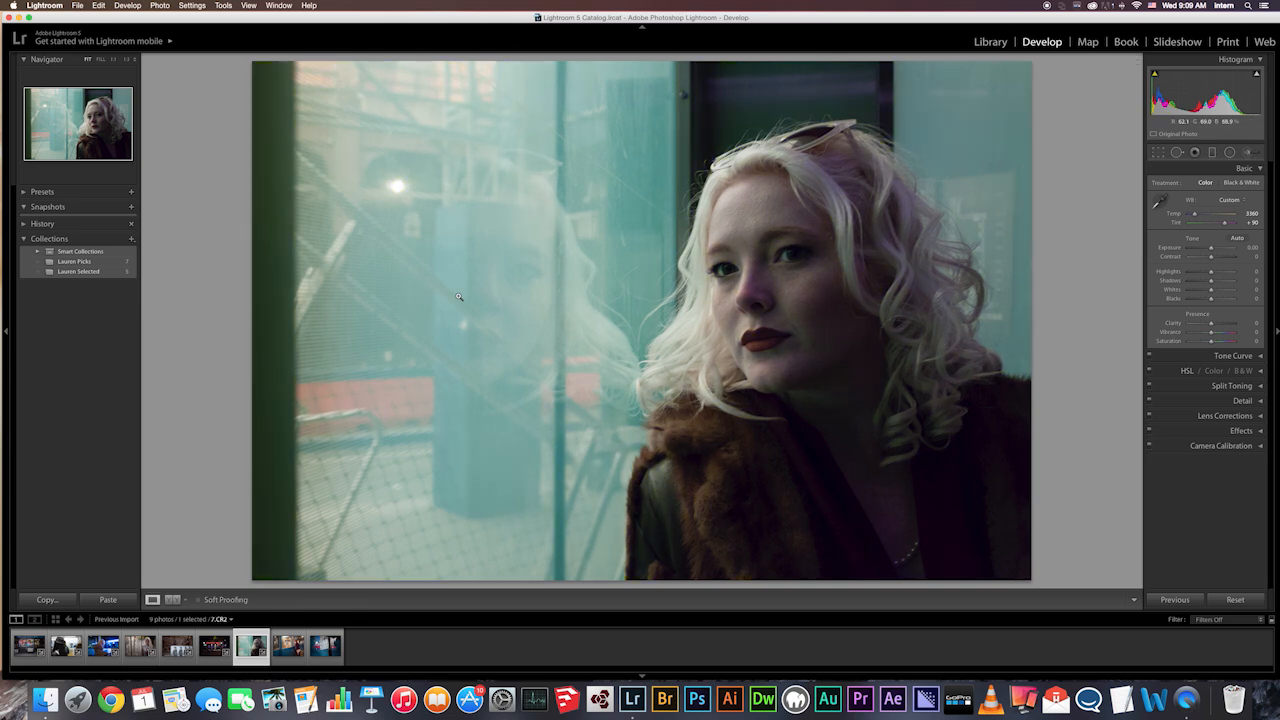
{"action": "left_click", "coordinate": [288, 645]}
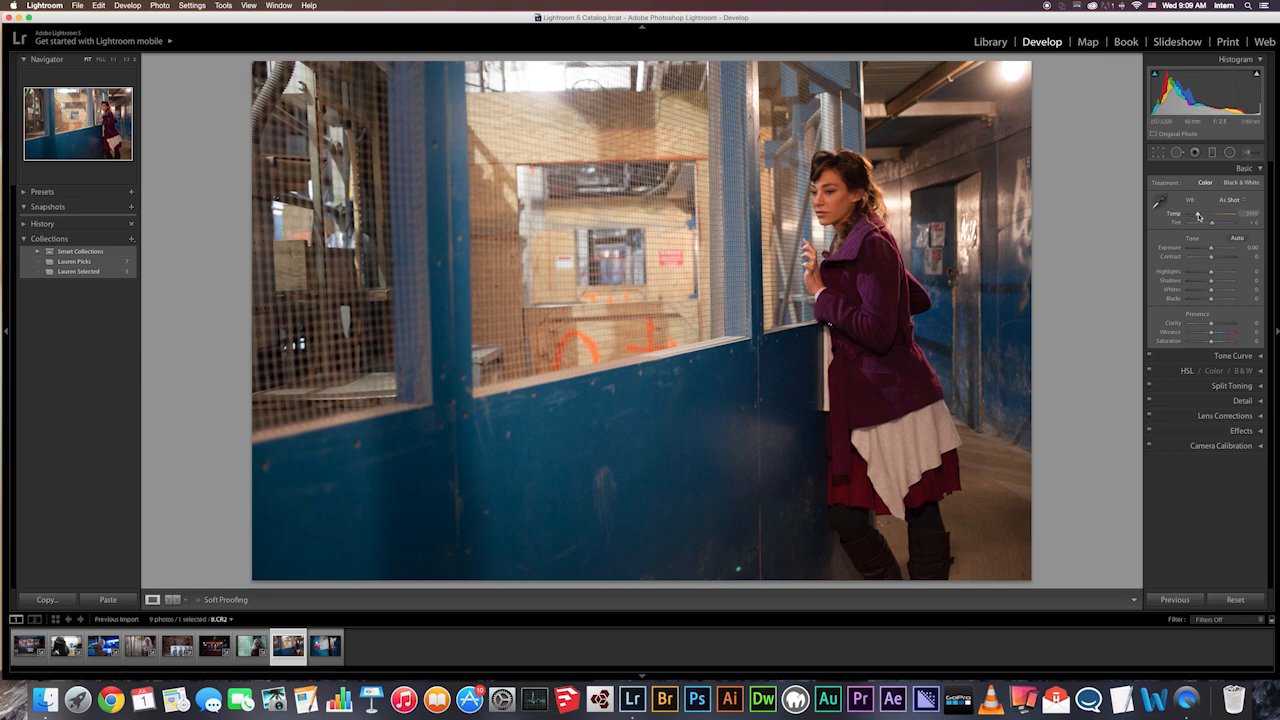
- Drag Temp down in stages to the coldest 2000 for a cyan-blue cast
{"action": "left_click_drag", "start_coordinate": [1220, 215], "coordinate": [1195, 215]}
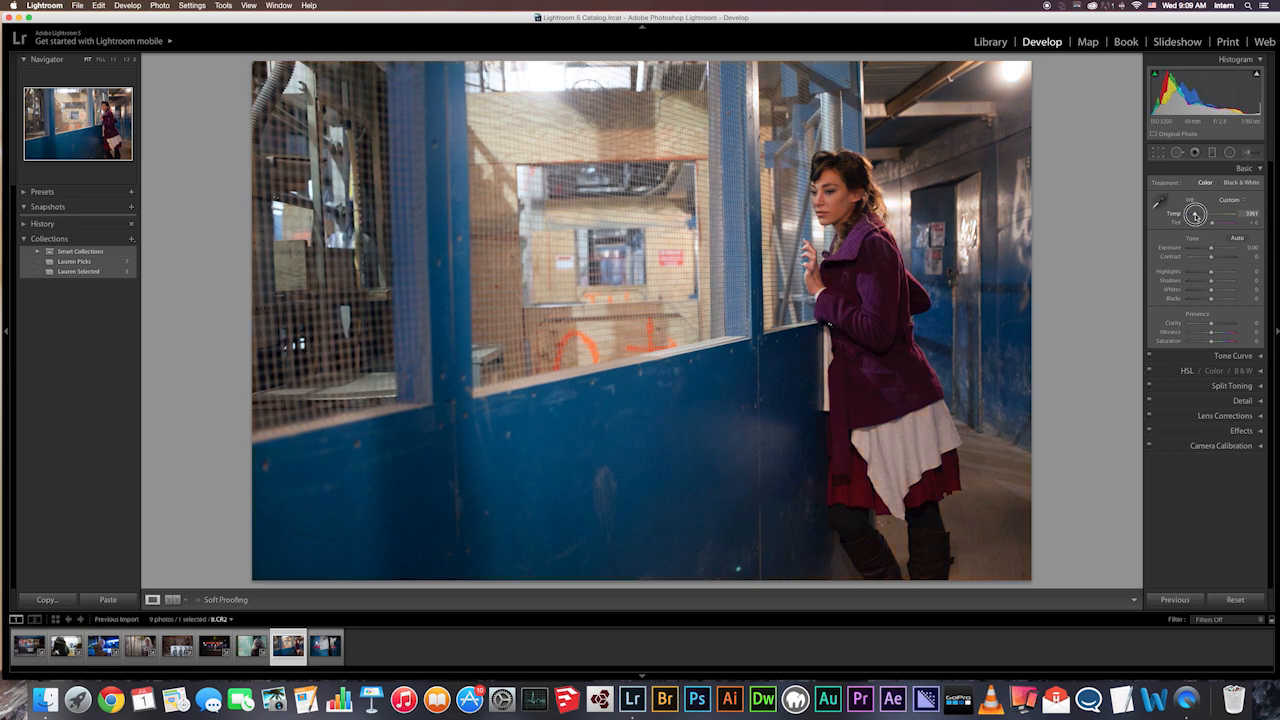
{"action": "left_click_drag", "start_coordinate": [1215, 214], "coordinate": [1190, 214]}
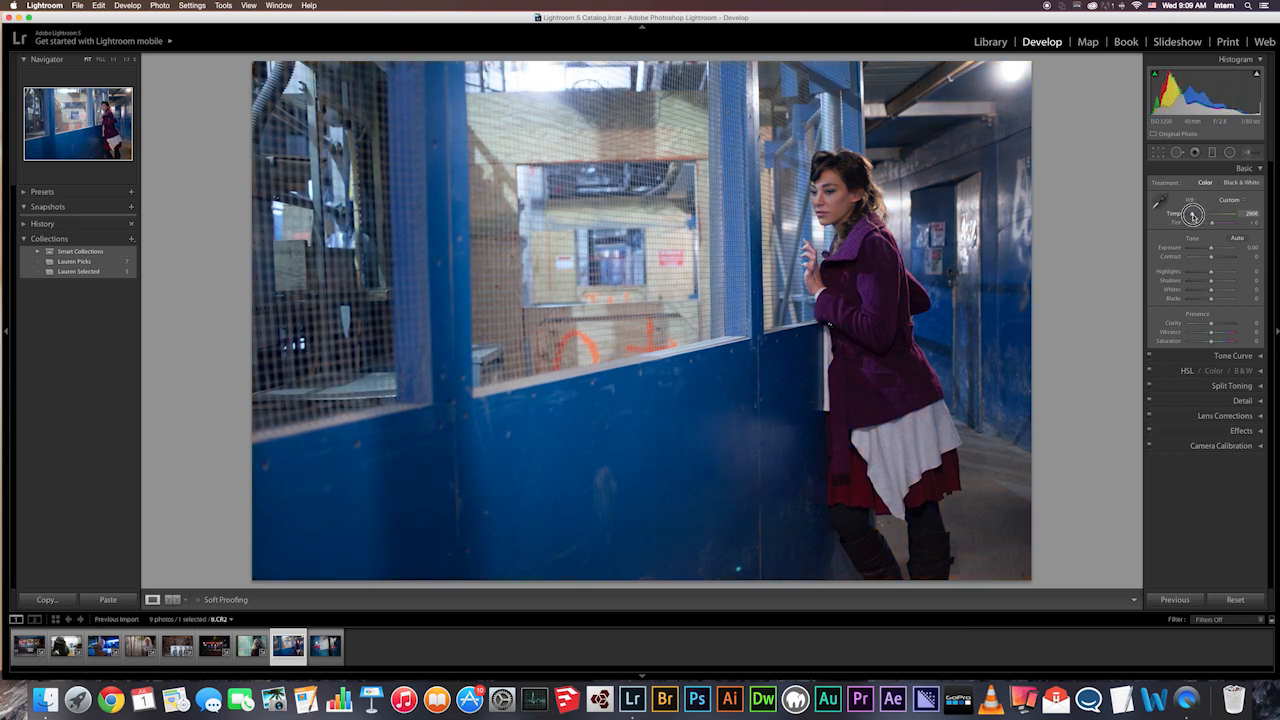
{"action": "left_click_drag", "start_coordinate": [1225, 214], "coordinate": [1195, 214]}
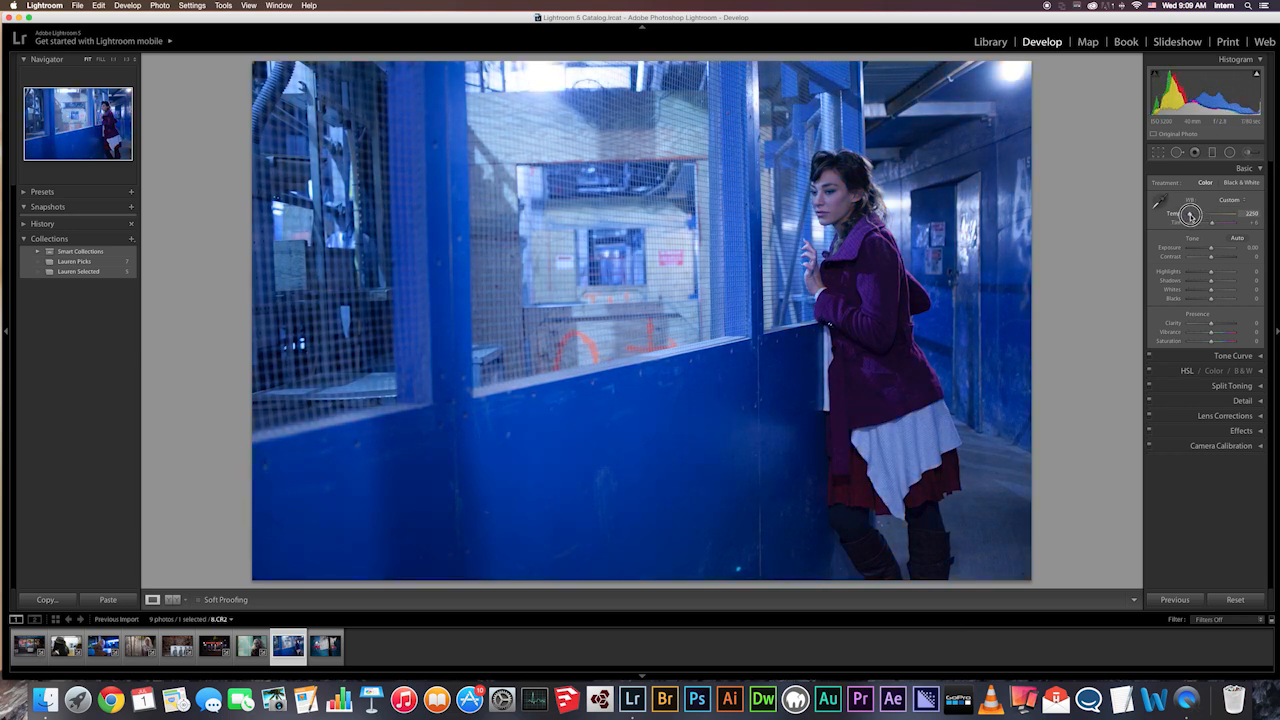
{"action": "left_click_drag", "start_coordinate": [1225, 213], "coordinate": [1210, 213]}
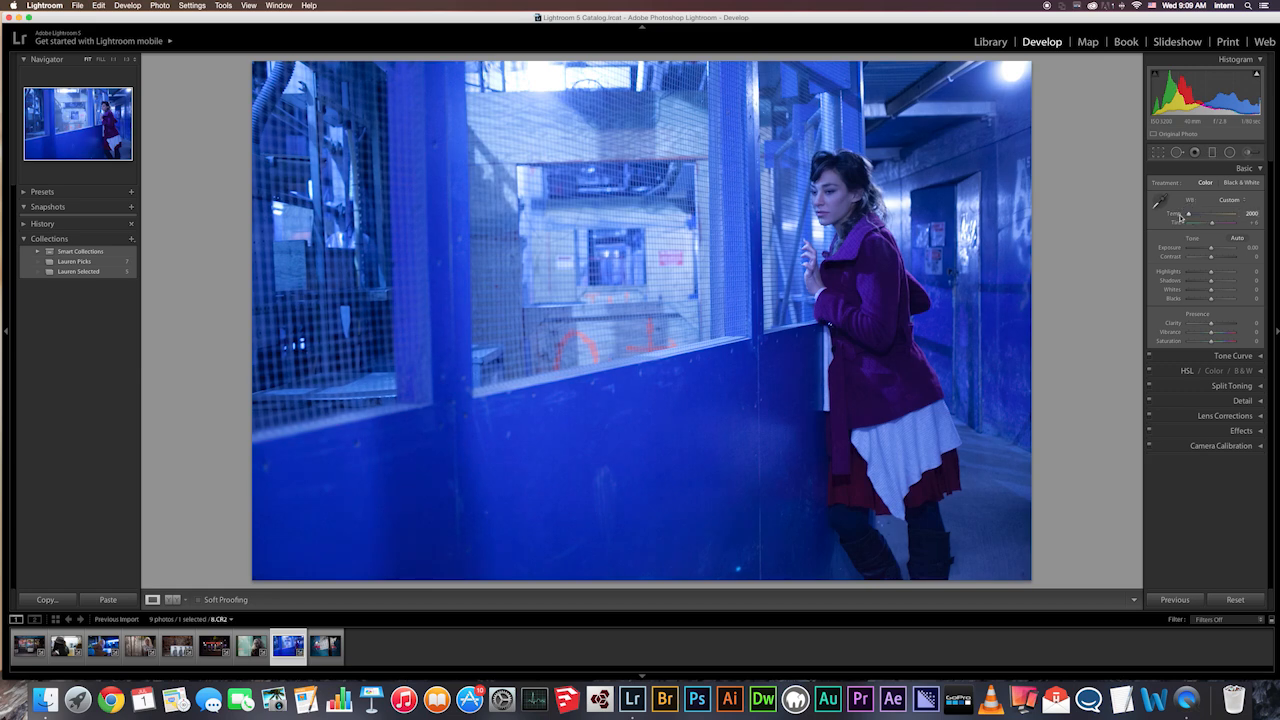
{"action": "mouse_move", "coordinate": [1195, 234]}
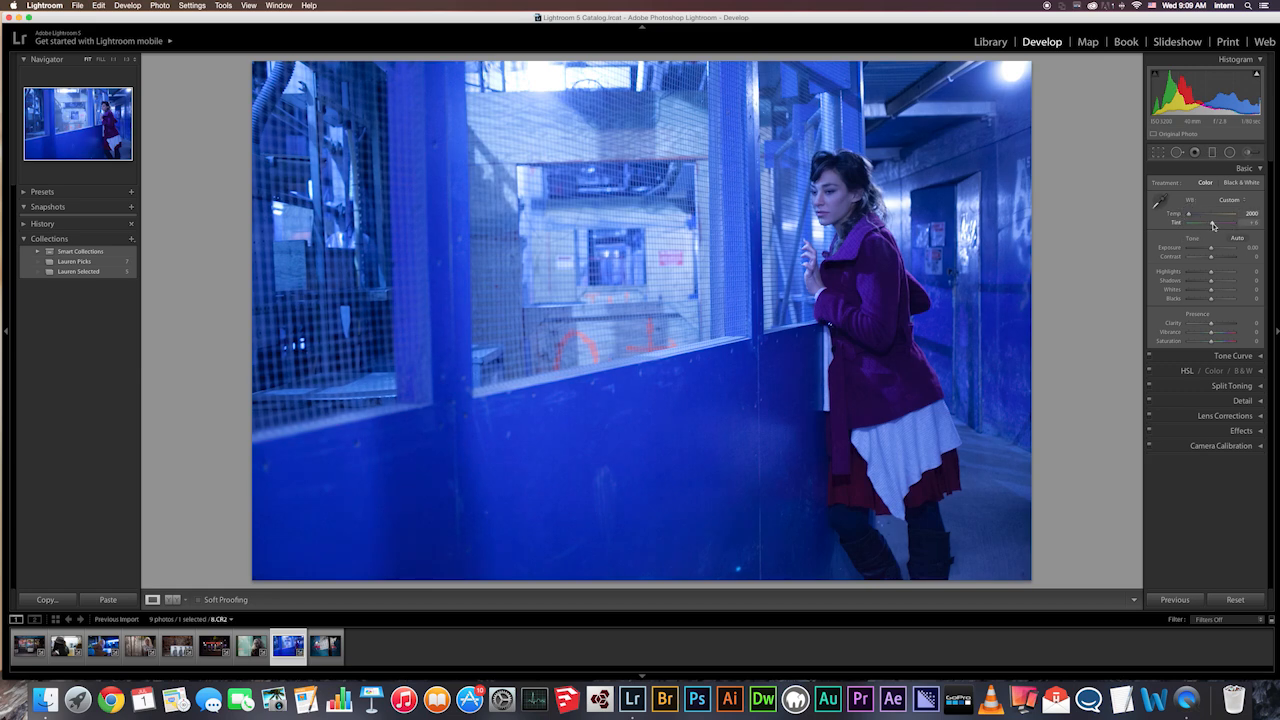
- Work the Tint slider back and forth and settle it at -30 for a green teal look
{"action": "left_click_drag", "start_coordinate": [1190, 213], "coordinate": [1208, 213]}
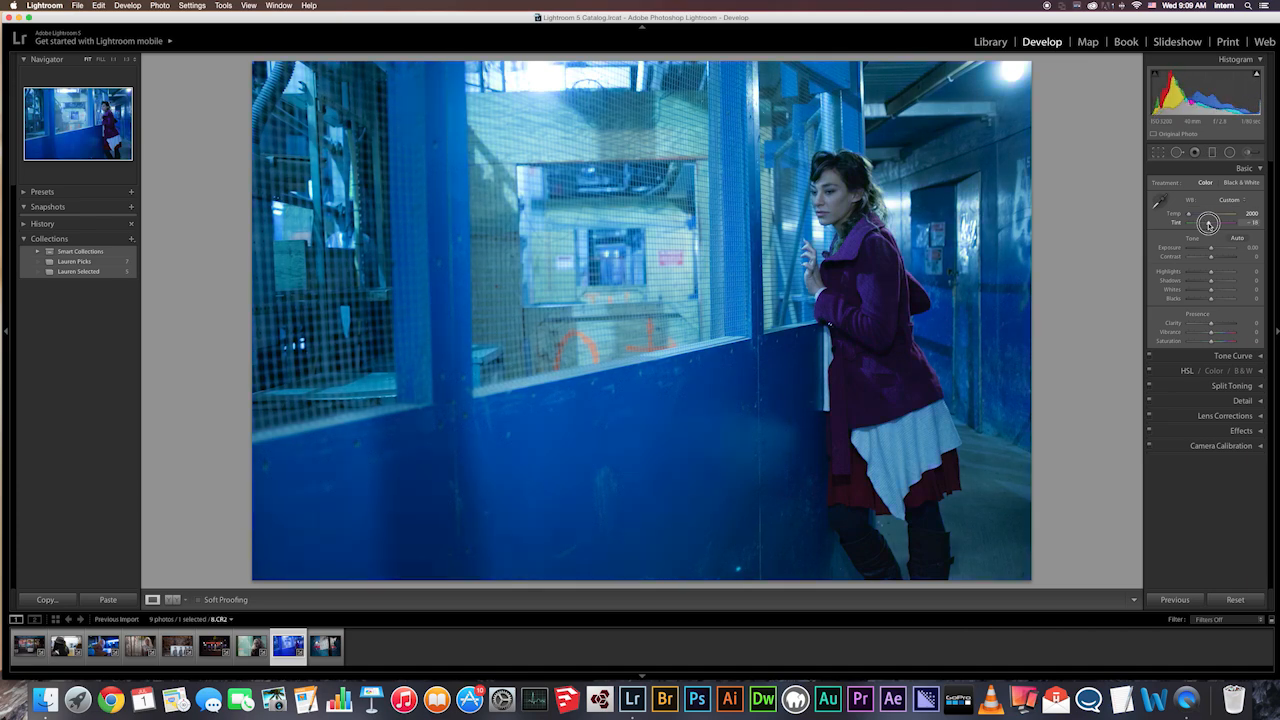
{"action": "left_click_drag", "start_coordinate": [1208, 222], "coordinate": [1213, 222]}
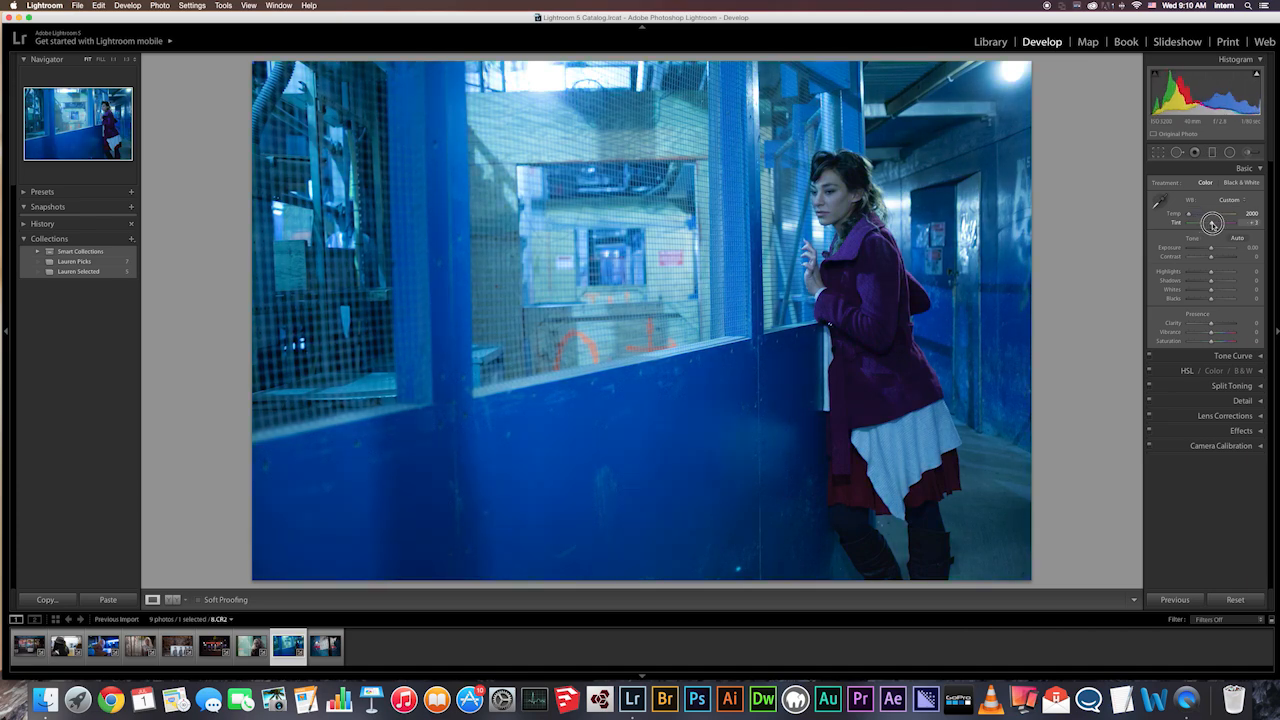
{"action": "left_click_drag", "start_coordinate": [1210, 223], "coordinate": [1218, 223]}
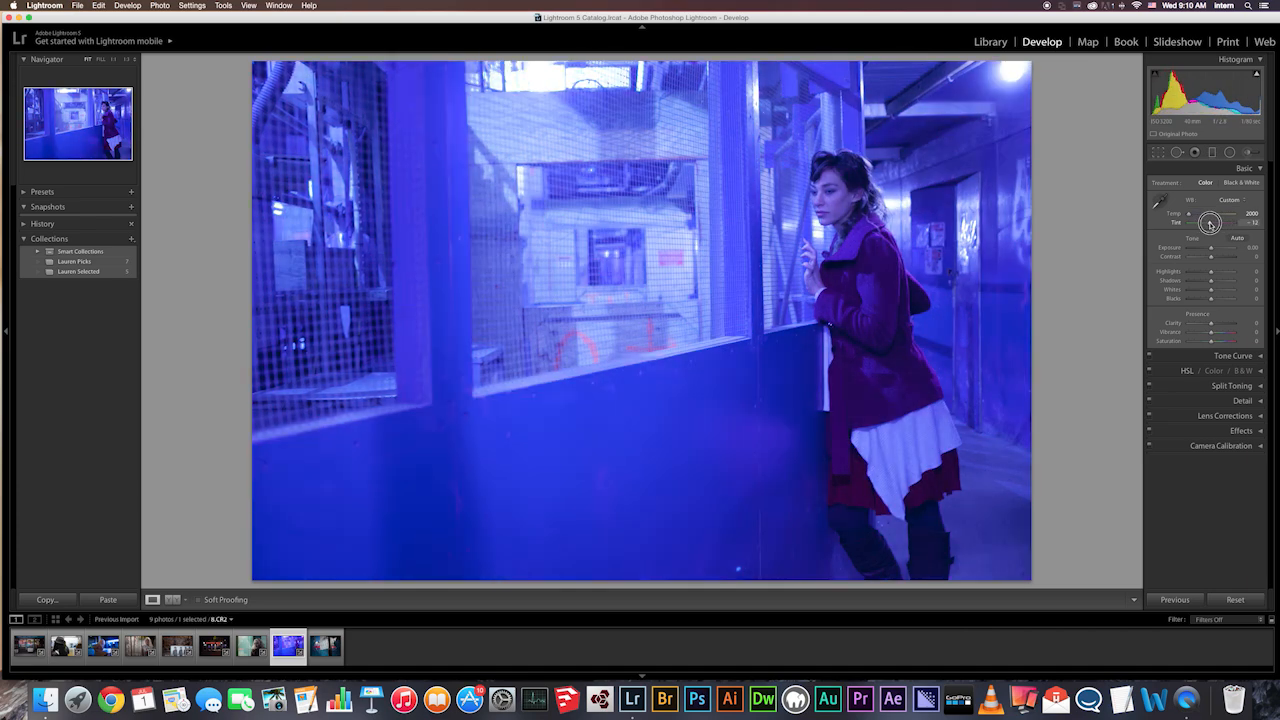
{"action": "left_click_drag", "start_coordinate": [1220, 222], "coordinate": [1190, 222]}
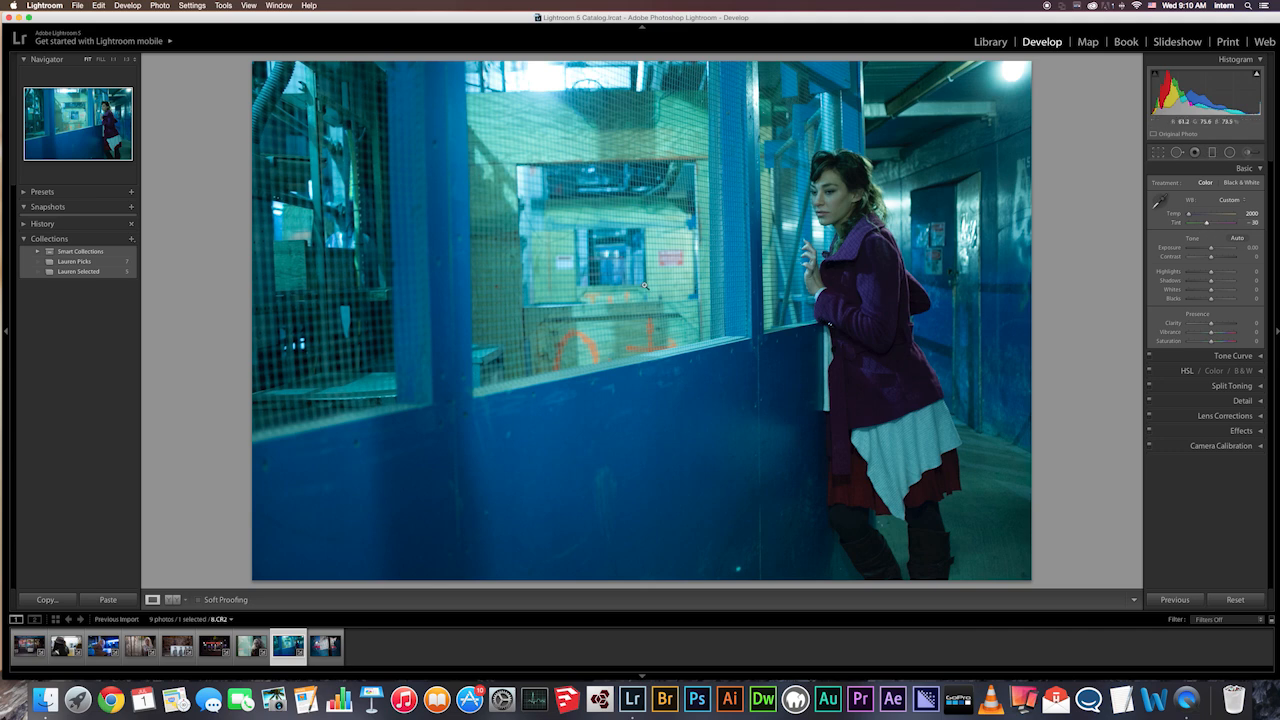
{"action": "mouse_move", "coordinate": [677, 281]}
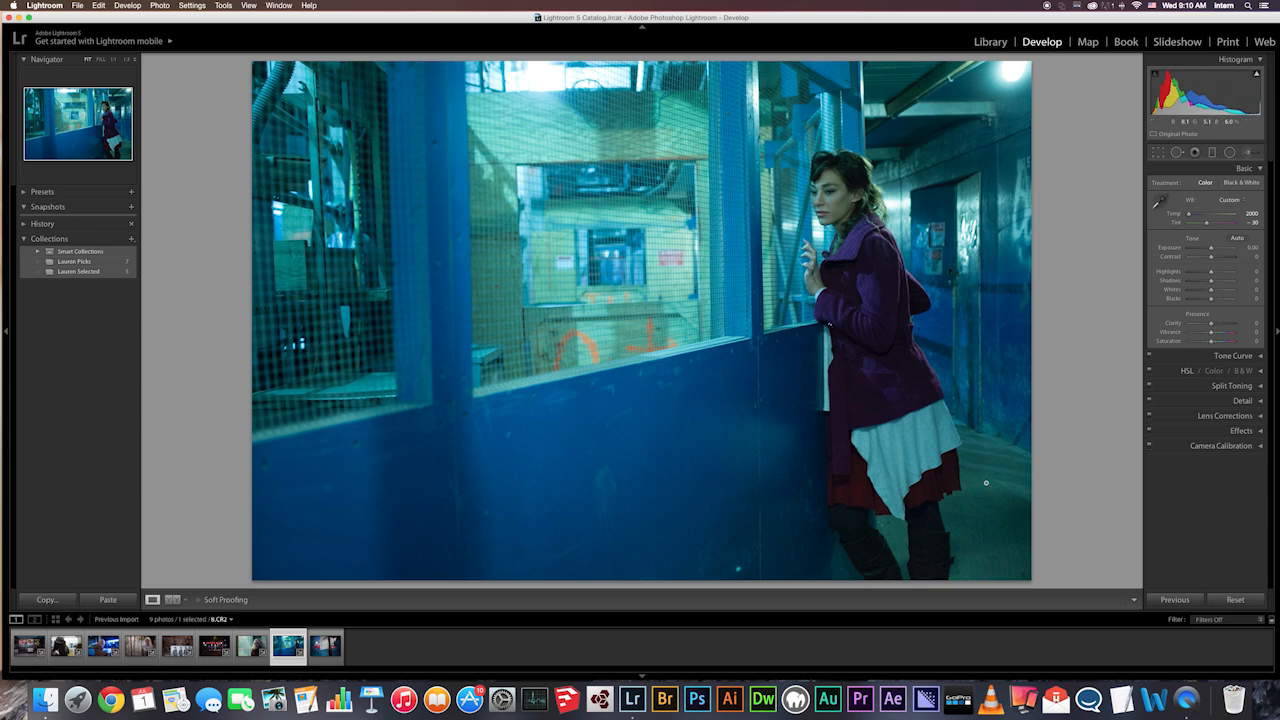
- Switch to the shop-window dress photo and warm its Temp strongly to about 8136
{"action": "left_click", "coordinate": [325, 646]}
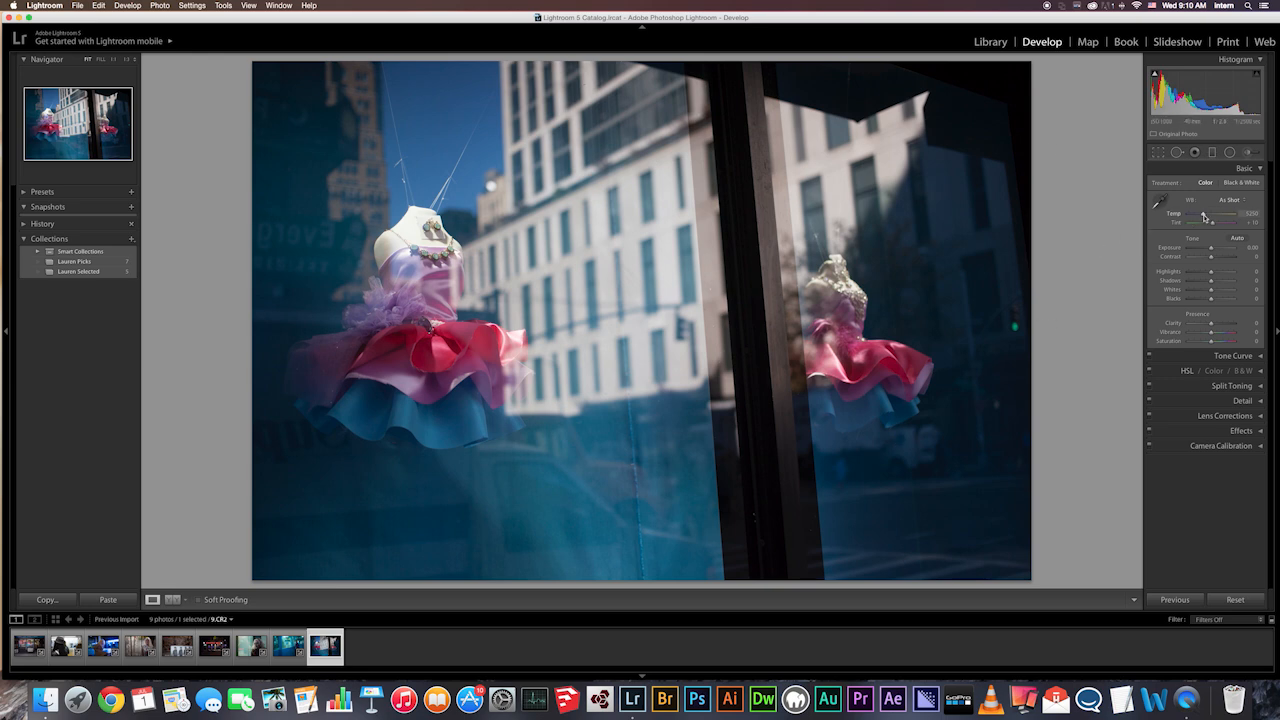
{"action": "left_click_drag", "start_coordinate": [1203, 216], "coordinate": [1213, 216]}
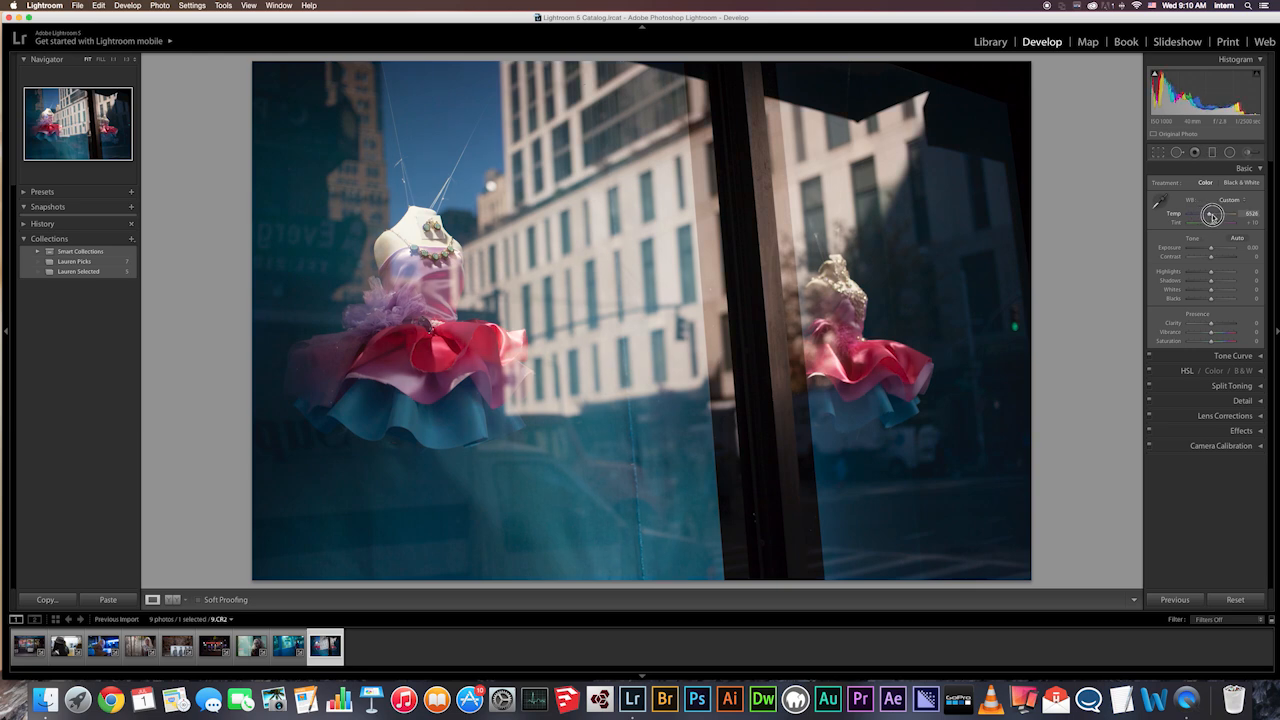
{"action": "left_click_drag", "start_coordinate": [1212, 214], "coordinate": [1216, 214]}
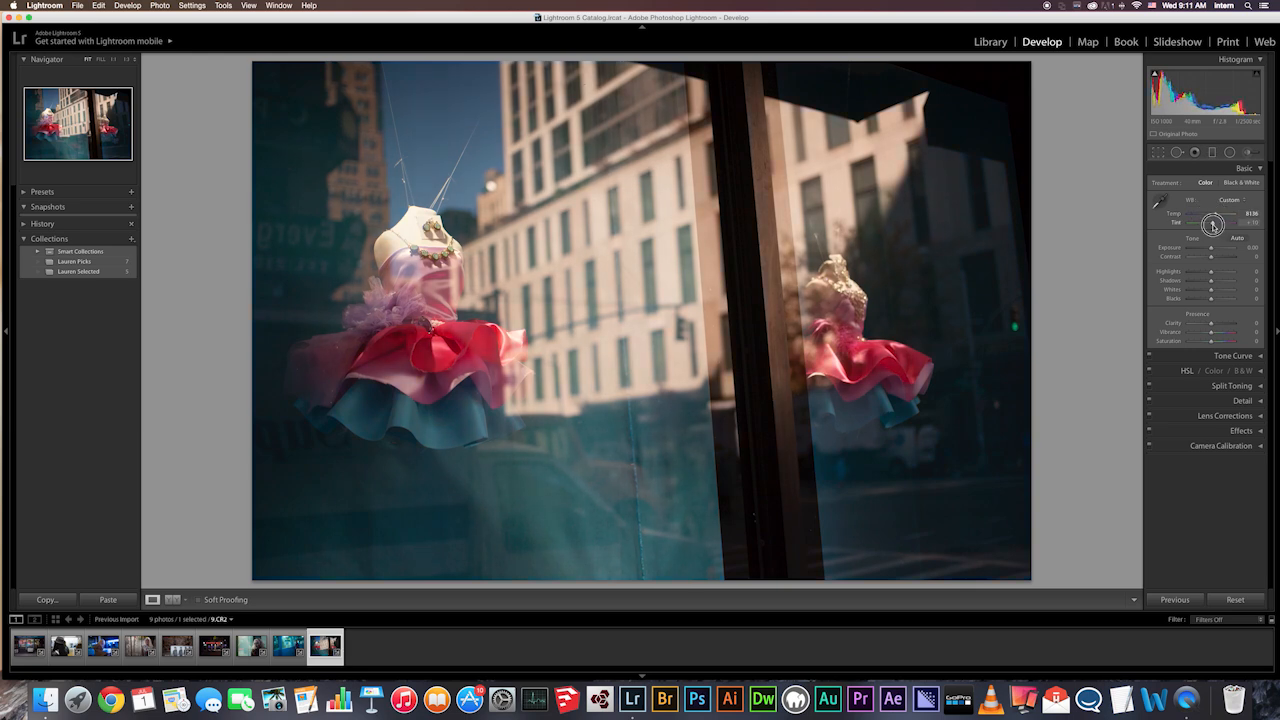
- Work the Tint back and forth between green and magenta, settling it at neutral 0
{"action": "left_click_drag", "start_coordinate": [1215, 222], "coordinate": [1208, 222]}
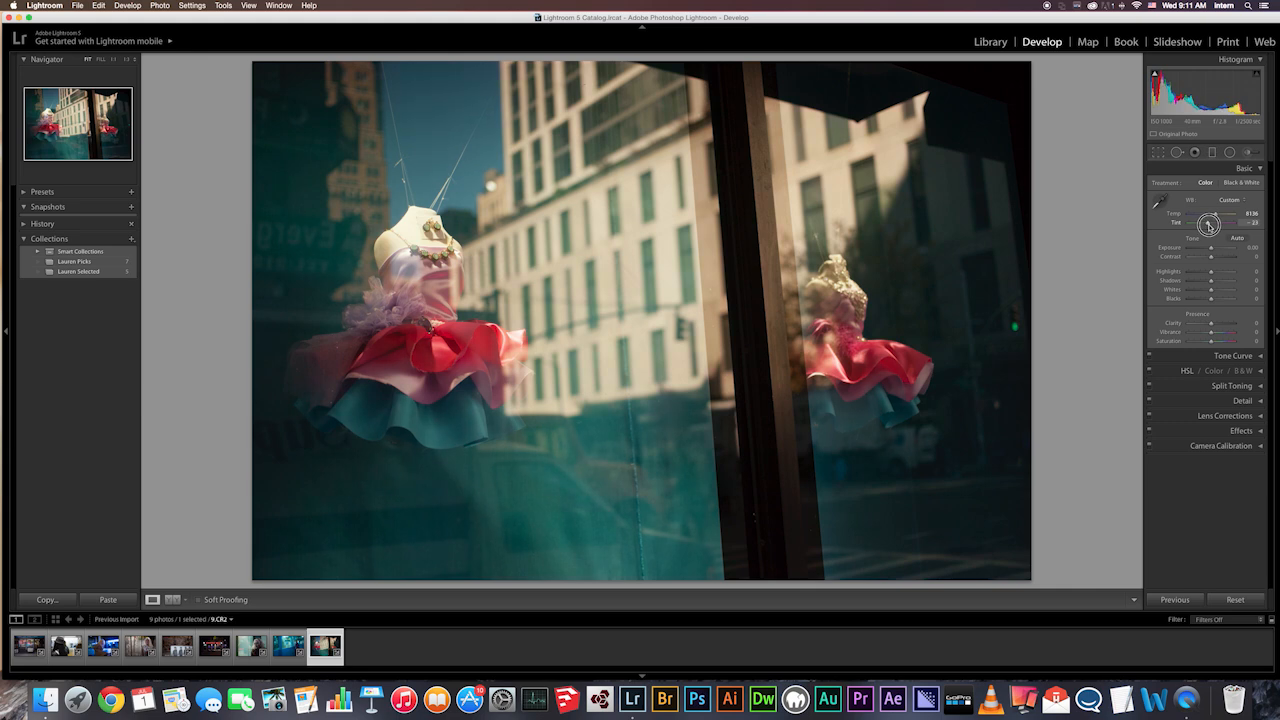
{"action": "left_click_drag", "start_coordinate": [1209, 223], "coordinate": [1216, 223]}
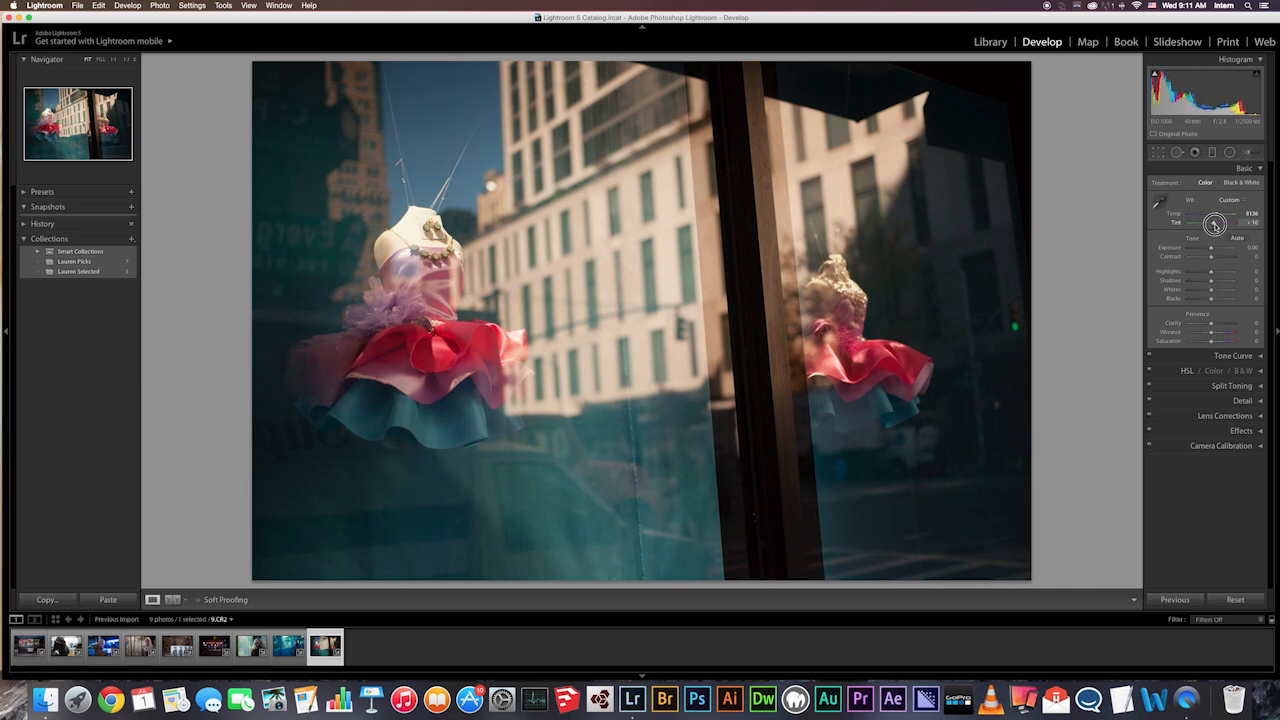
{"action": "left_click_drag", "start_coordinate": [1215, 223], "coordinate": [1228, 214]}
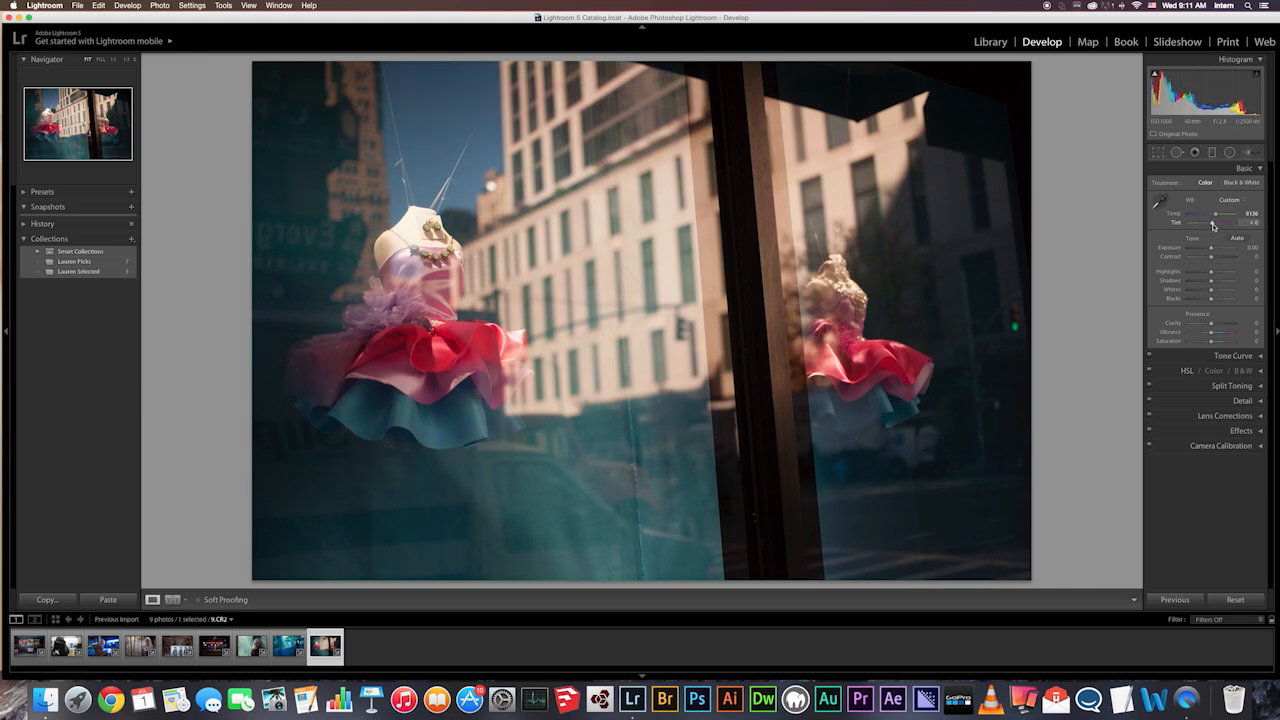
{"action": "left_click_drag", "start_coordinate": [1227, 223], "coordinate": [1210, 223]}
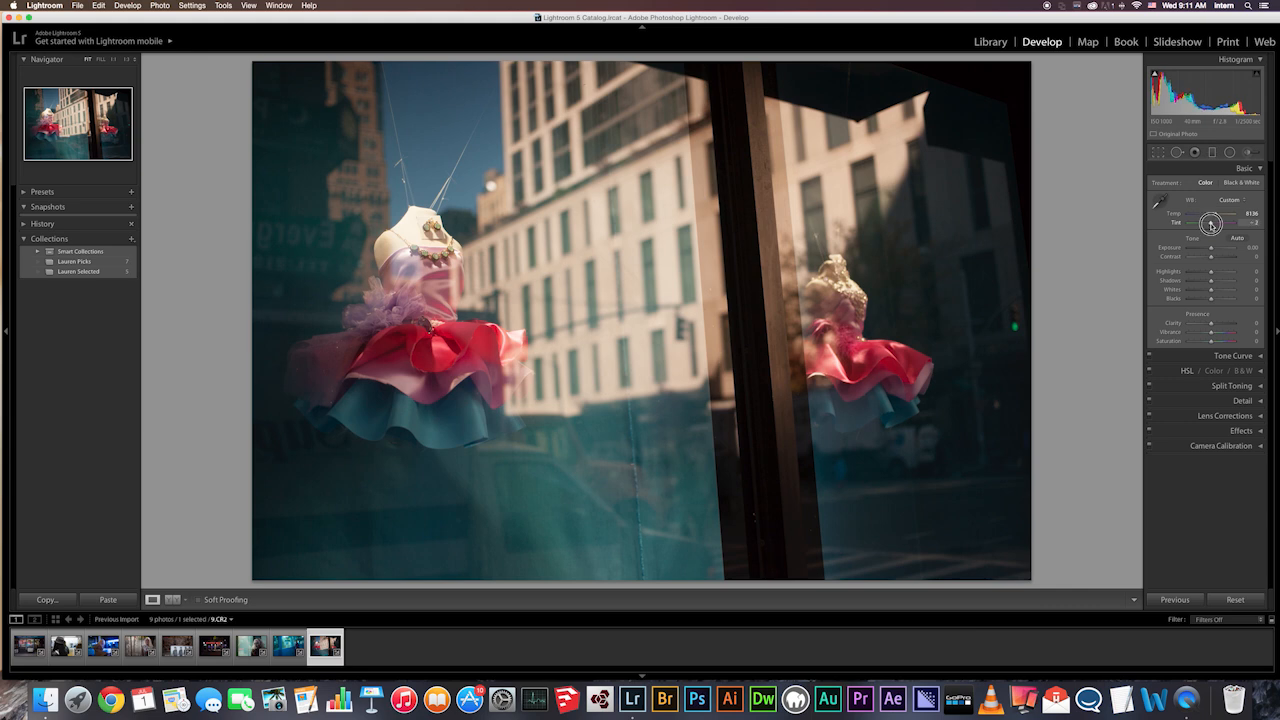
{"action": "left_click_drag", "start_coordinate": [1210, 222], "coordinate": [1212, 222]}
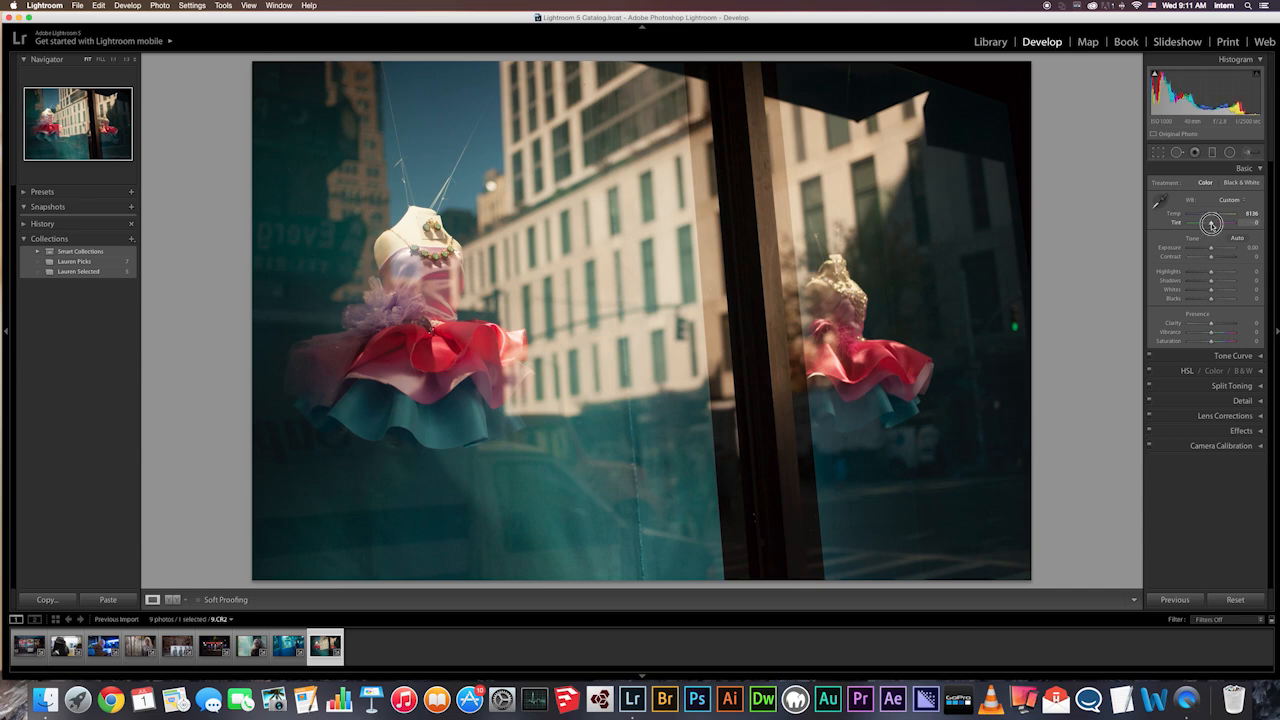
{"action": "left_click_drag", "start_coordinate": [1210, 213], "coordinate": [1216, 216]}
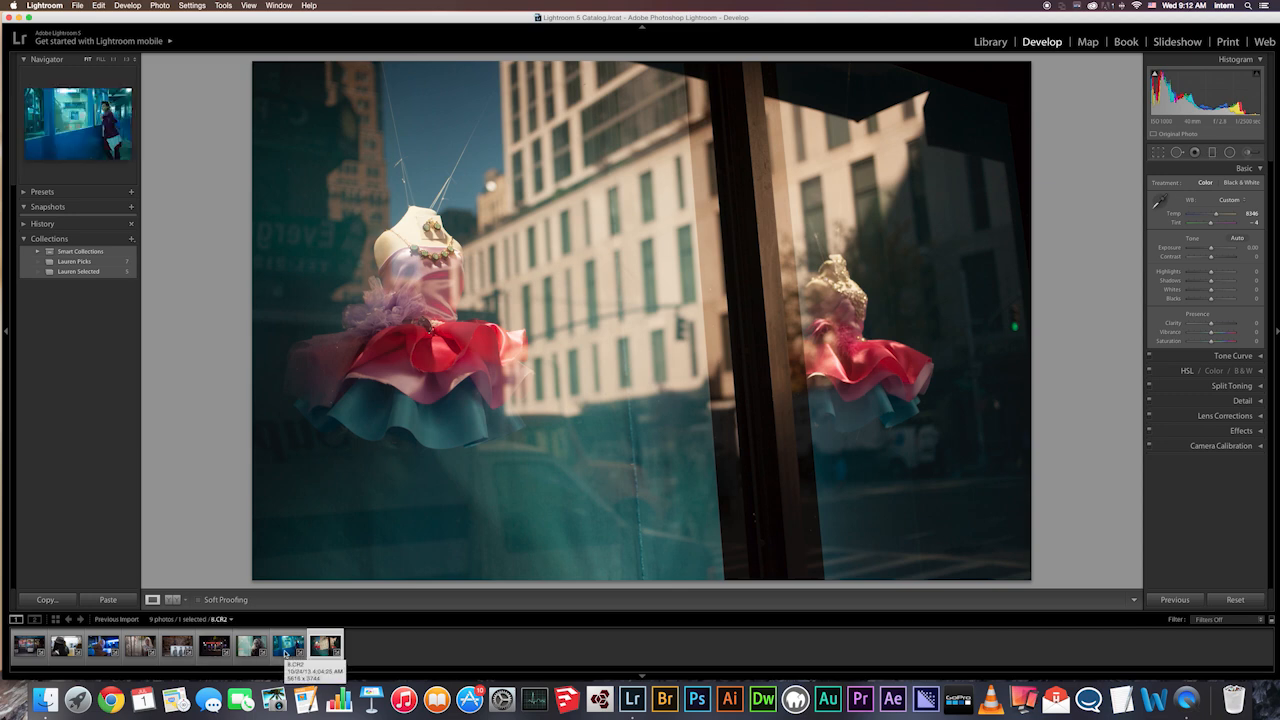
- Review the filmstrip after leaving the window photo at Temp 8346, Tint -4
{"action": "left_click", "coordinate": [288, 645]}
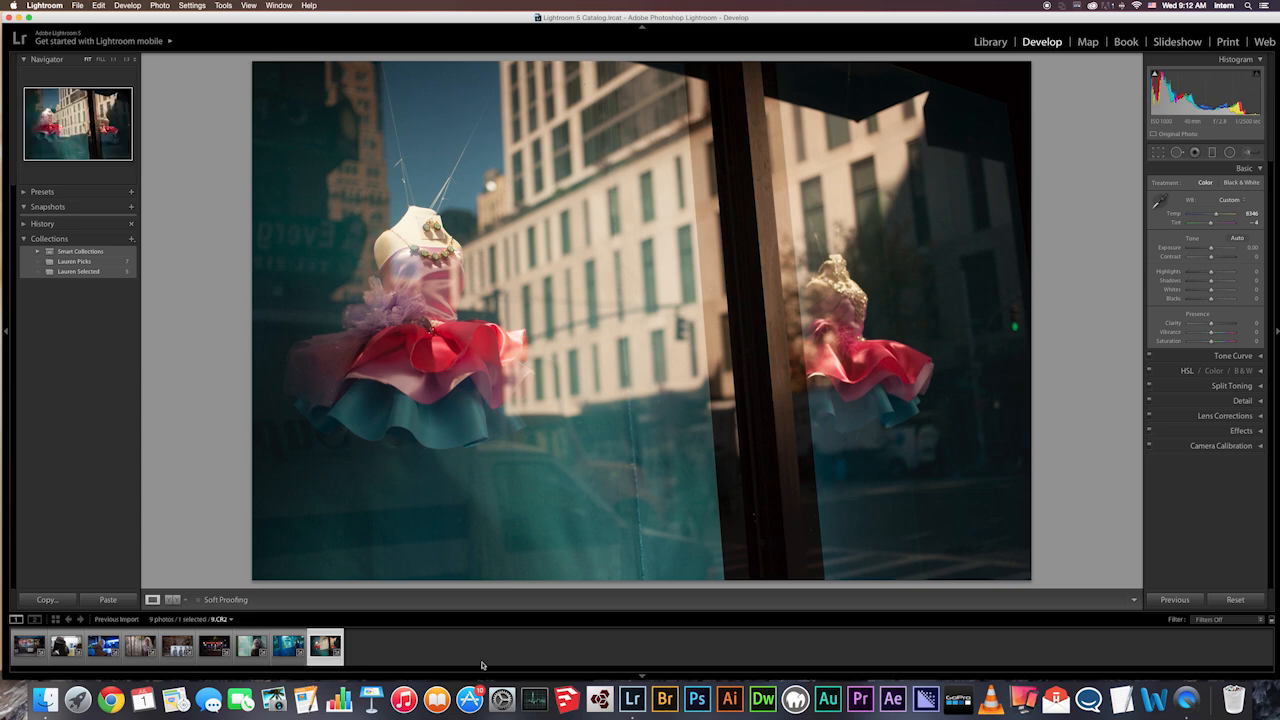